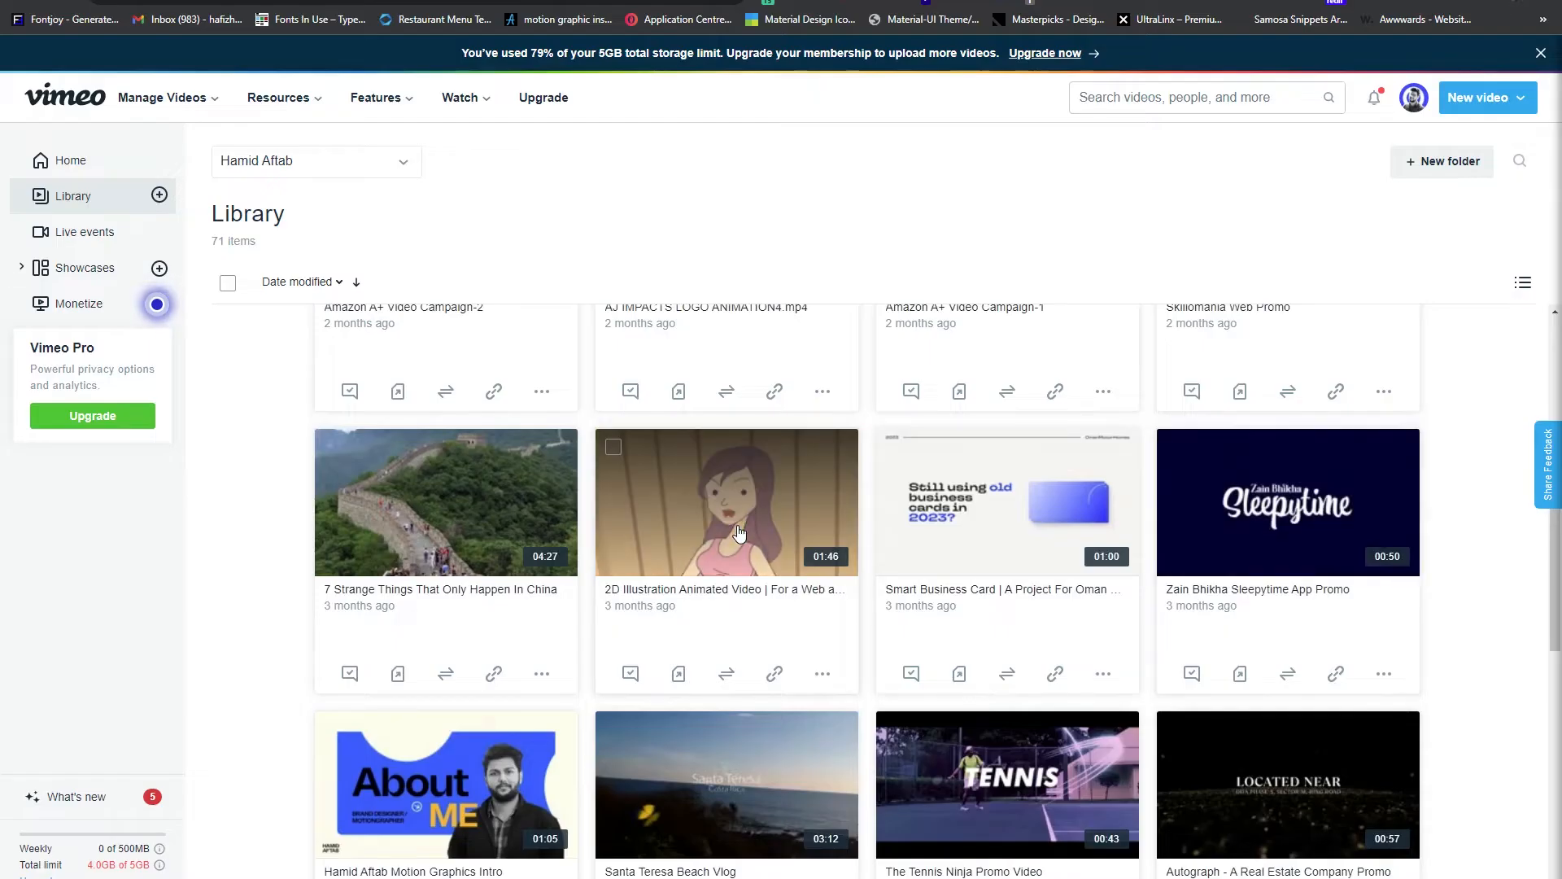
# Scroll the Vimeo Library grid down to the J7 real estate motion banner light theme thumbnail
pyautogui.scroll(-3)
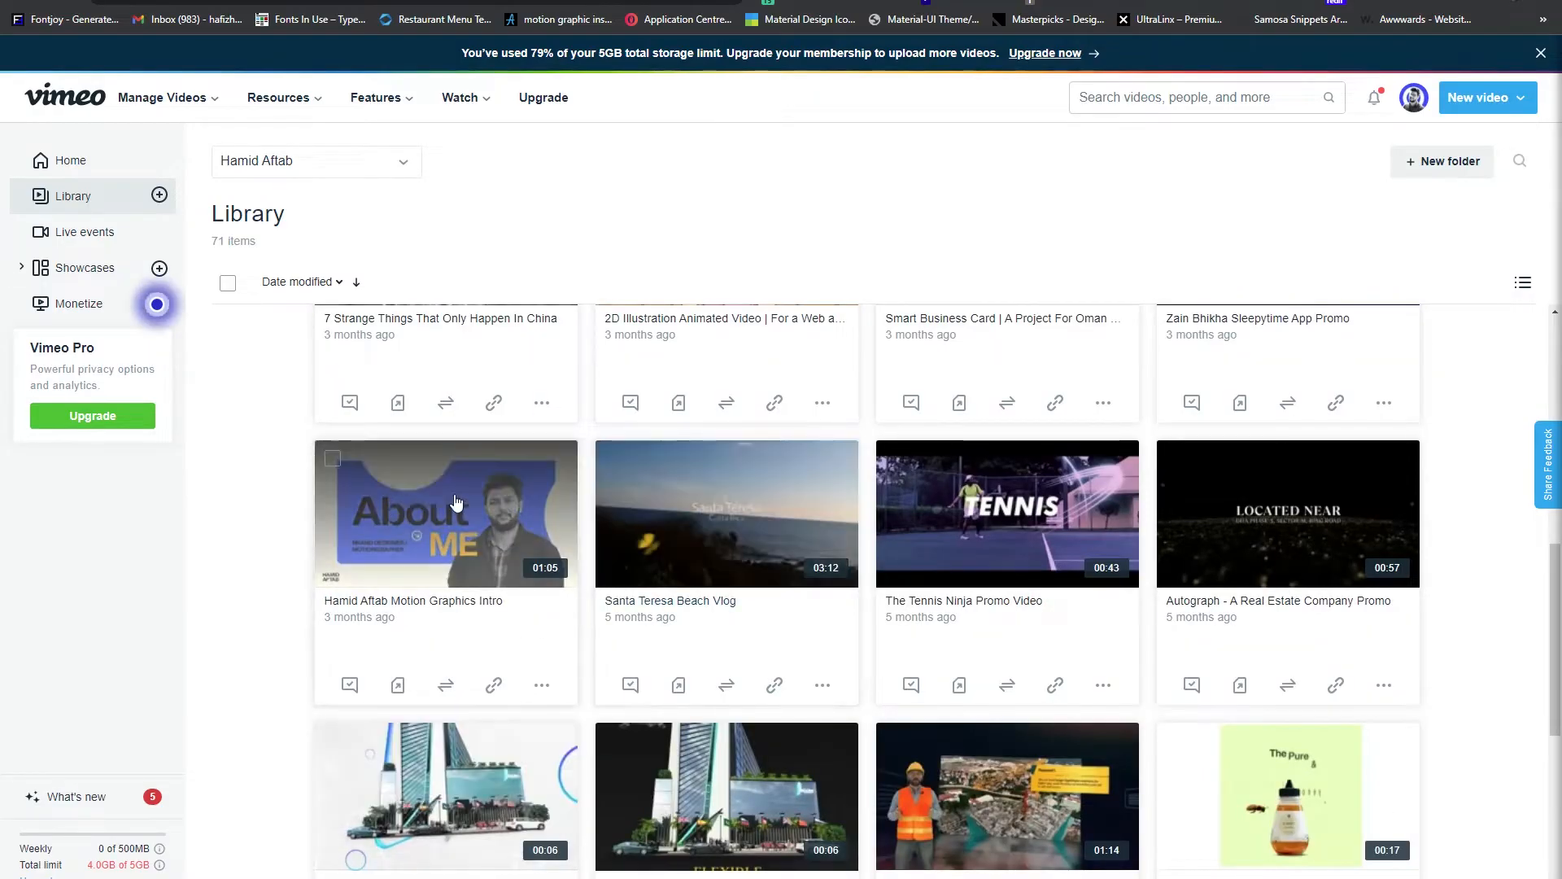
pyautogui.scroll(-3)
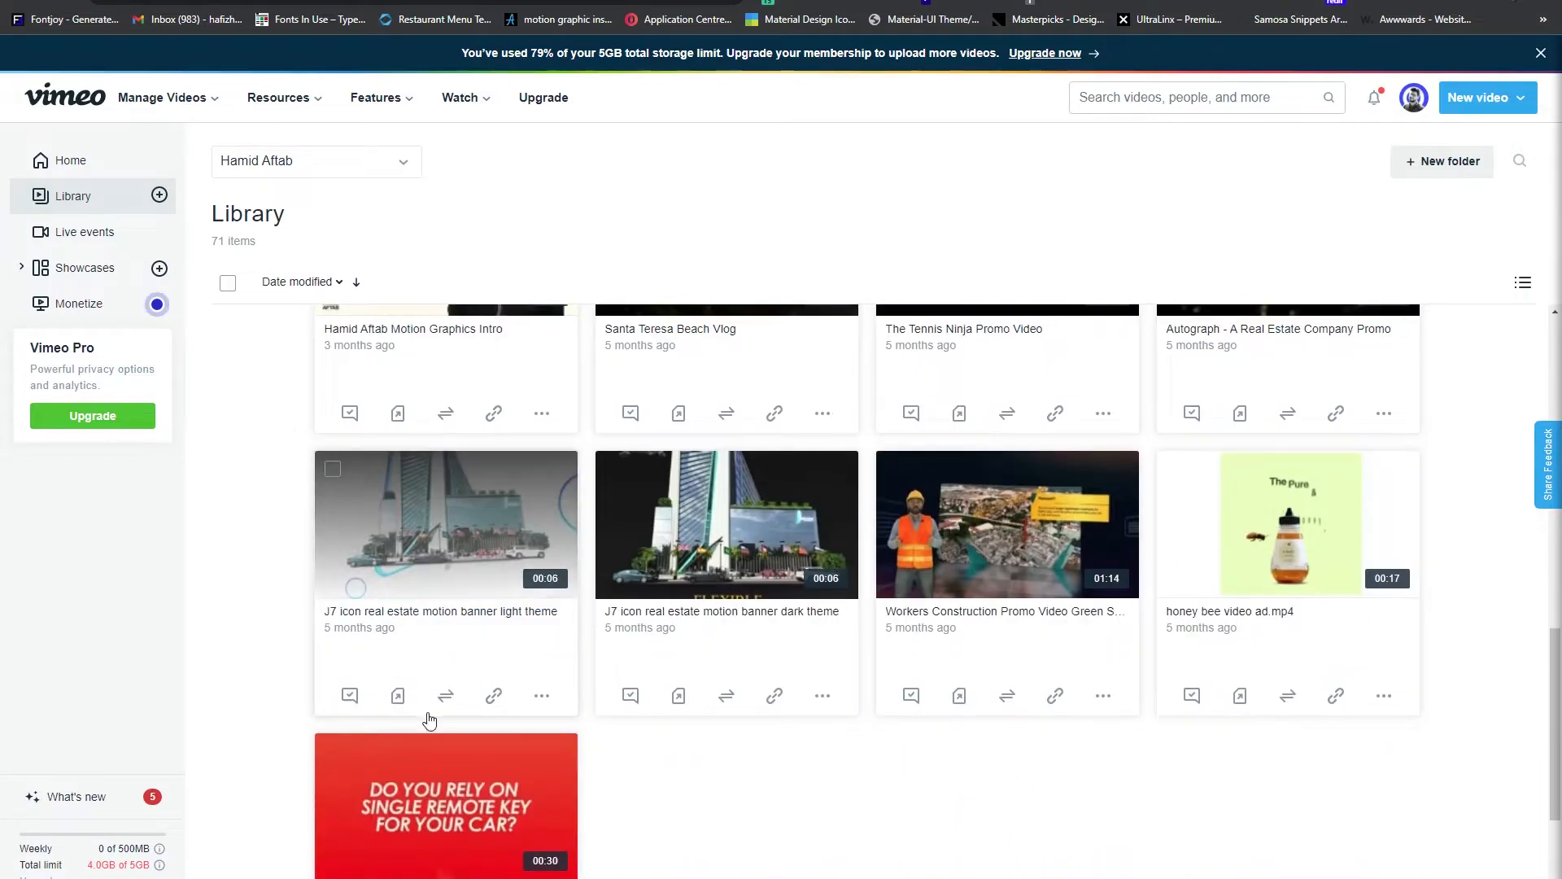
pyautogui.scroll(-3)
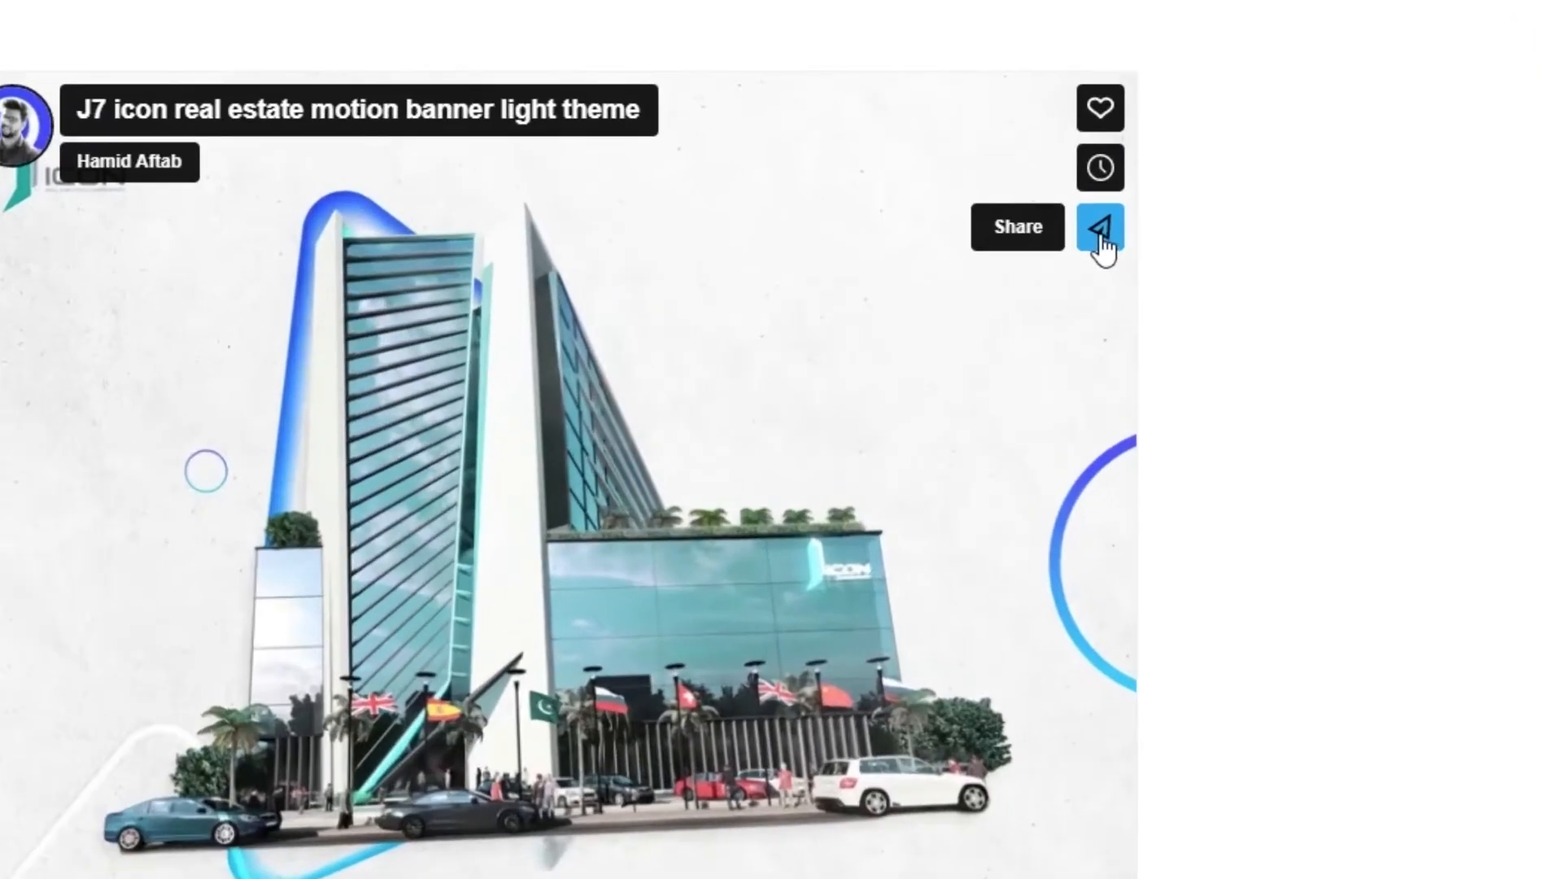
# Bring up the J7 light theme video's share window and request its embed code
pyautogui.click(1100, 228)
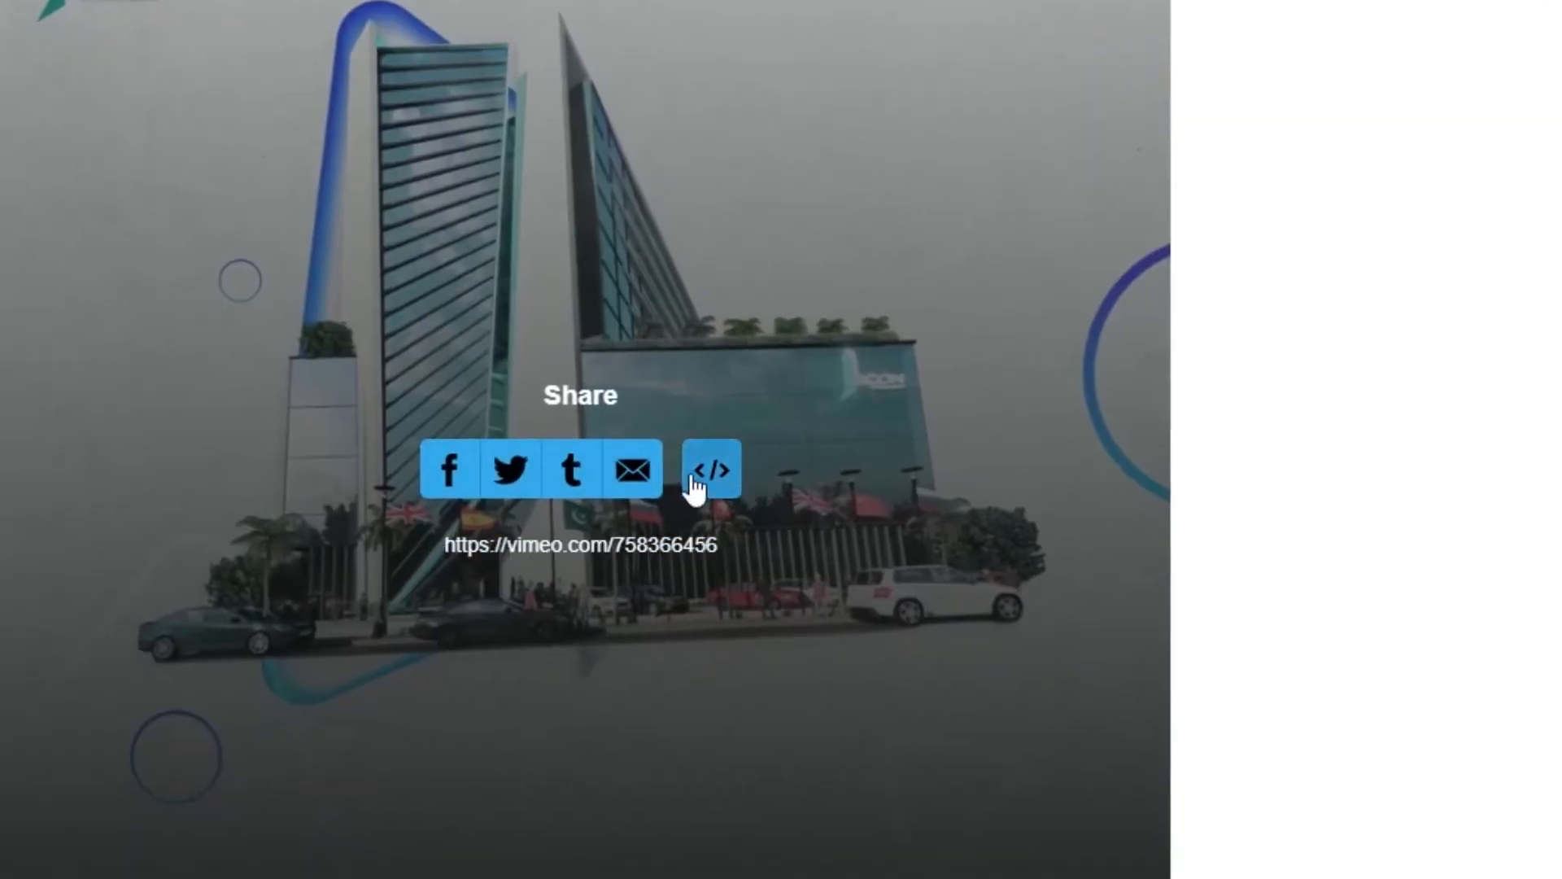
pyautogui.click(709, 469)
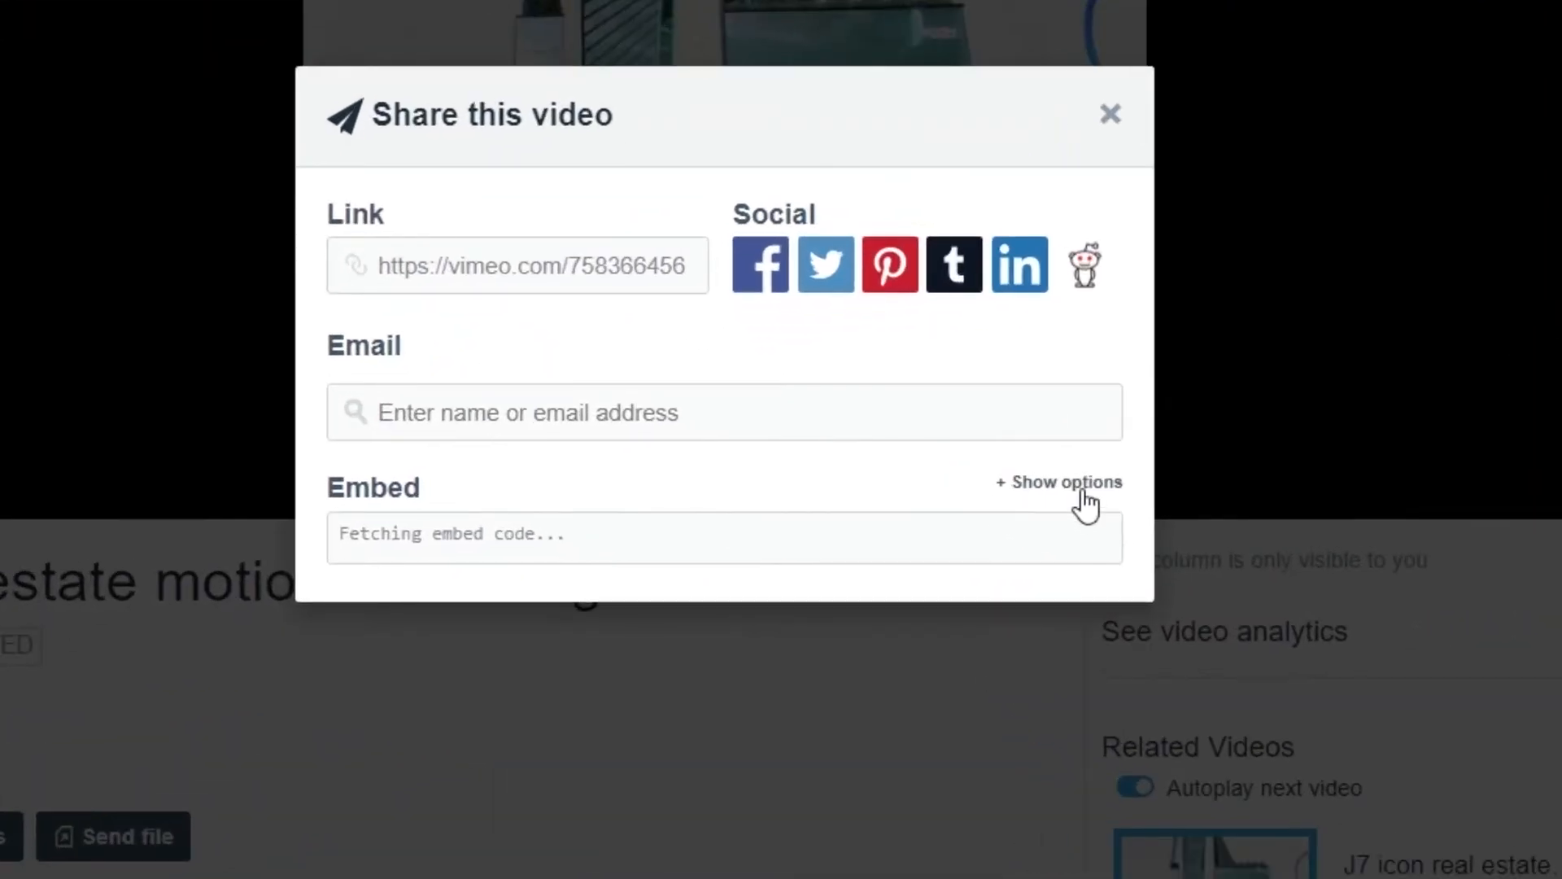
# Reveal the extra embed customisation options for autoplay and loop
pyautogui.click(1058, 482)
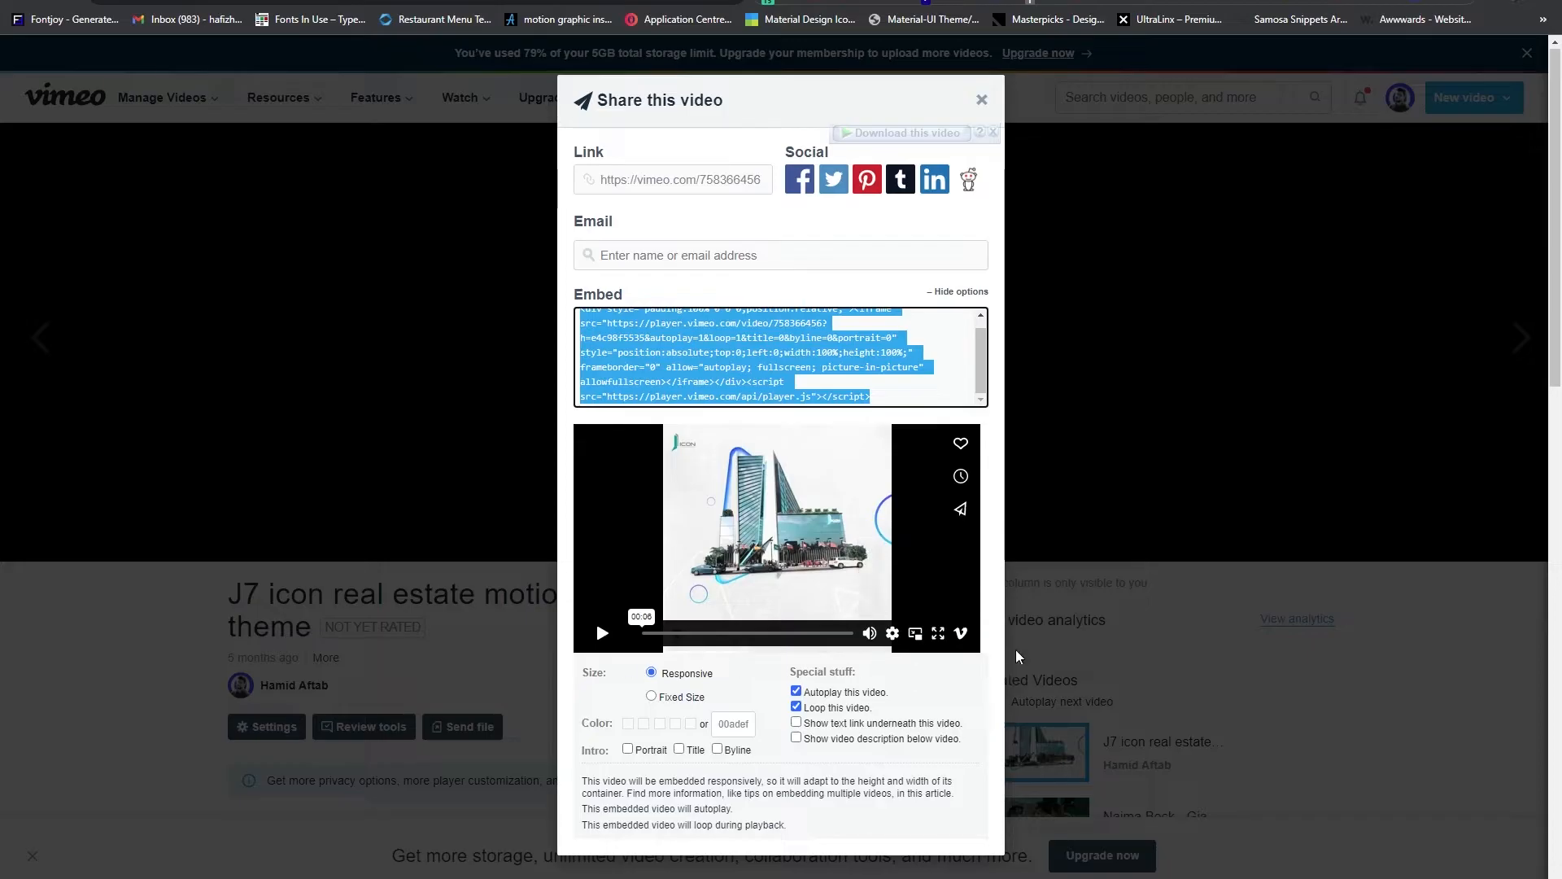
pyautogui.moveTo(1014, 660)
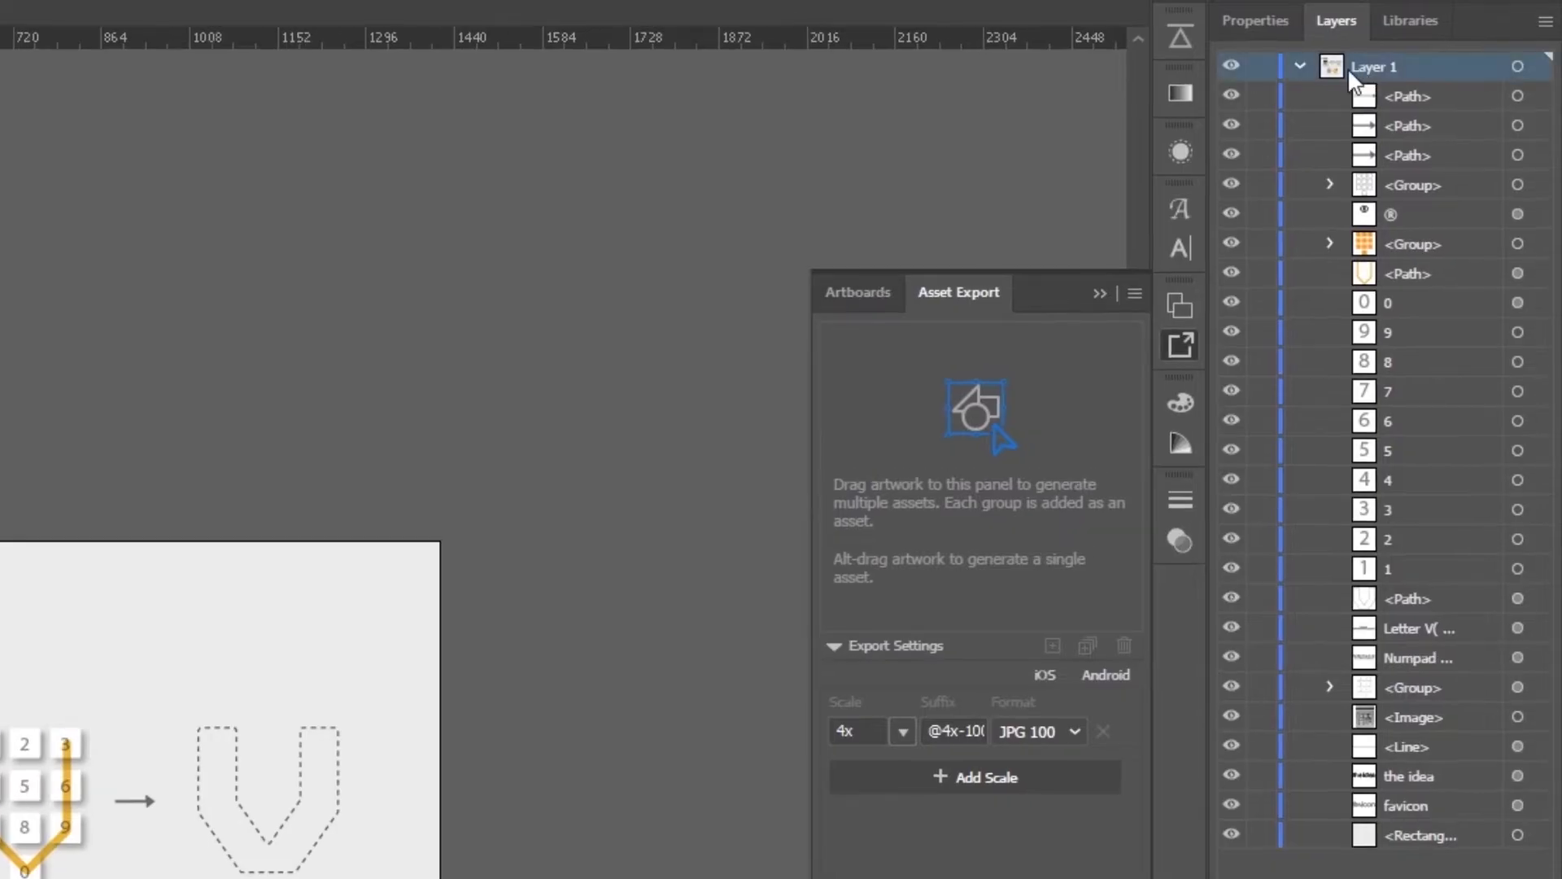
# Release Layer 1's objects to sequential layers 2–27 and select all the new sublayers
pyautogui.click(1299, 66)
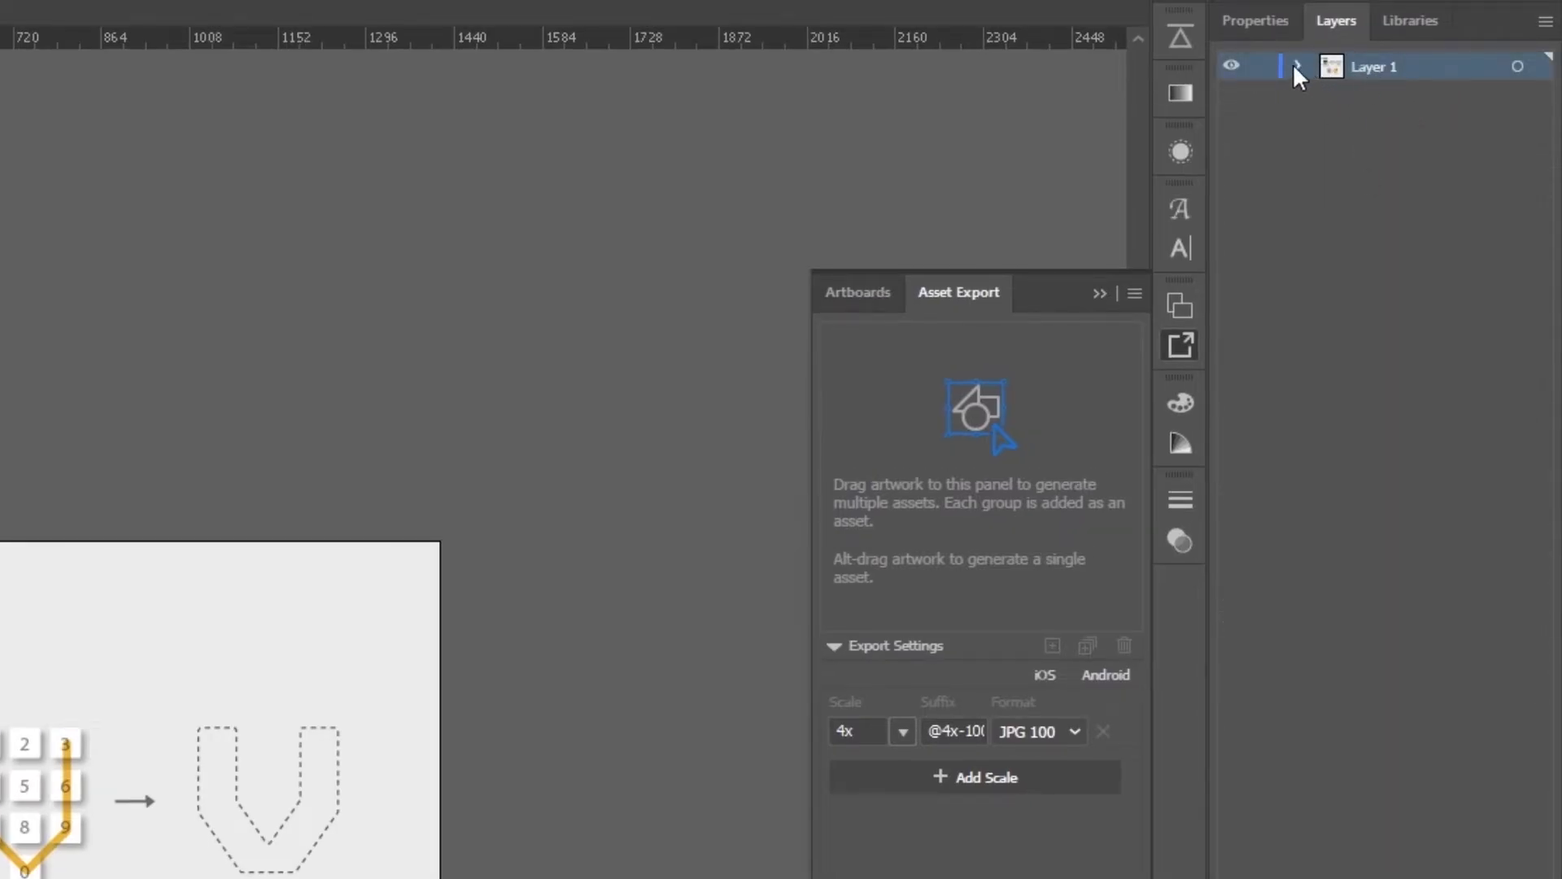
pyautogui.click(1299, 65)
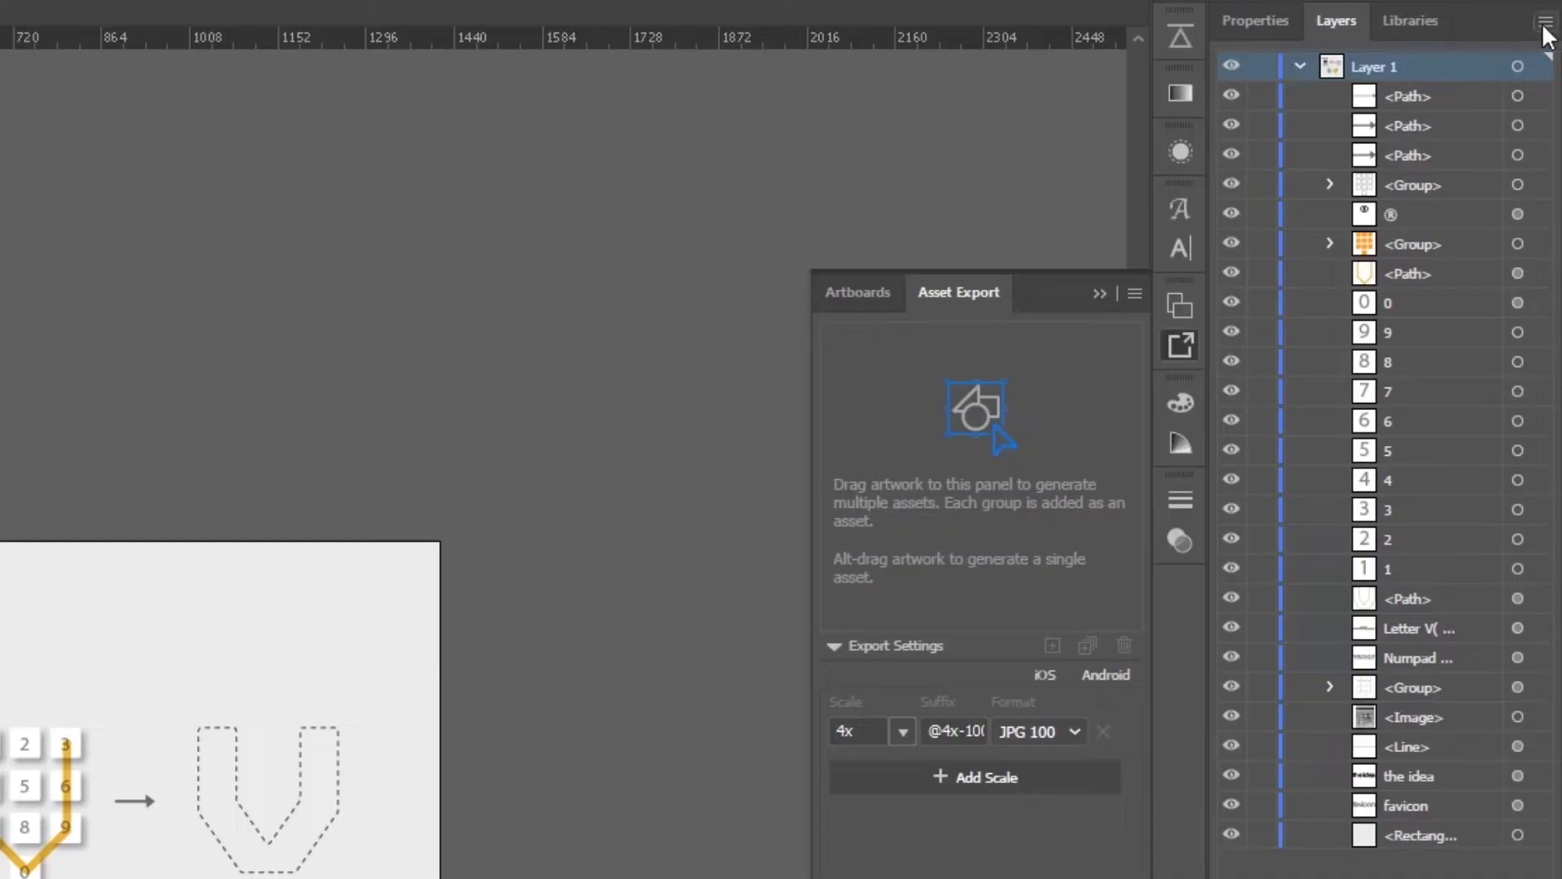
pyautogui.click(1546, 19)
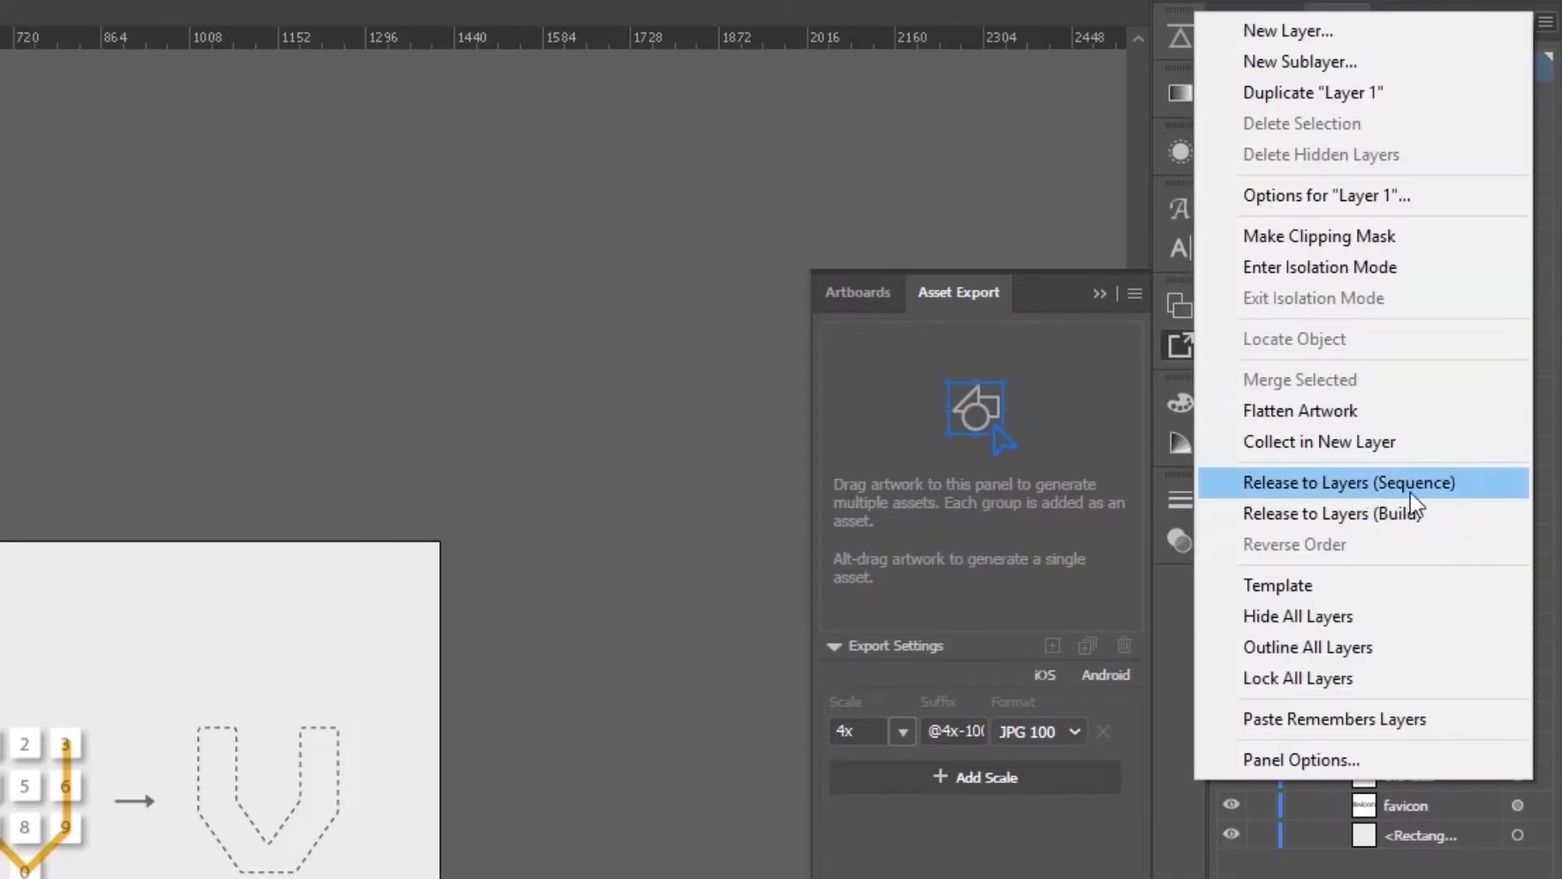
pyautogui.click(1348, 482)
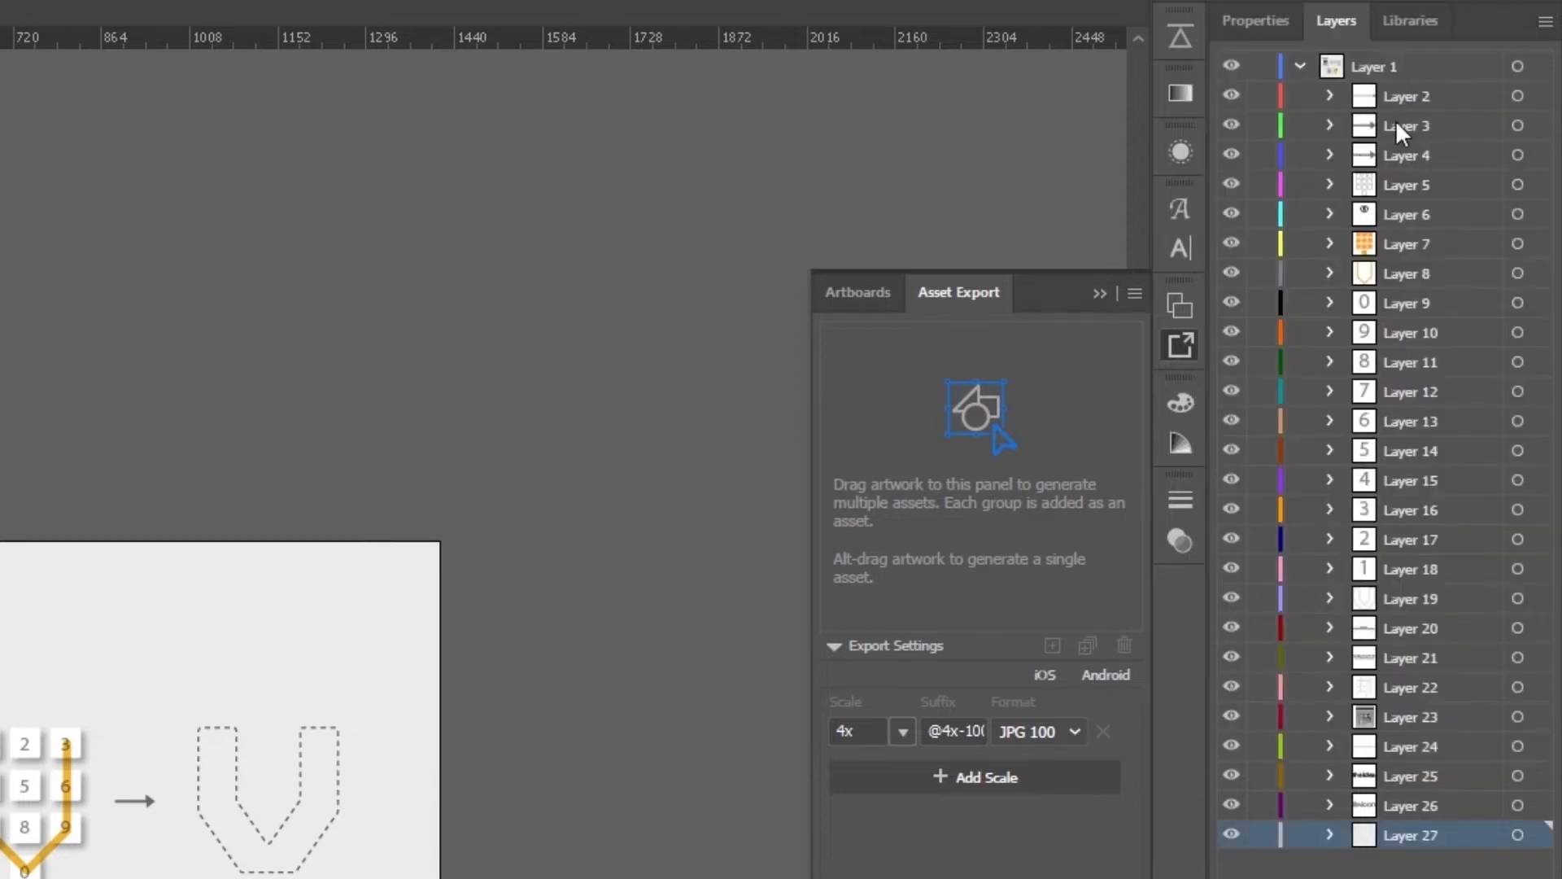
pyautogui.moveTo(1385, 96)
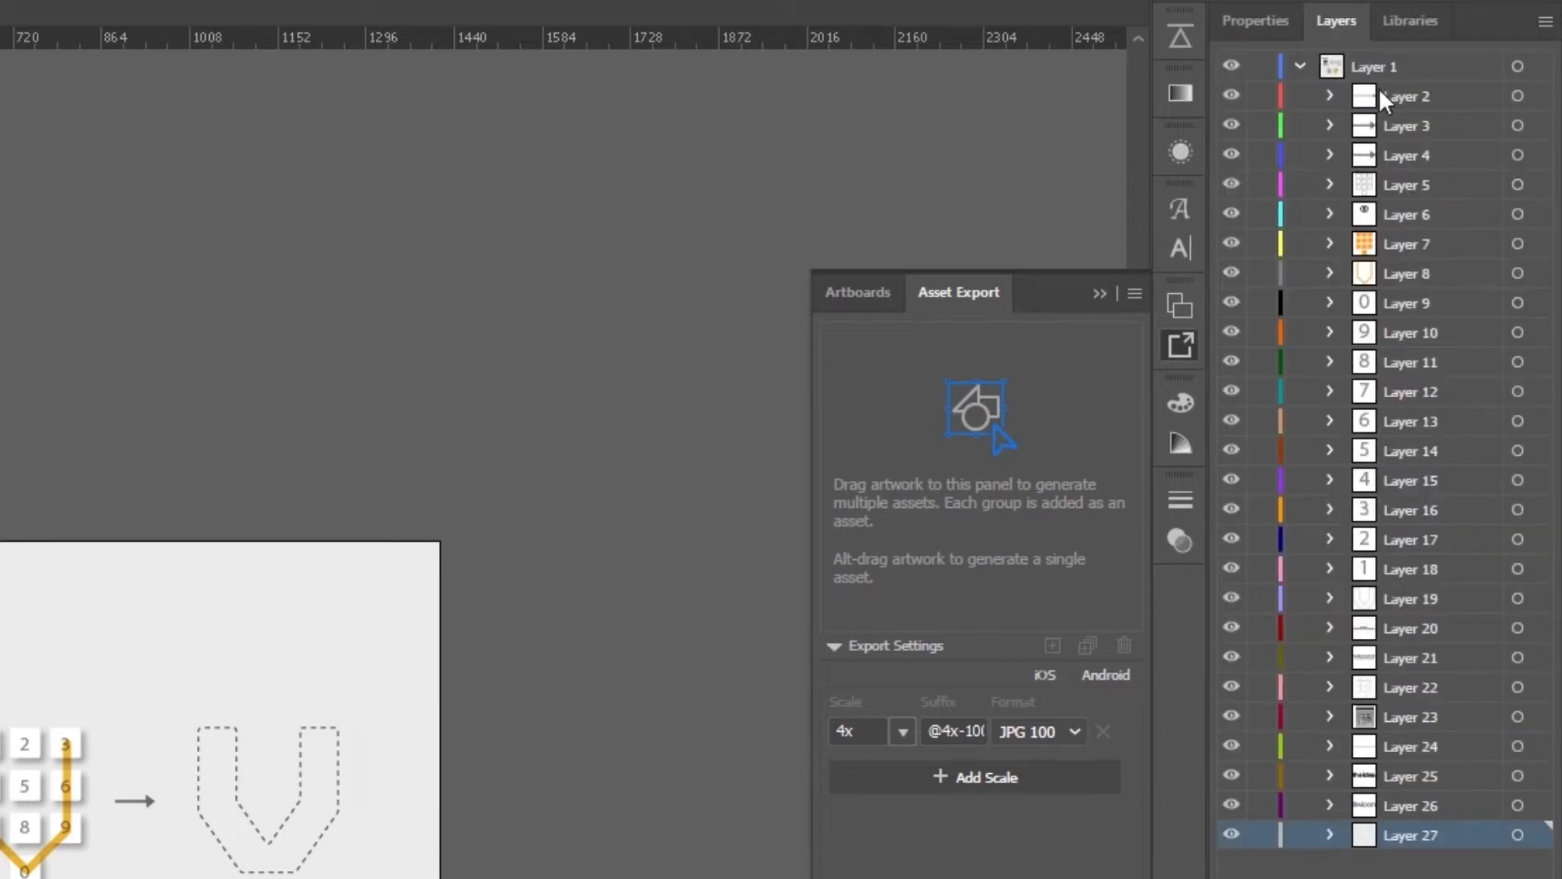
pyautogui.moveTo(1479, 107)
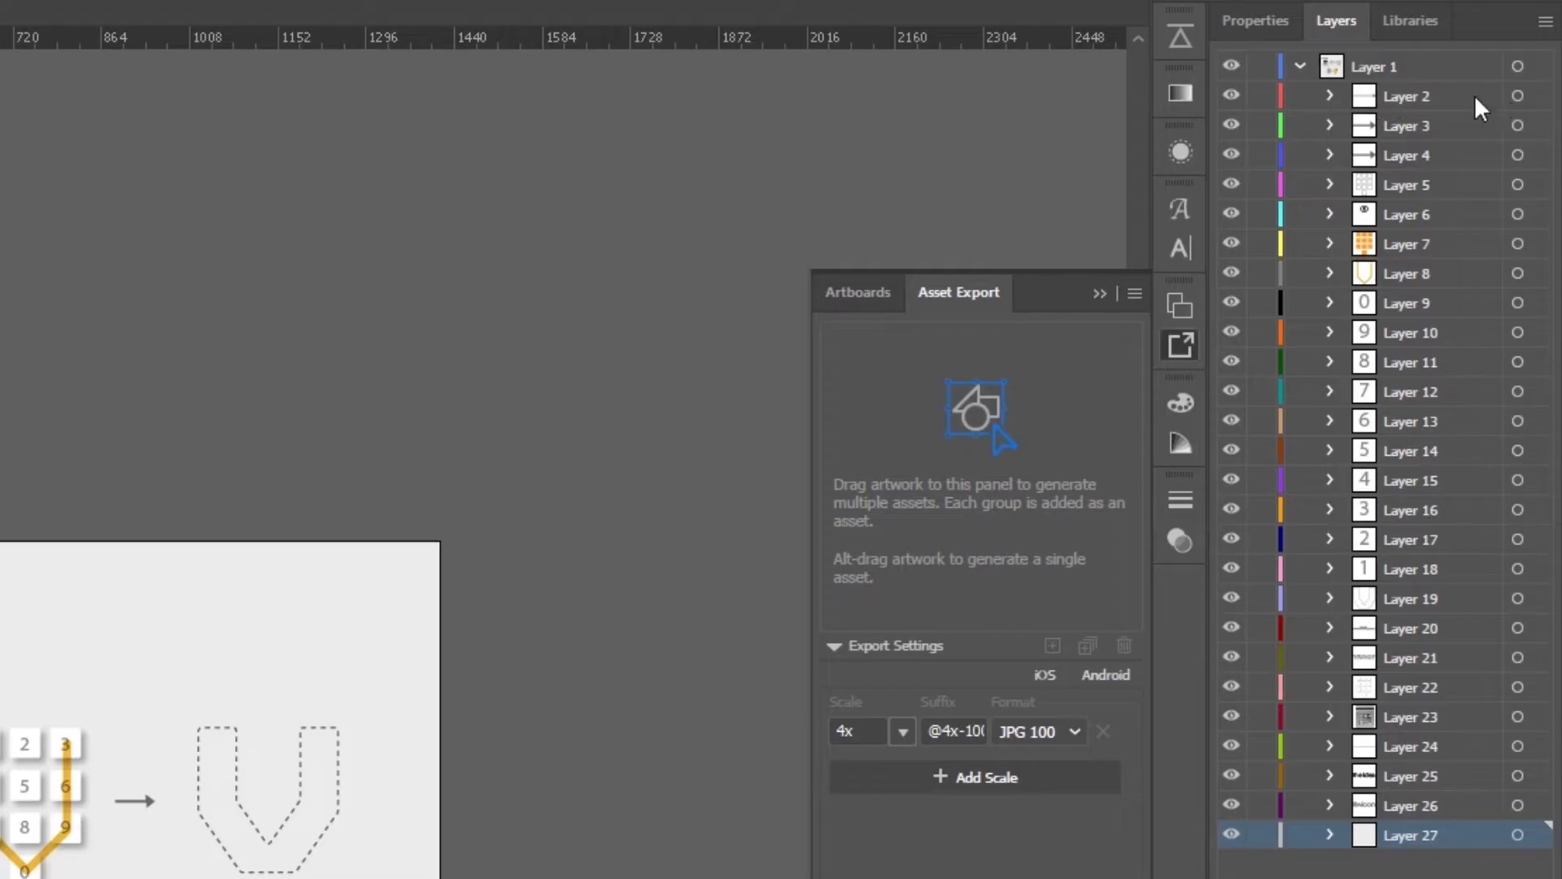
pyautogui.moveTo(1432, 98)
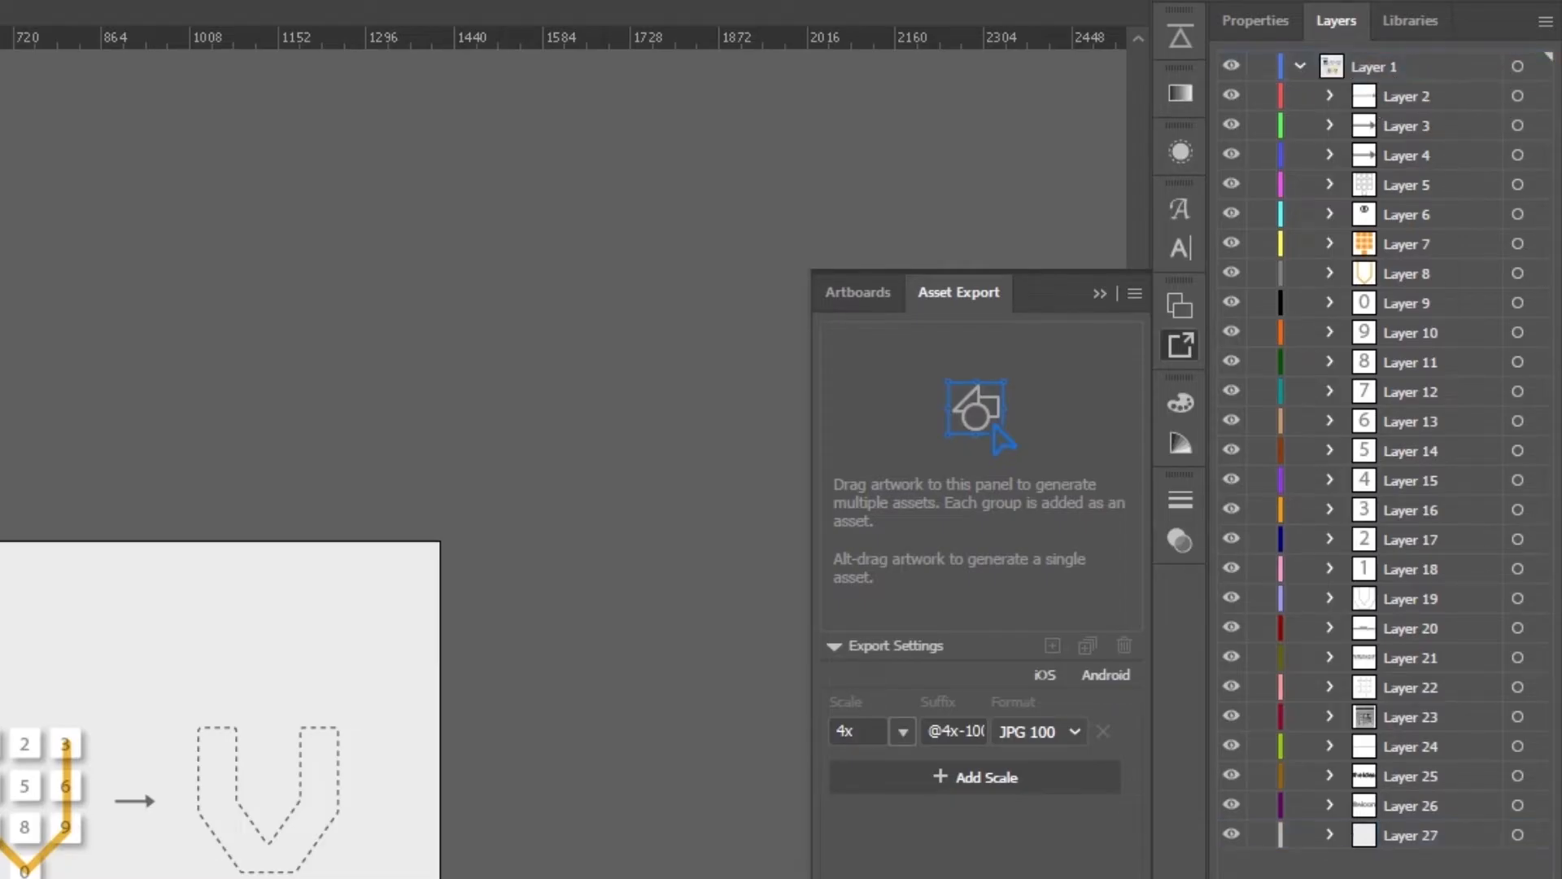
pyautogui.click(1405, 214)
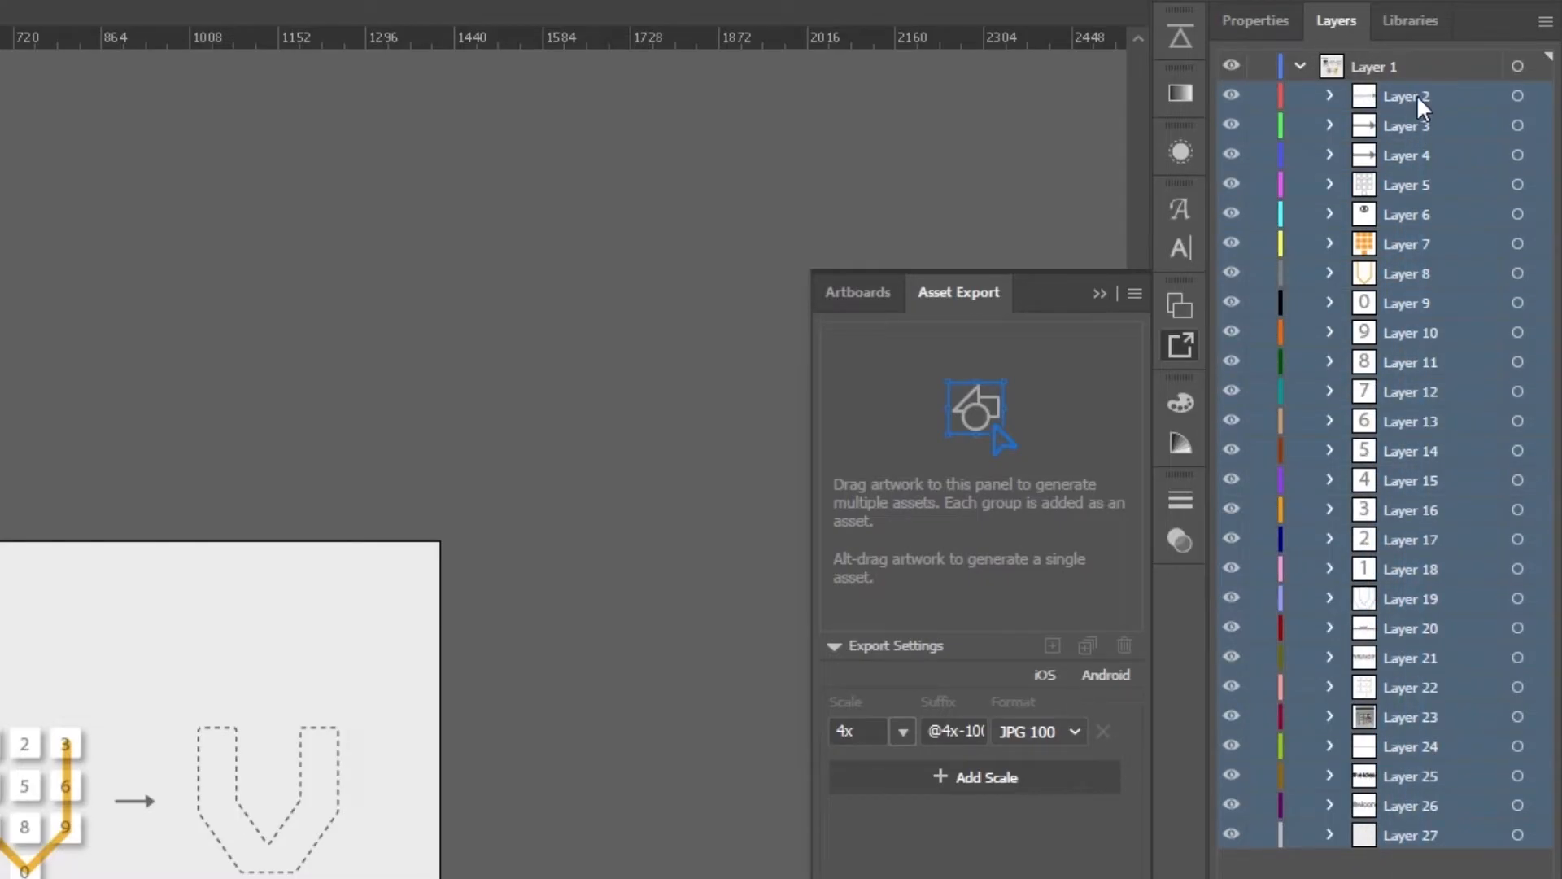
# Drag Layers 2–27 above Layer 1 so each becomes a top-level layer
pyautogui.click(1405, 65)
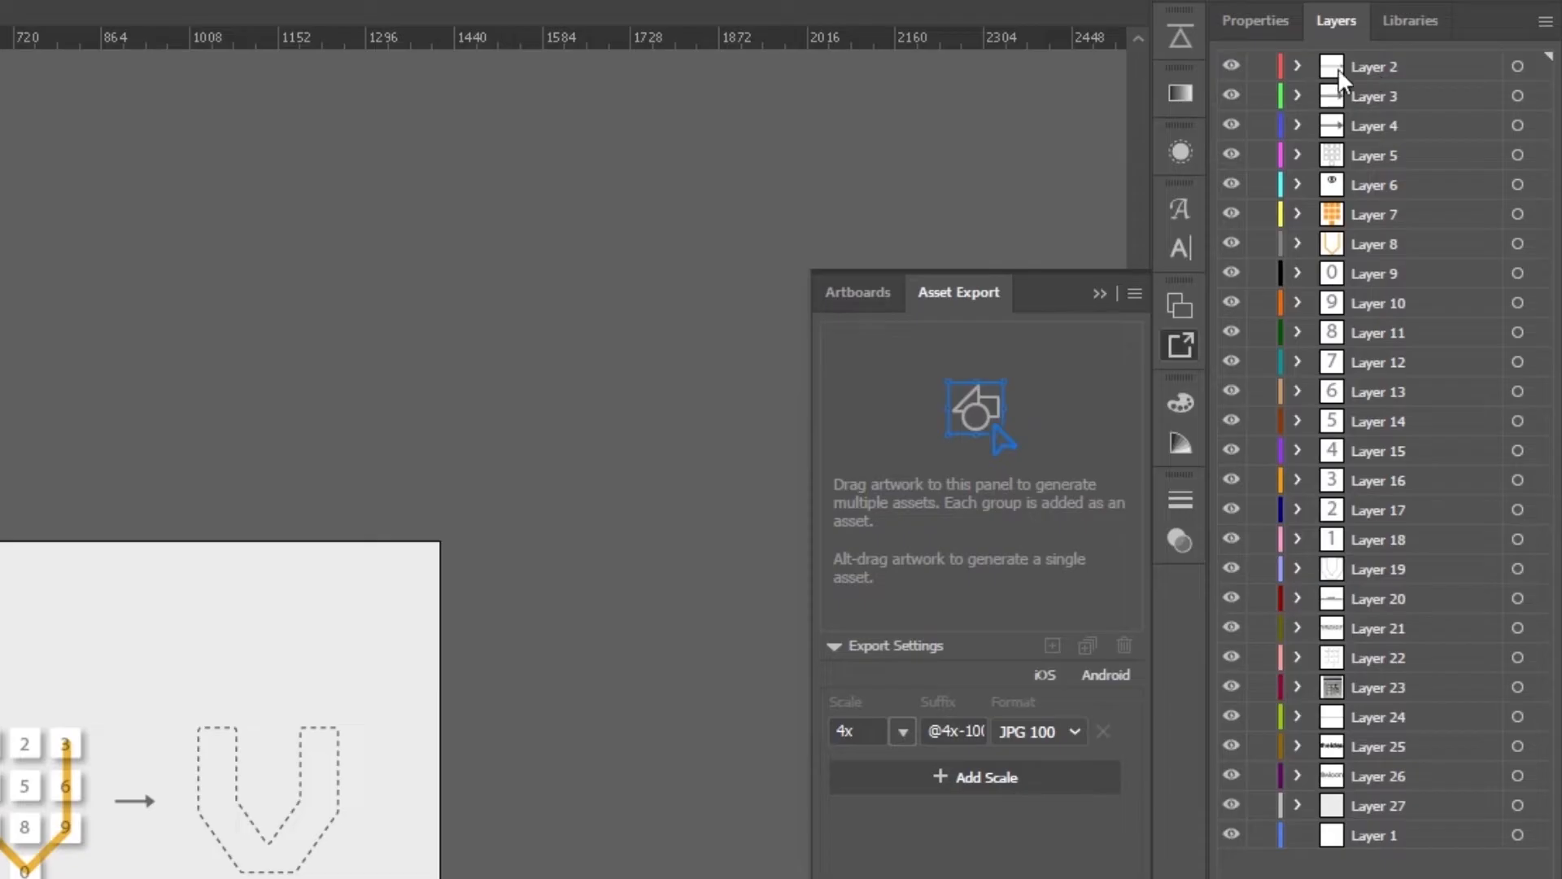
pyautogui.moveTo(1415, 84)
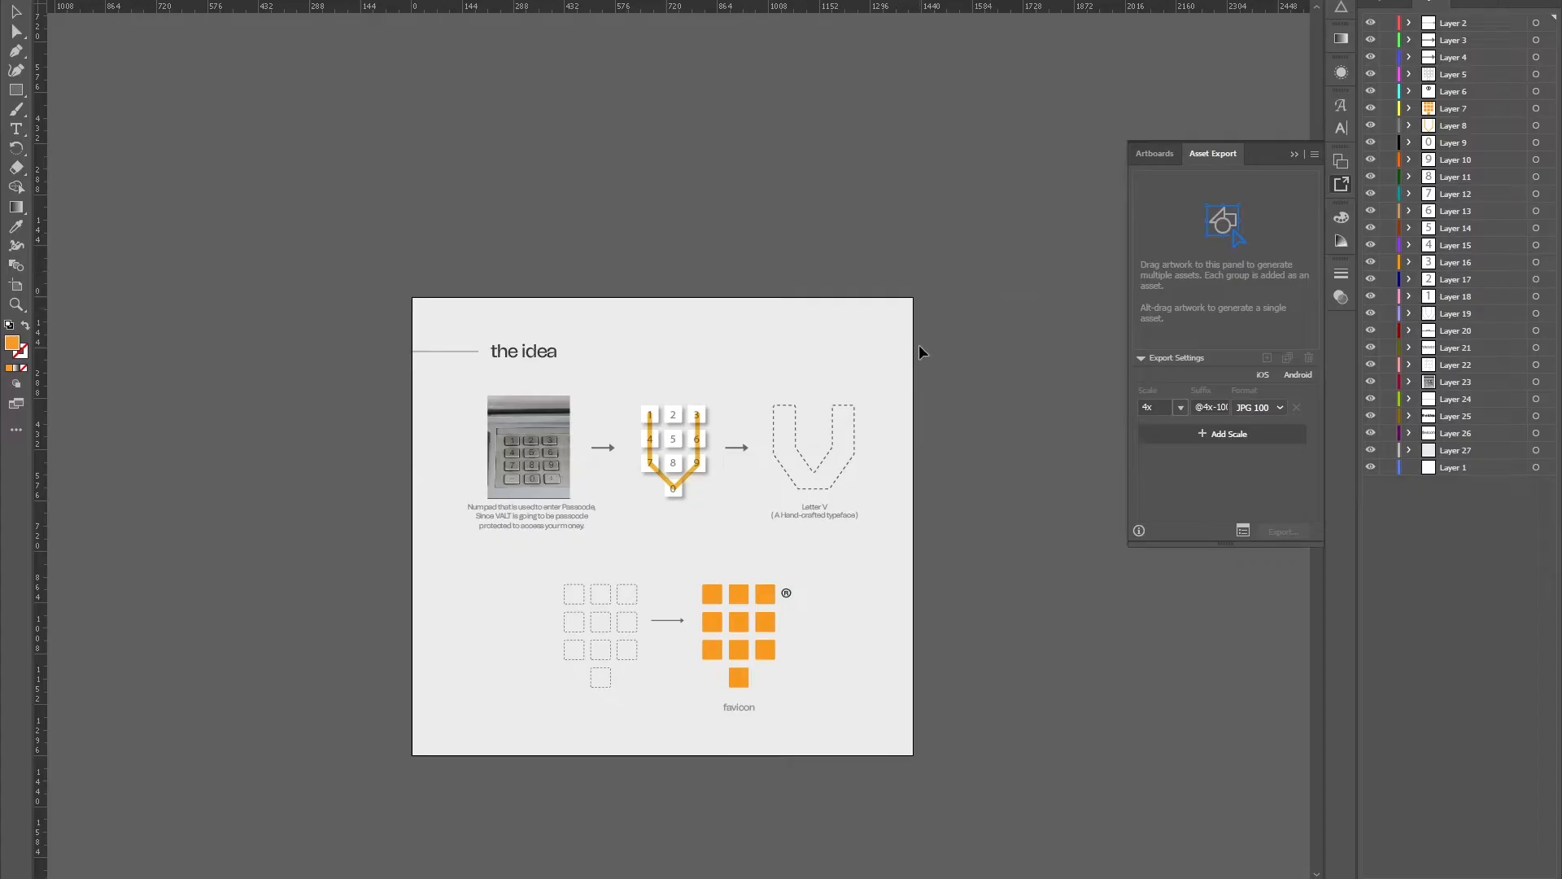
pyautogui.moveTo(1250, 164)
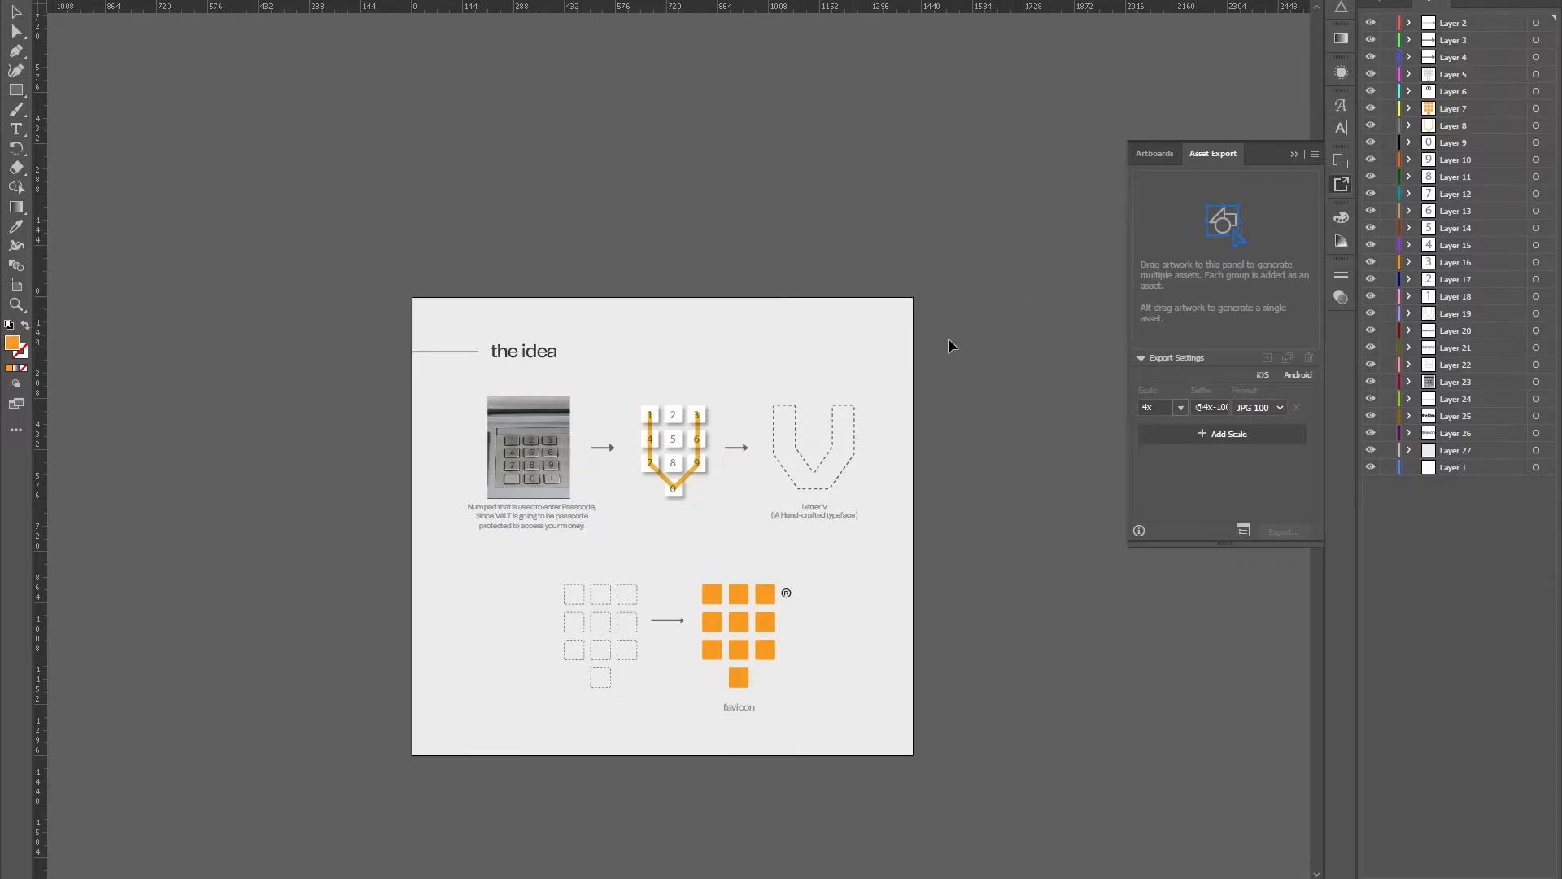
pyautogui.moveTo(741, 846)
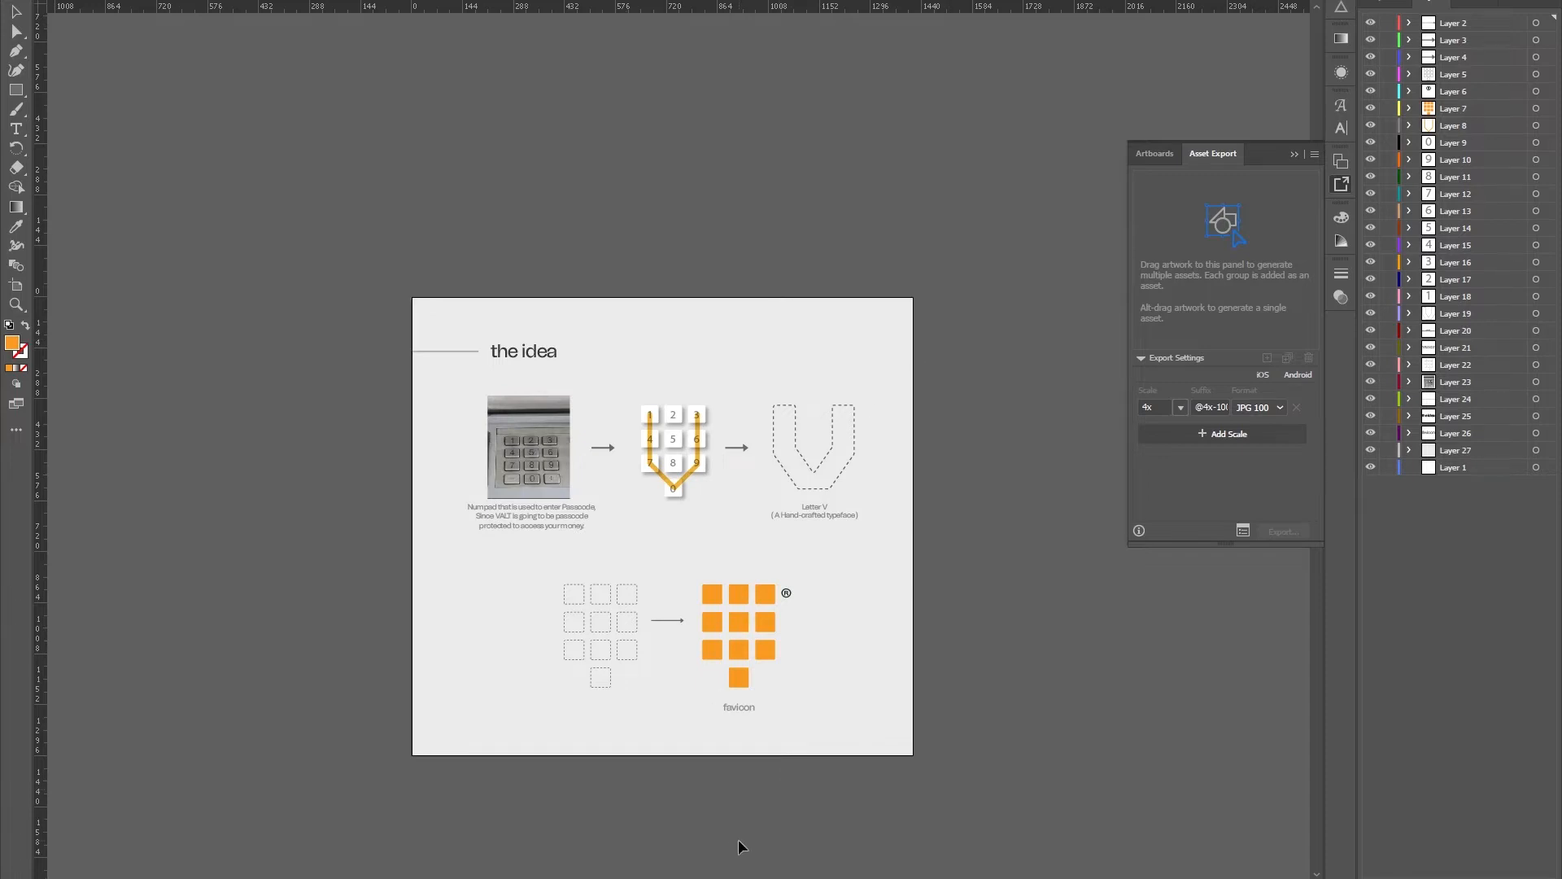
pyautogui.moveTo(866, 292)
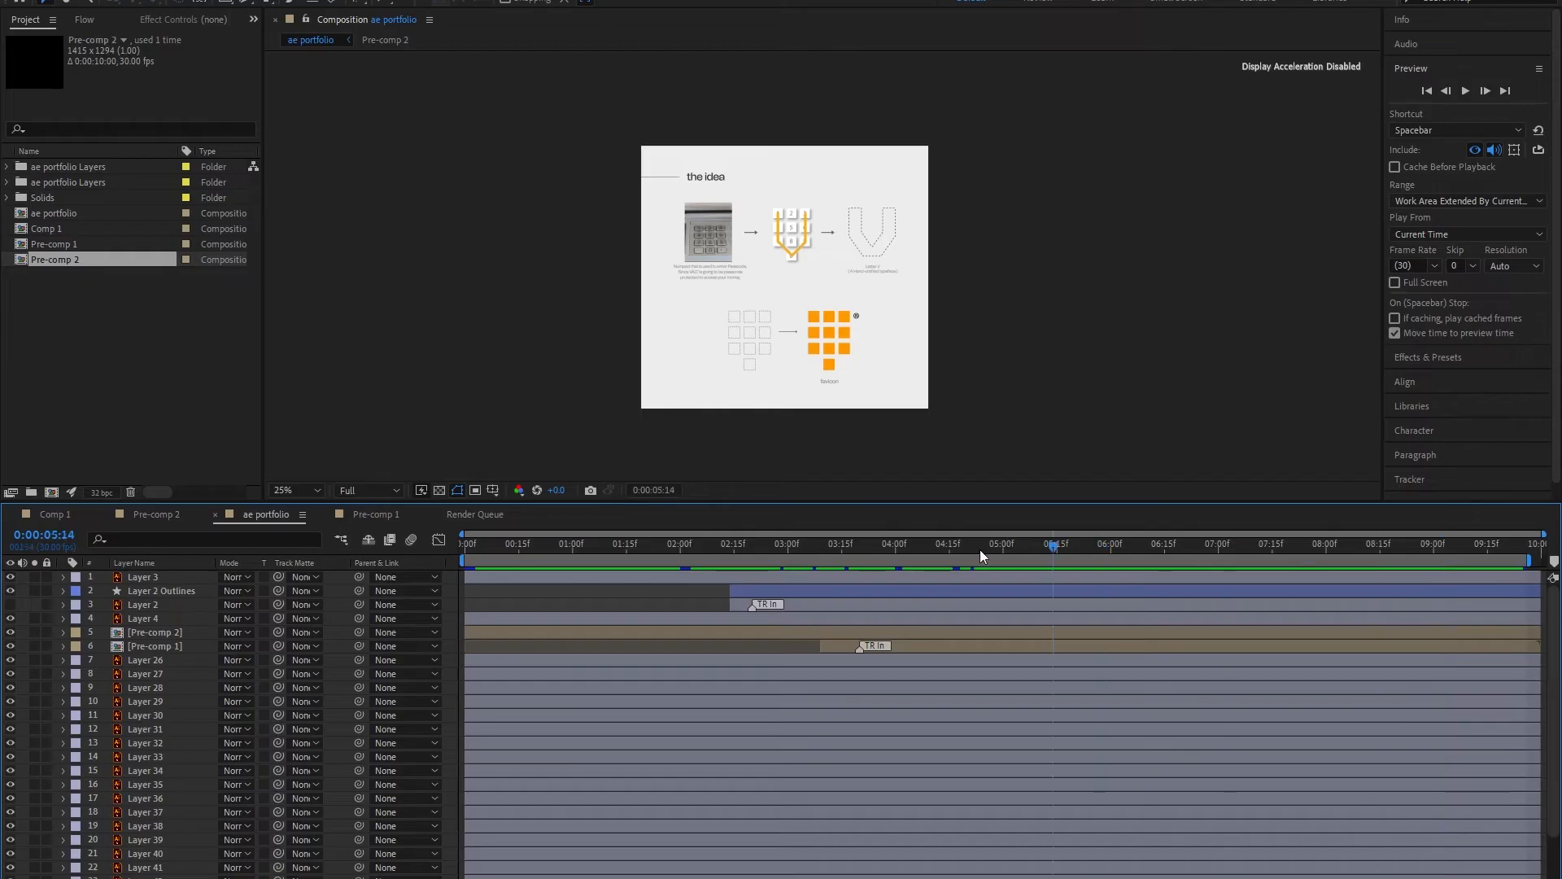
# Set the time to 0:00:03:18 and queue the ae portfolio composition for rendering
pyautogui.click(851, 544)
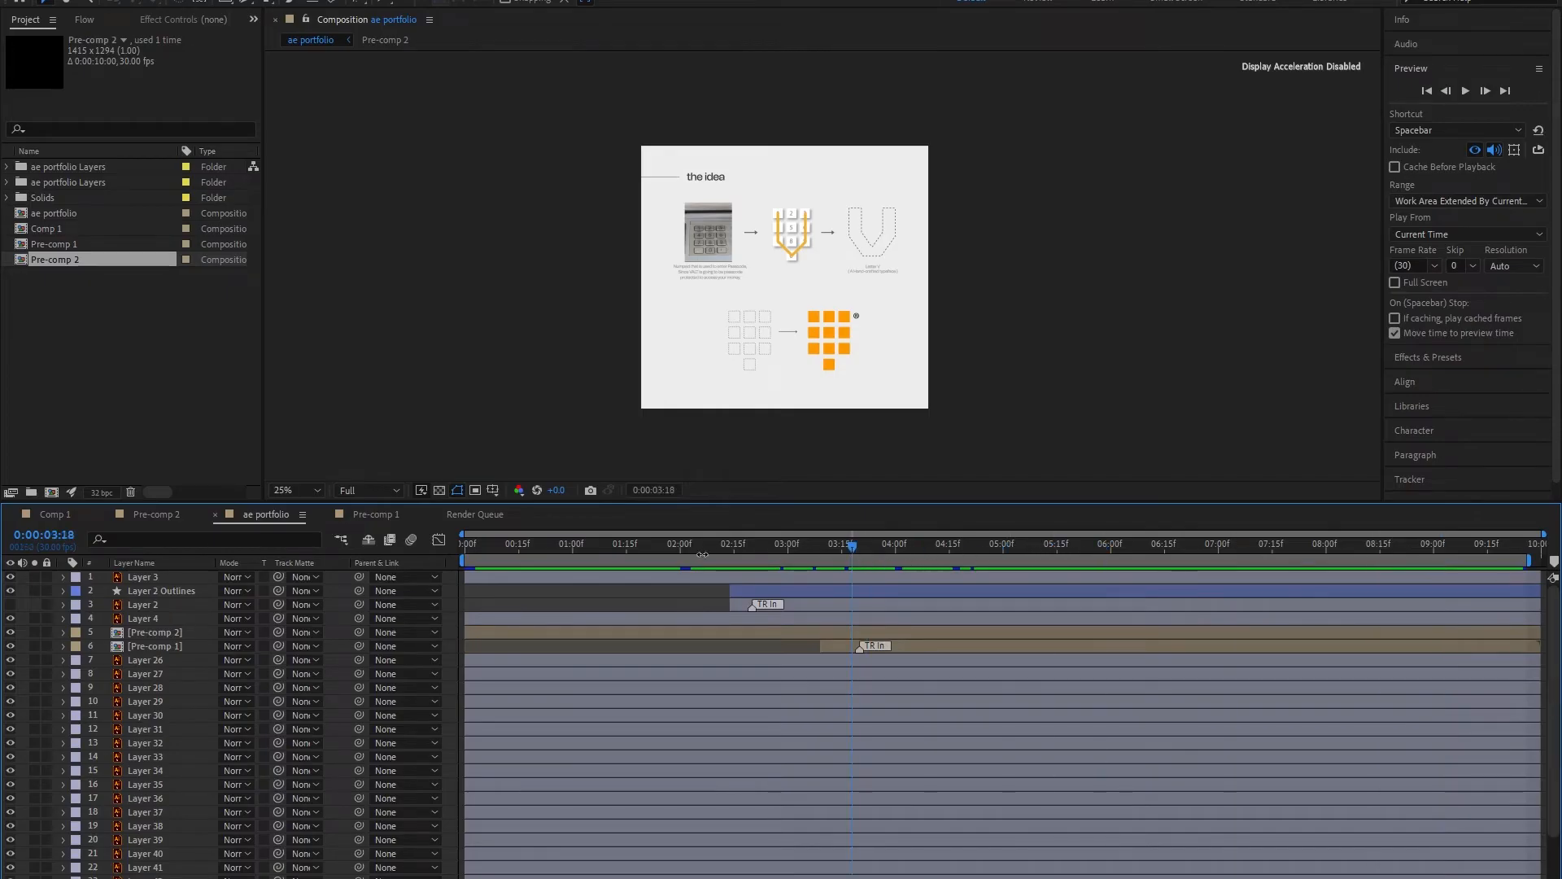
pyautogui.moveTo(657, 549)
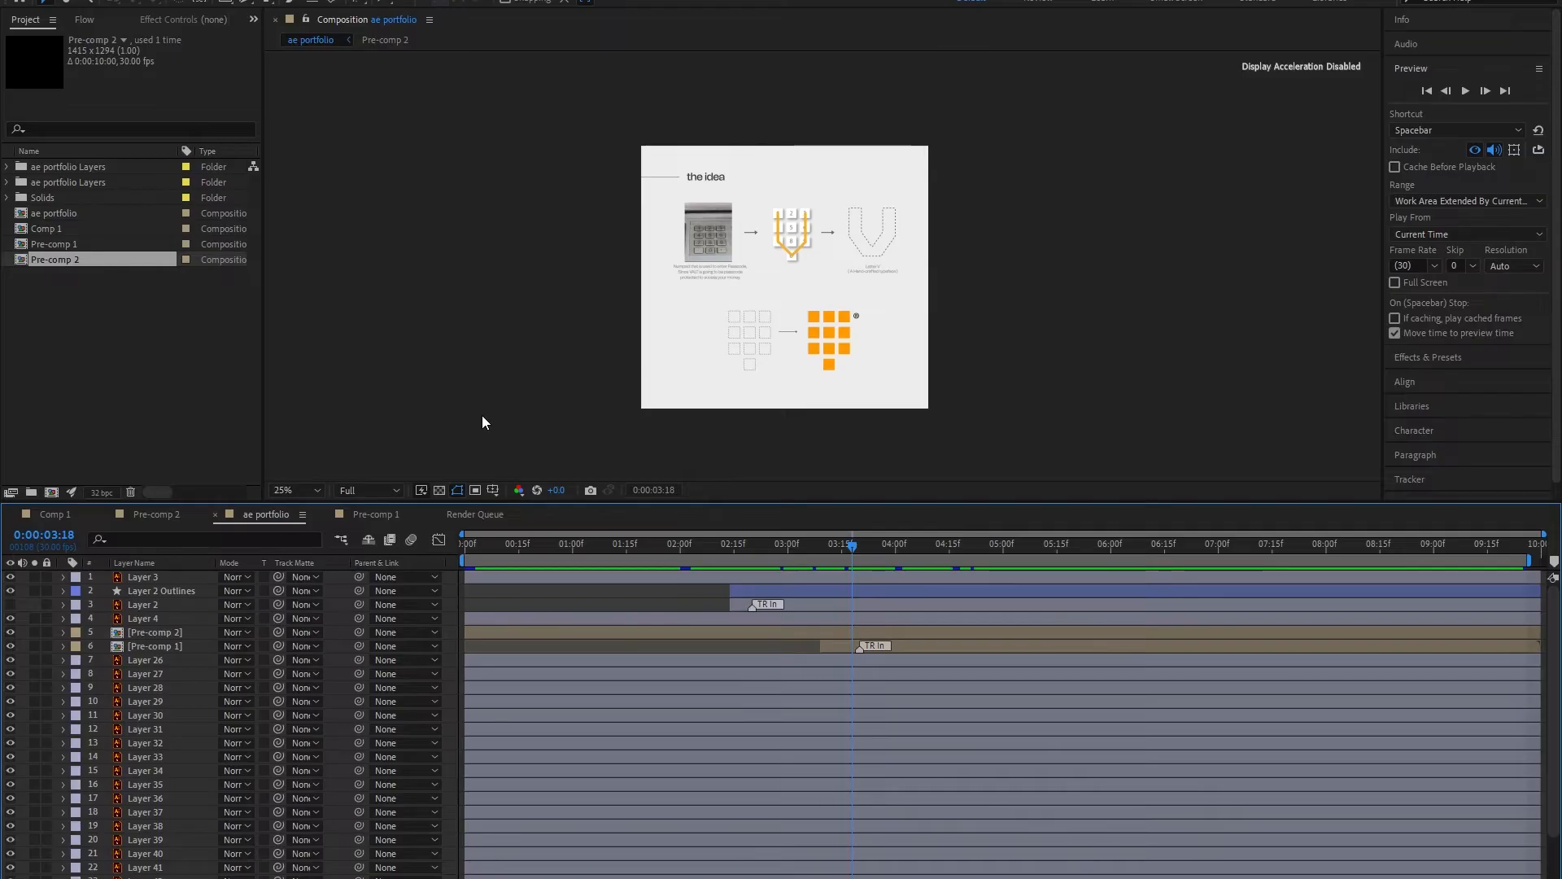
pyautogui.click(475, 514)
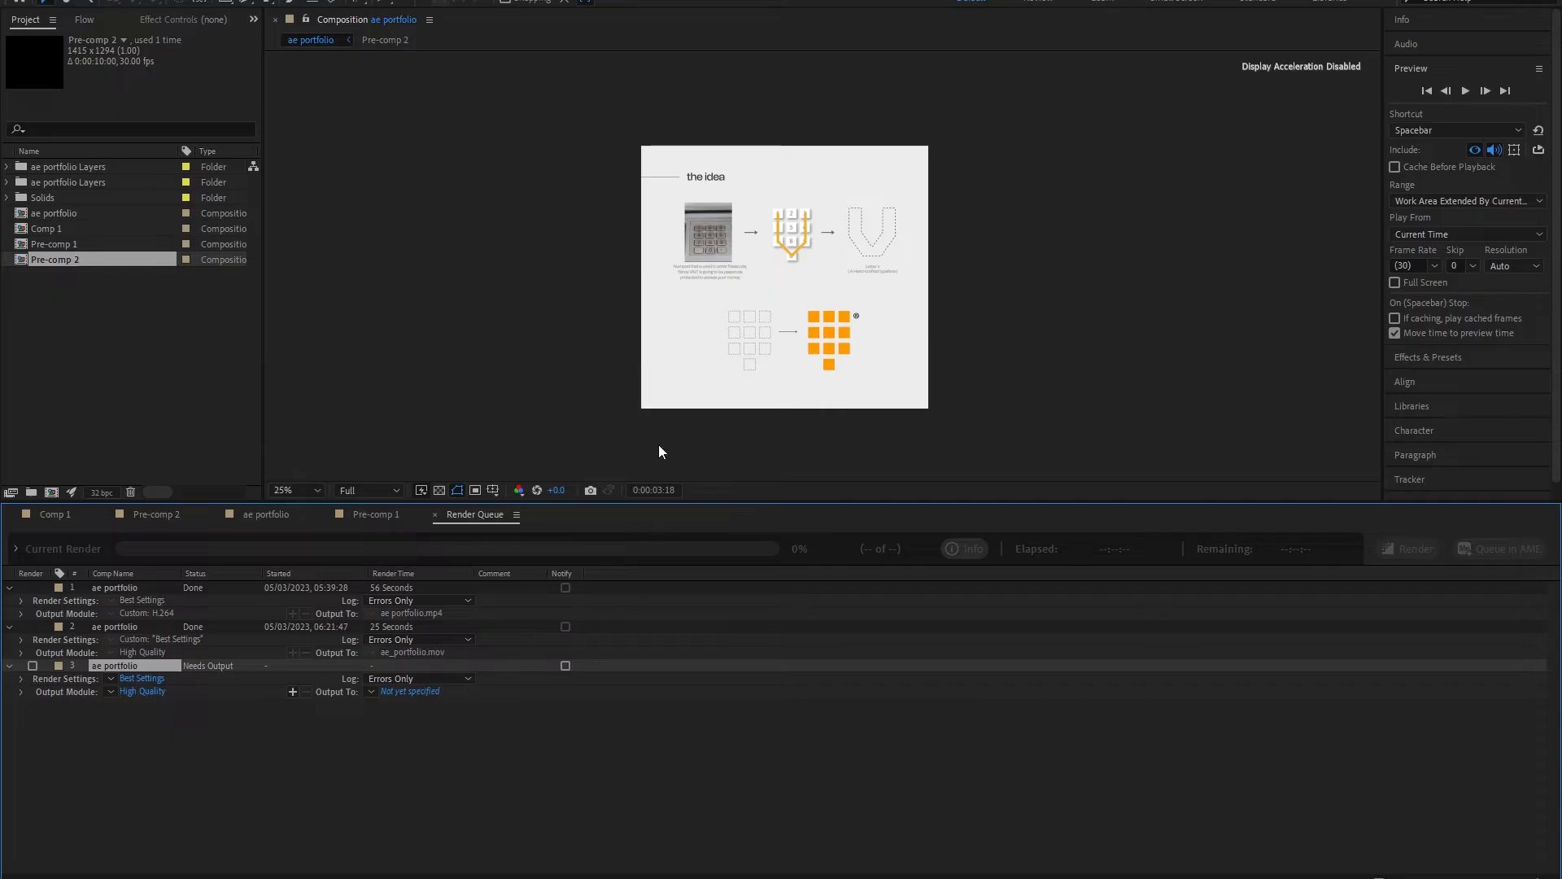
pyautogui.moveTo(558, 202)
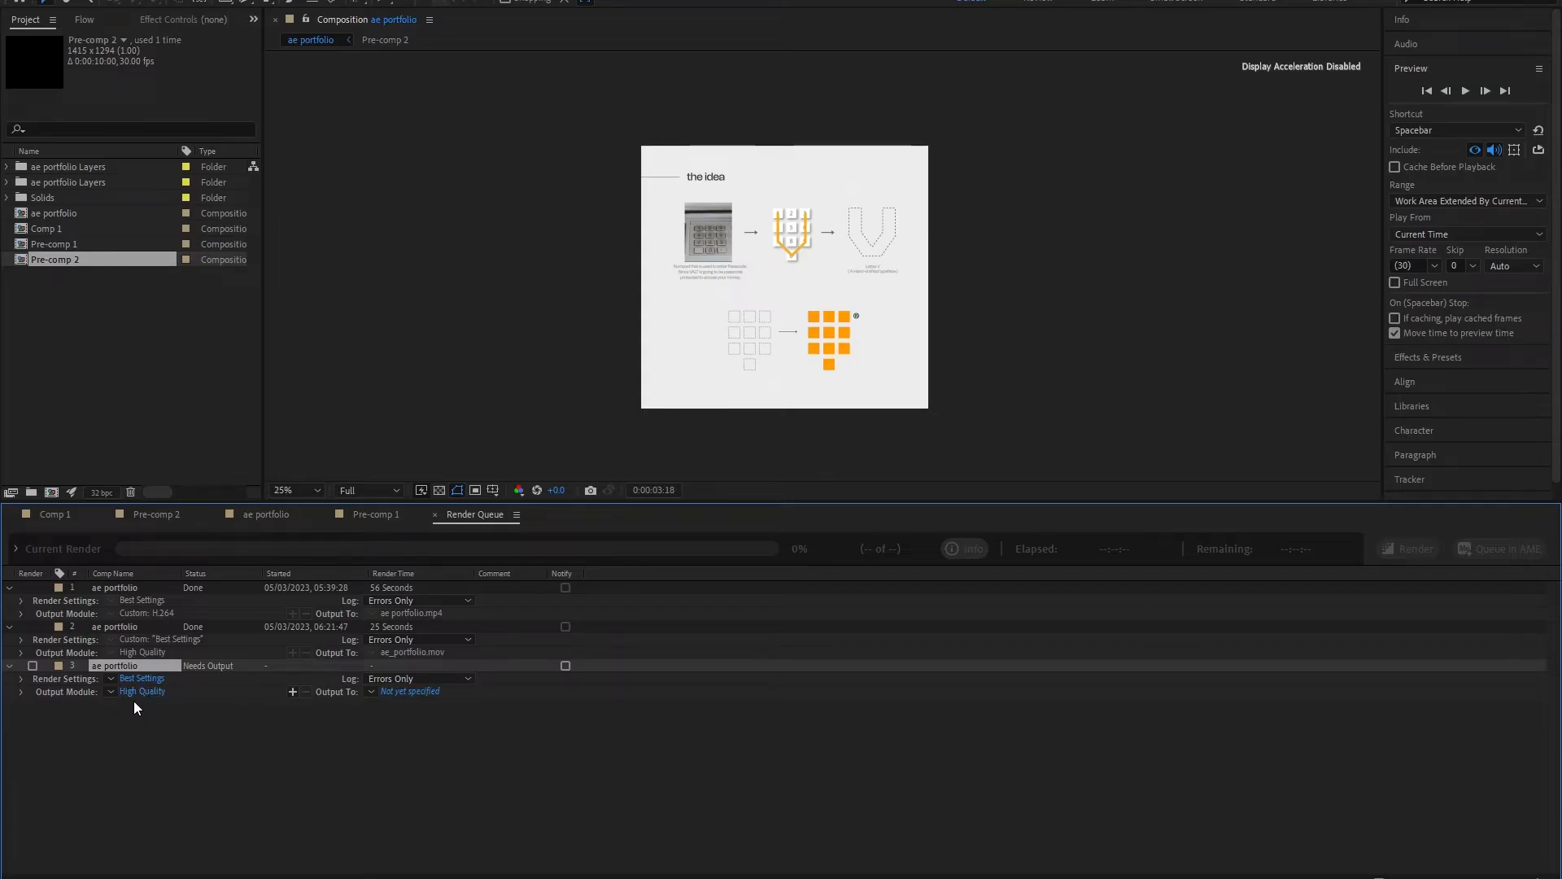
# Open Output Module Settings via the third render item's High Quality link
pyautogui.click(141, 690)
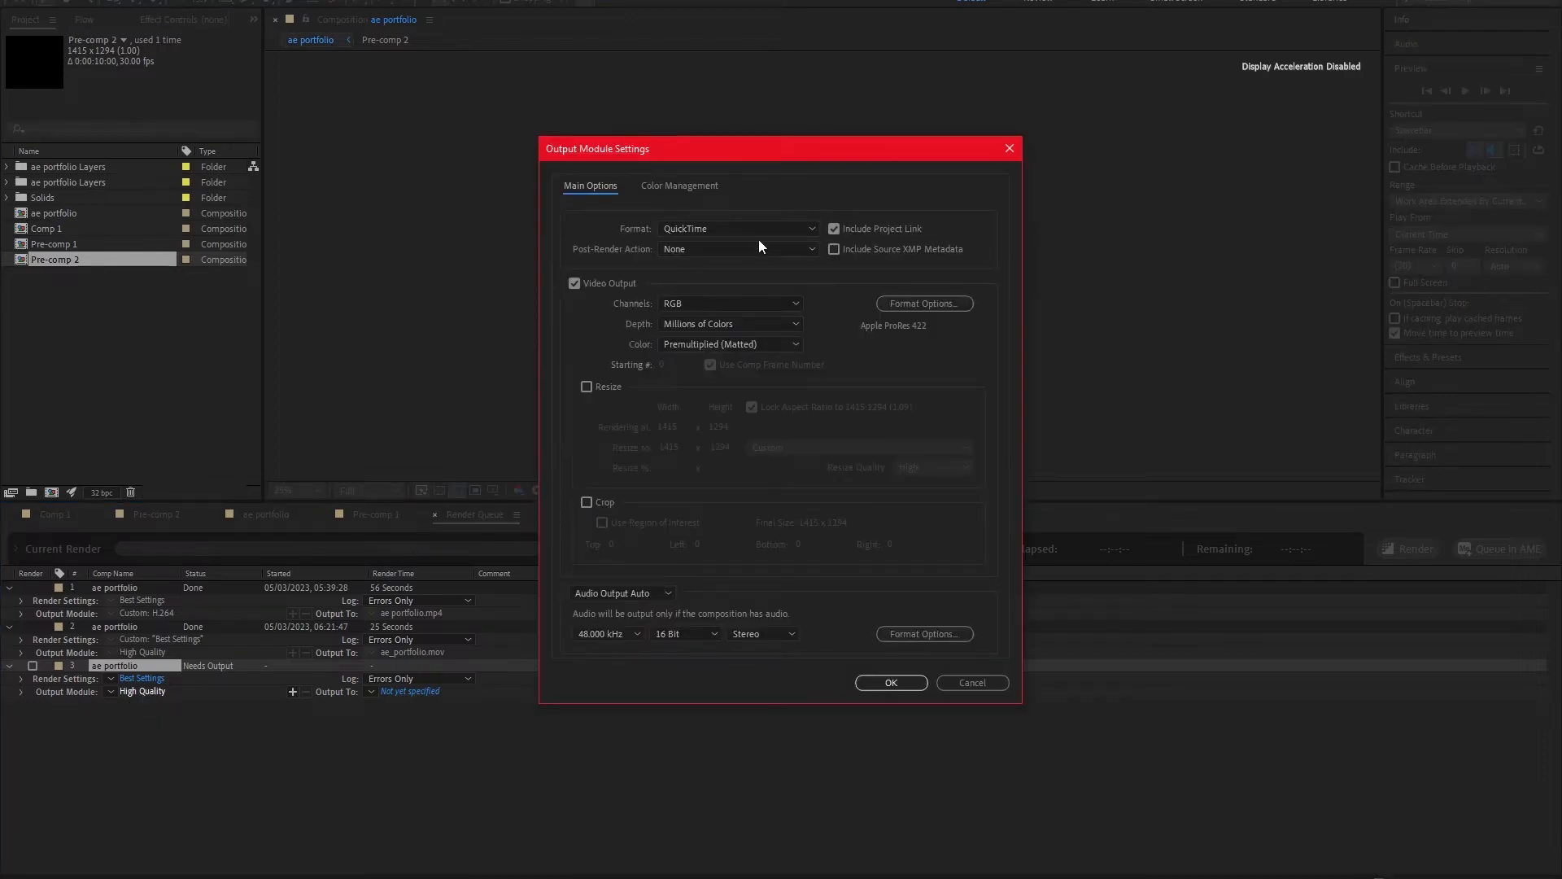
# Choose H.264 as the output format for the ae portfolio render
pyautogui.click(737, 228)
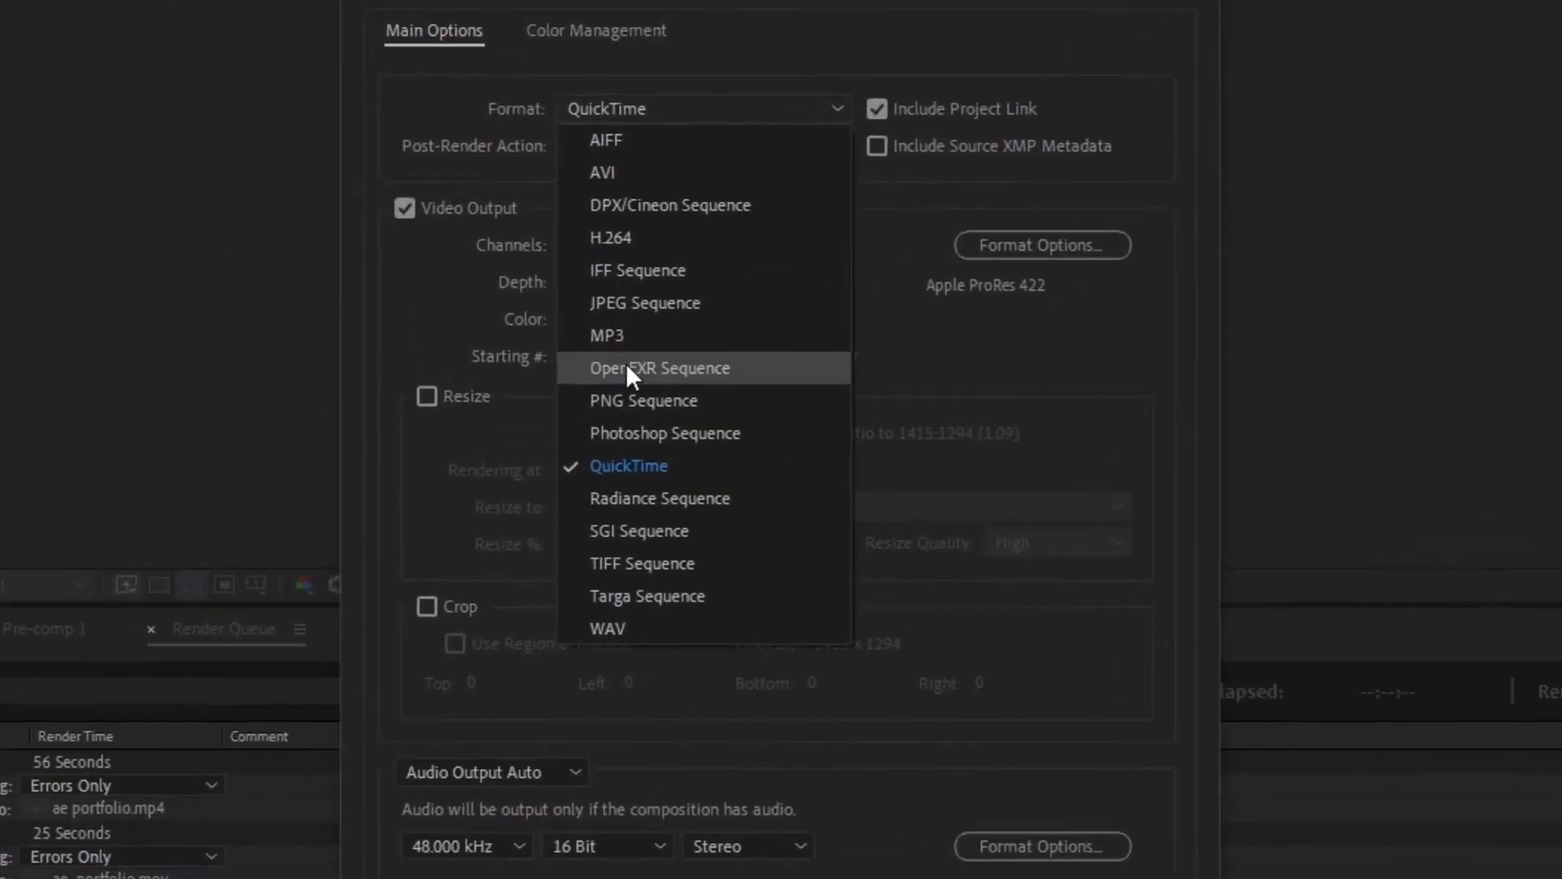
pyautogui.moveTo(659, 237)
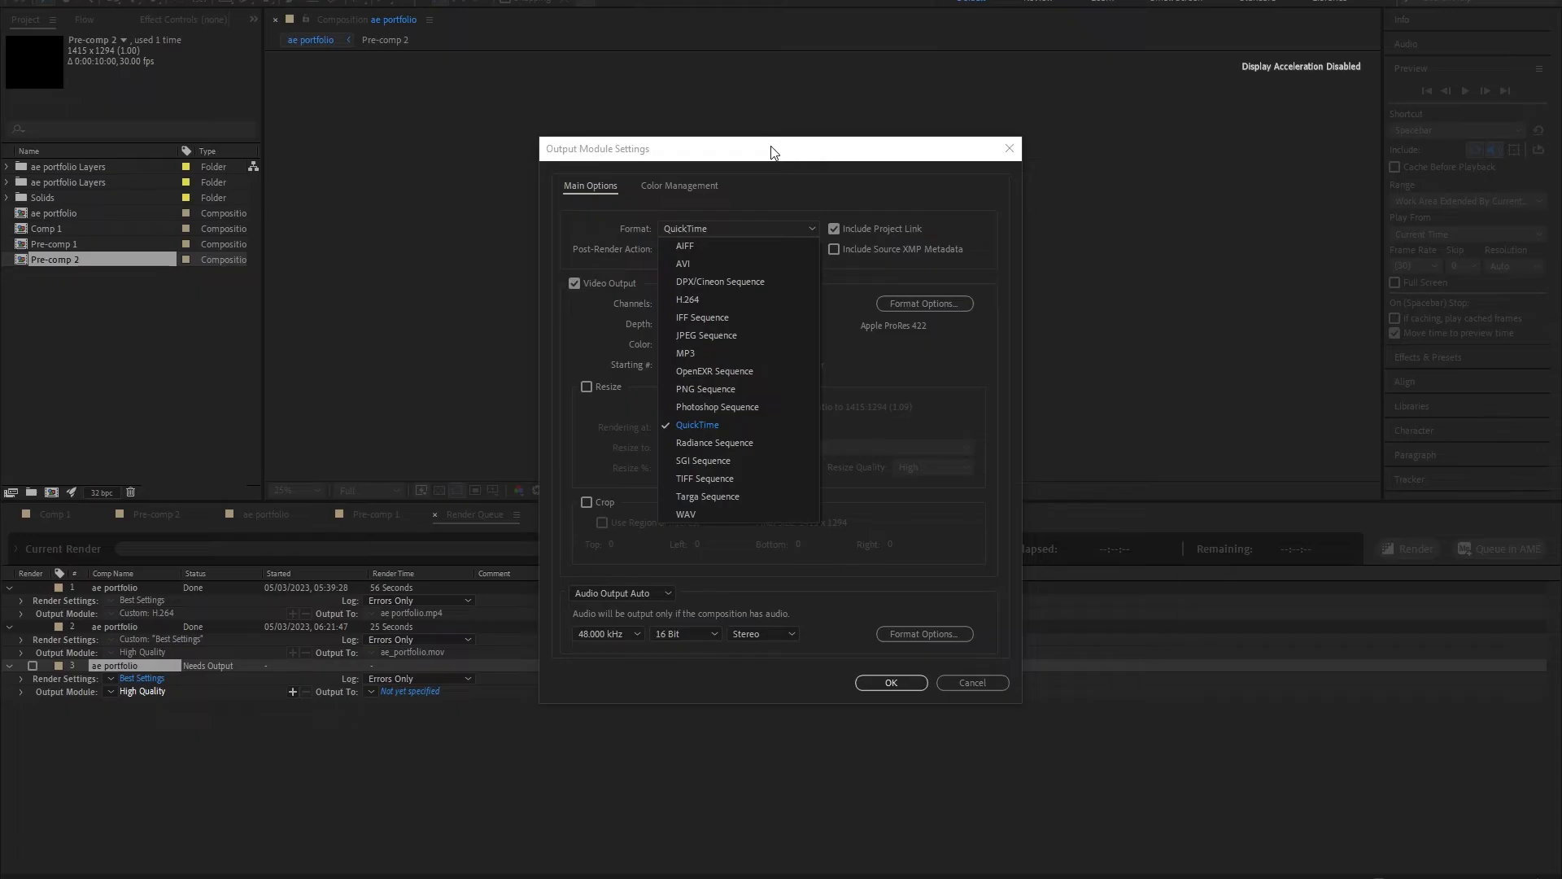
pyautogui.moveTo(775, 155)
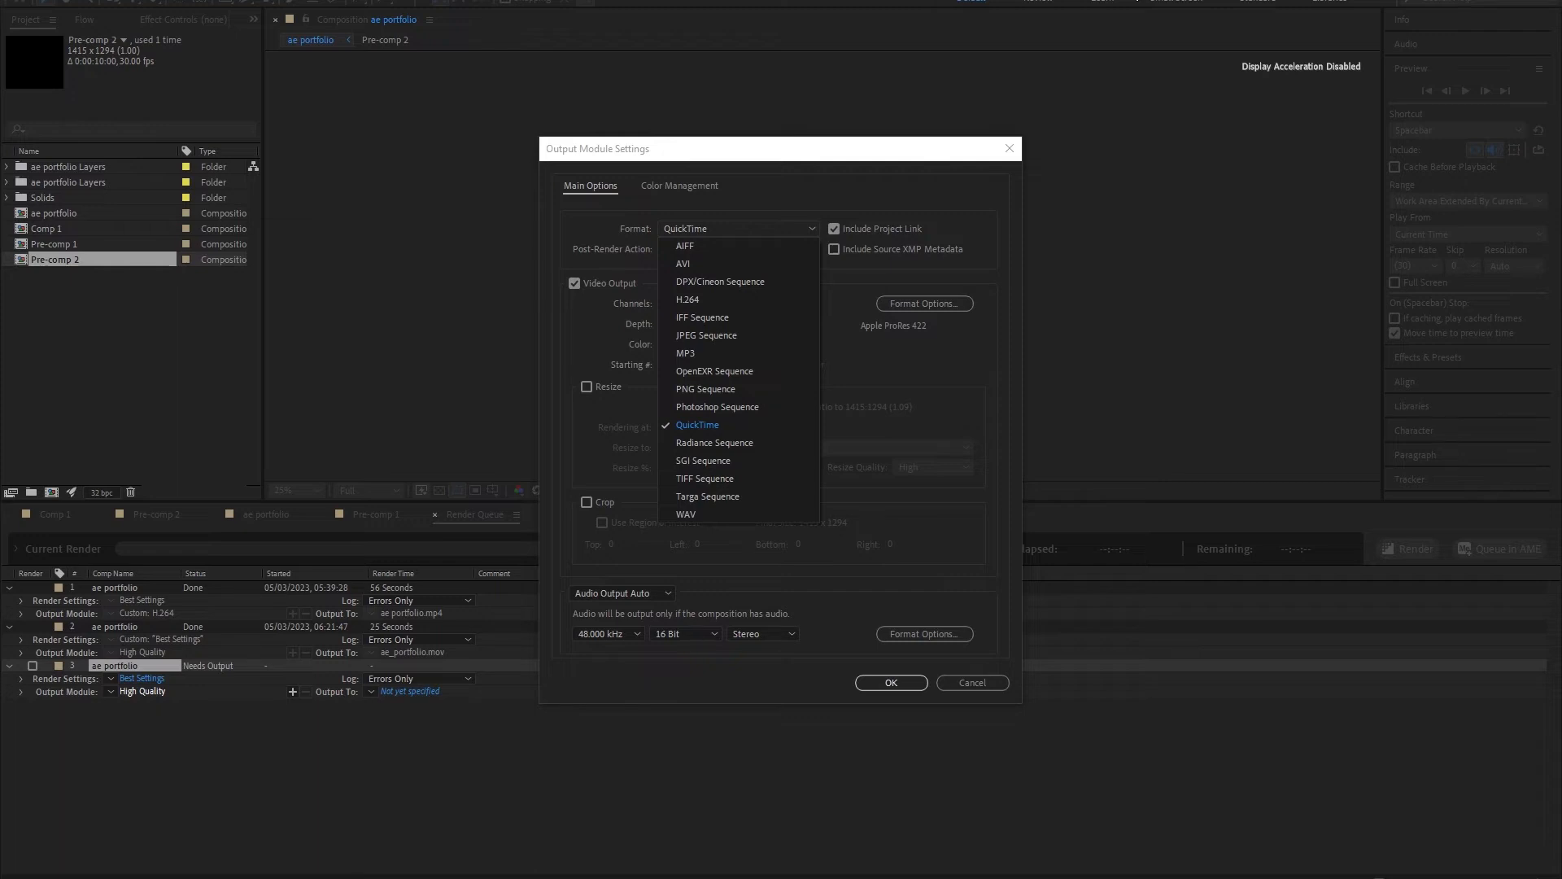
pyautogui.moveTo(851, 243)
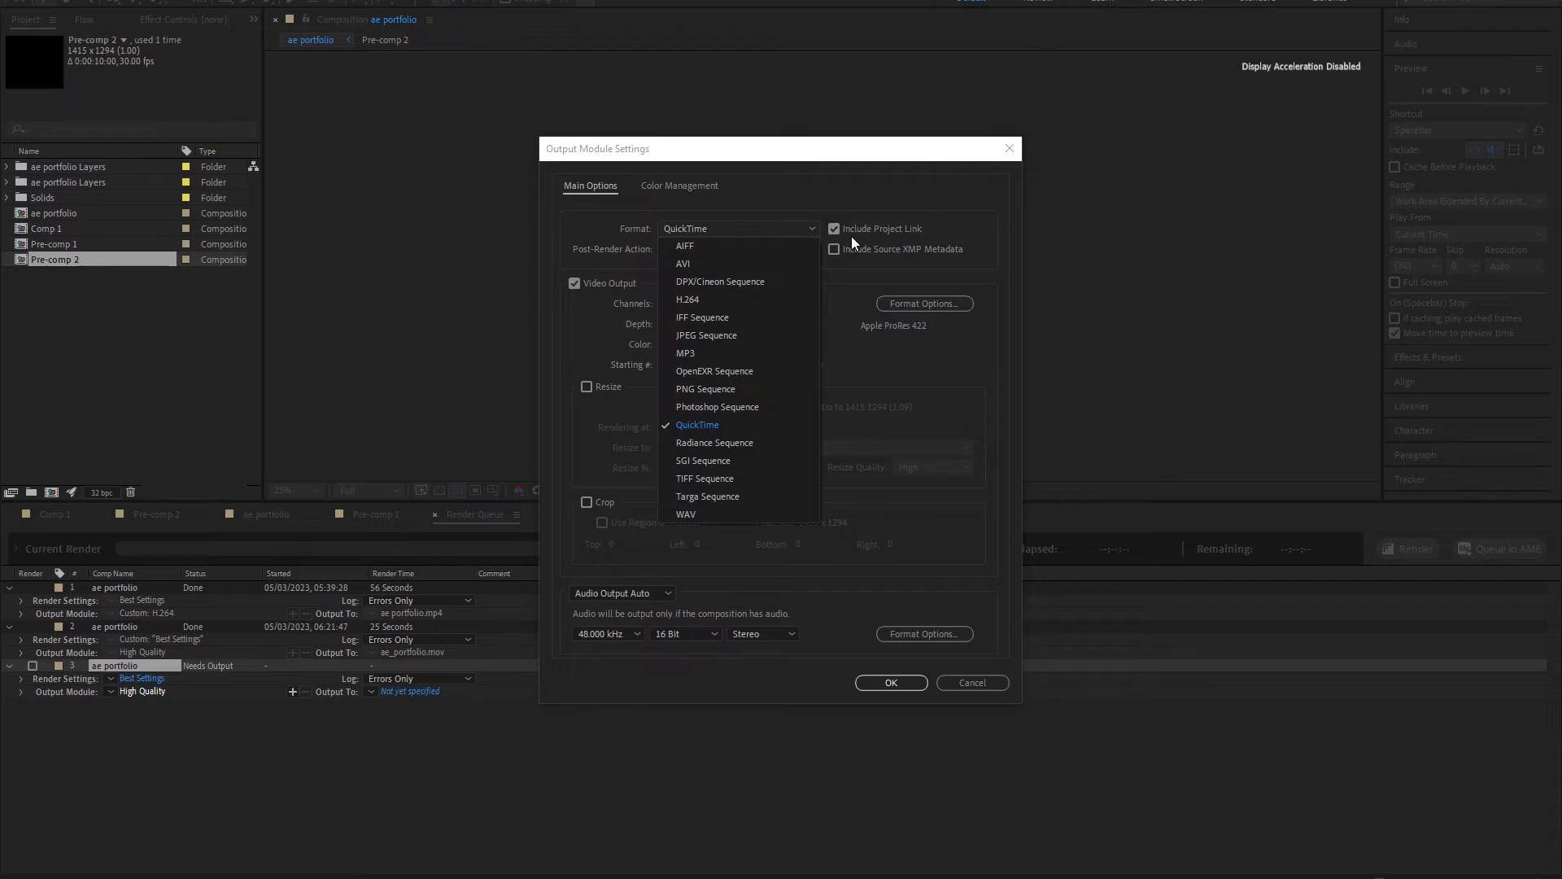
pyautogui.click(687, 299)
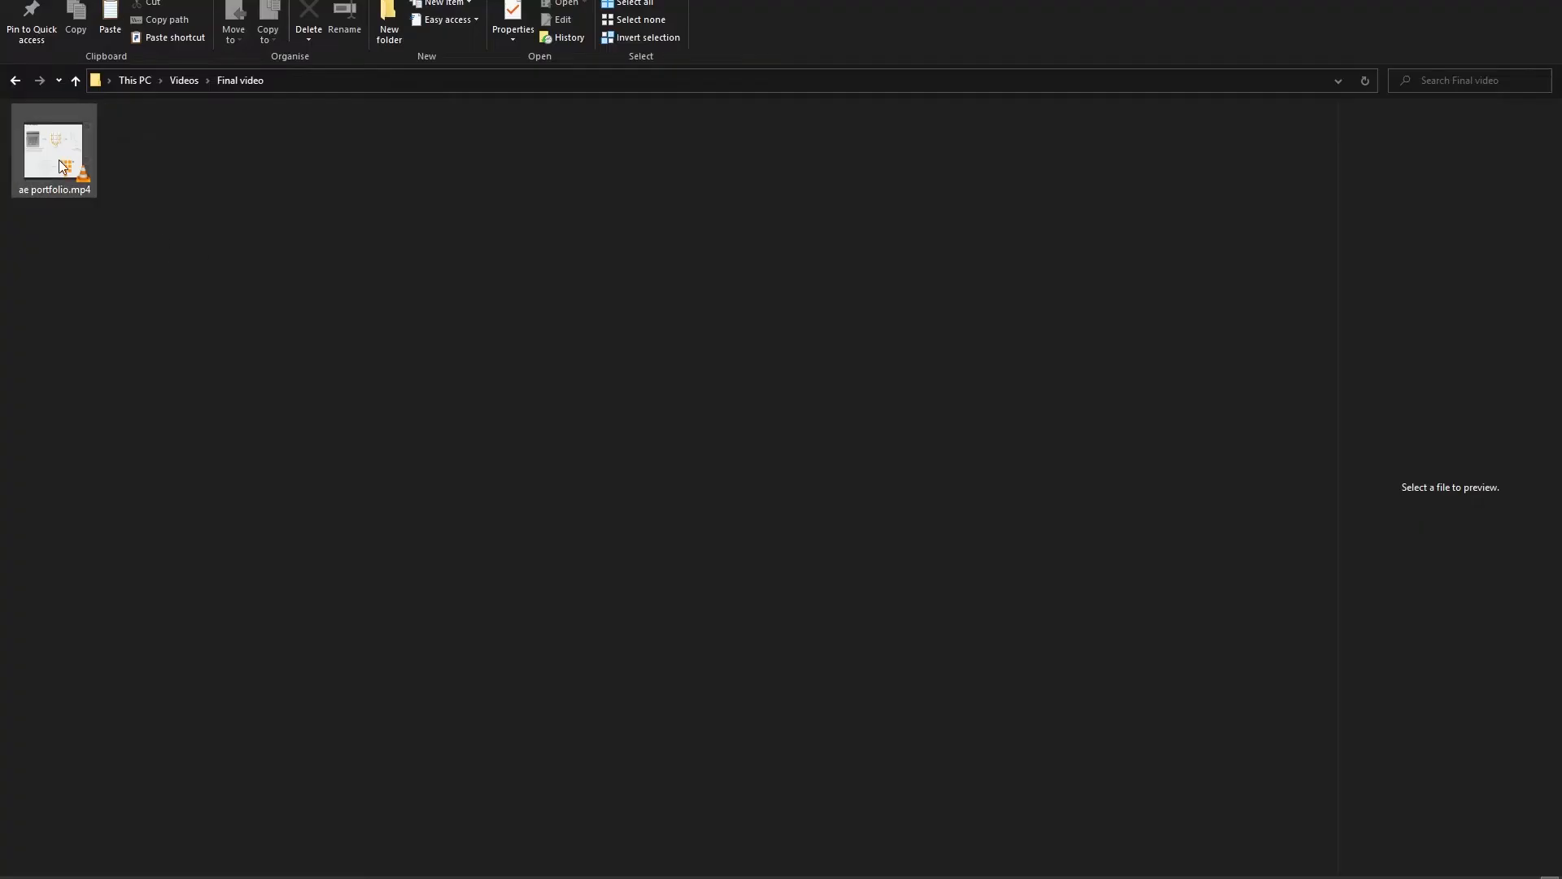
# Open the rendered ae portfolio.mp4 from the Final video folder
pyautogui.doubleClick(54, 145)
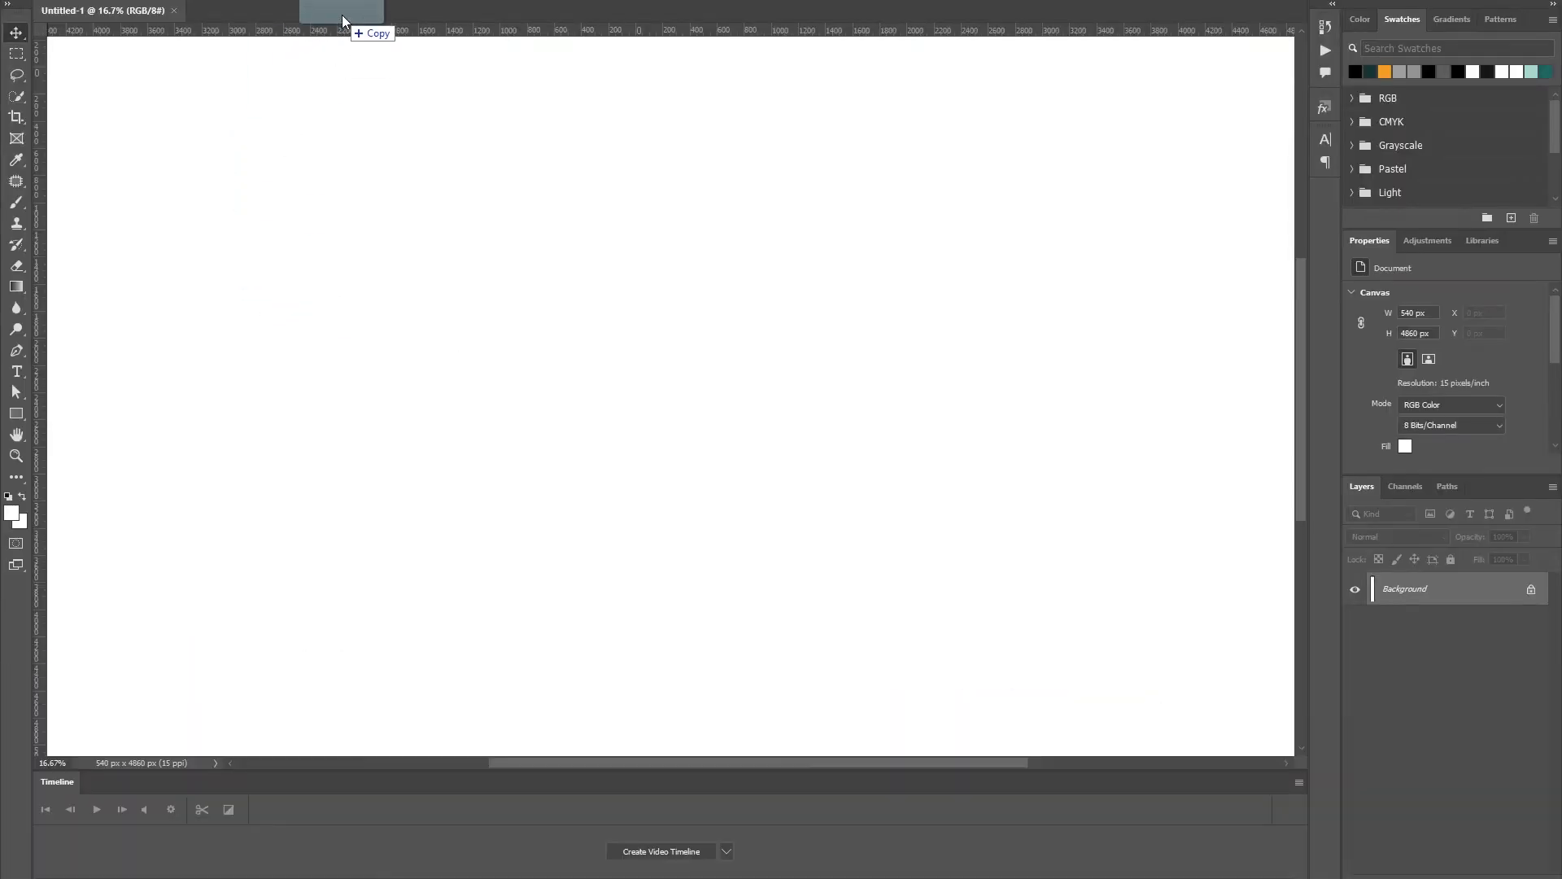
# Open the portfolio MP4 as its own document and trim the clip's end earlier in the Timeline
pyautogui.click(278, 10)
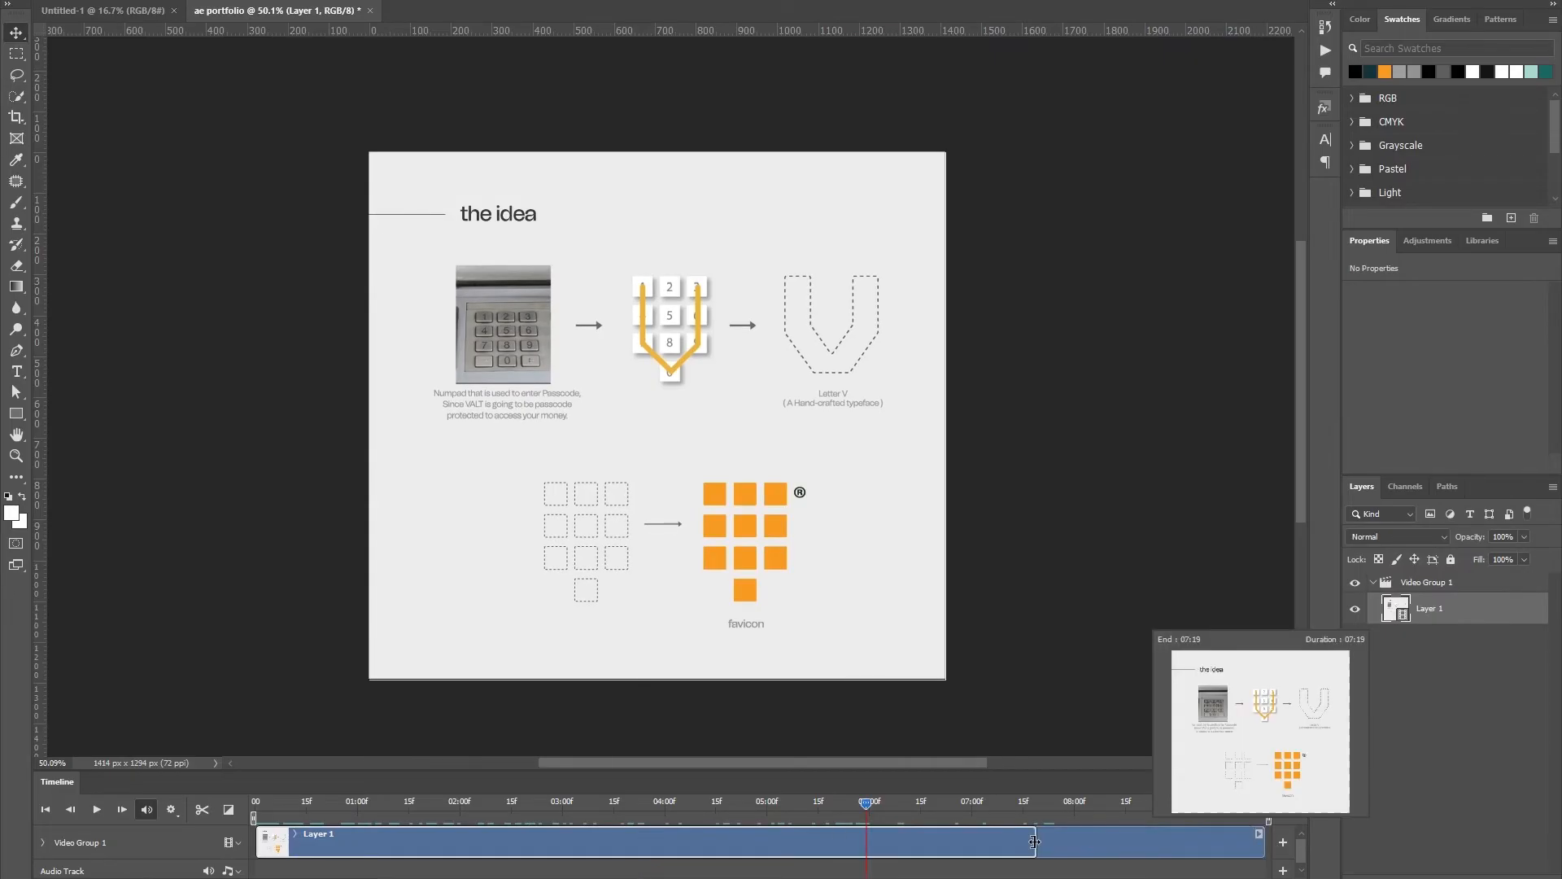
pyautogui.moveTo(1033, 841); pyautogui.dragTo(904, 846)
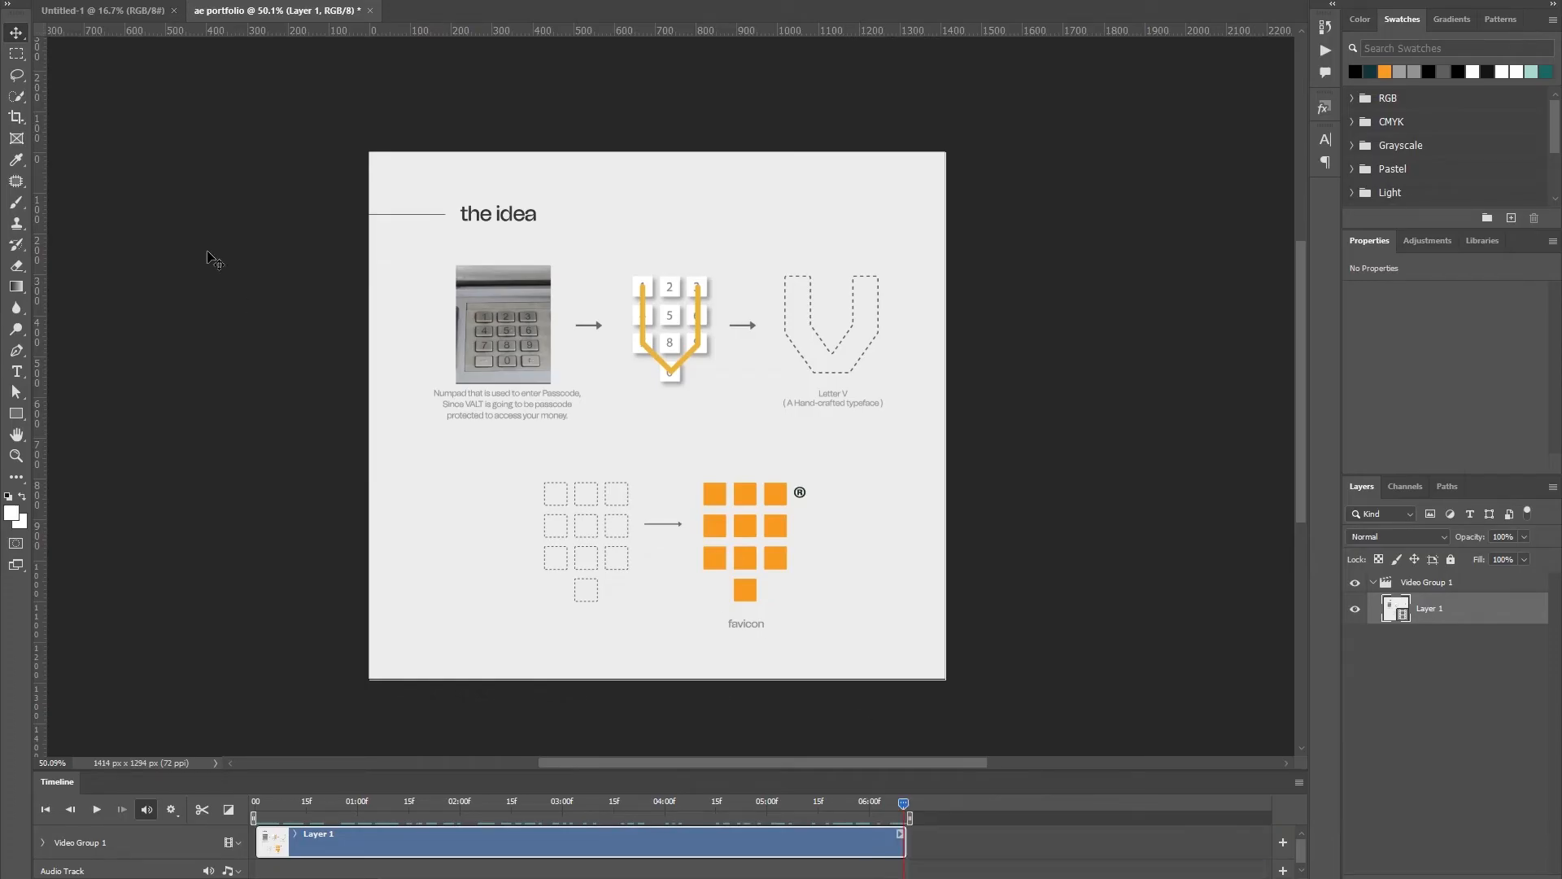
pyautogui.click(47, 11)
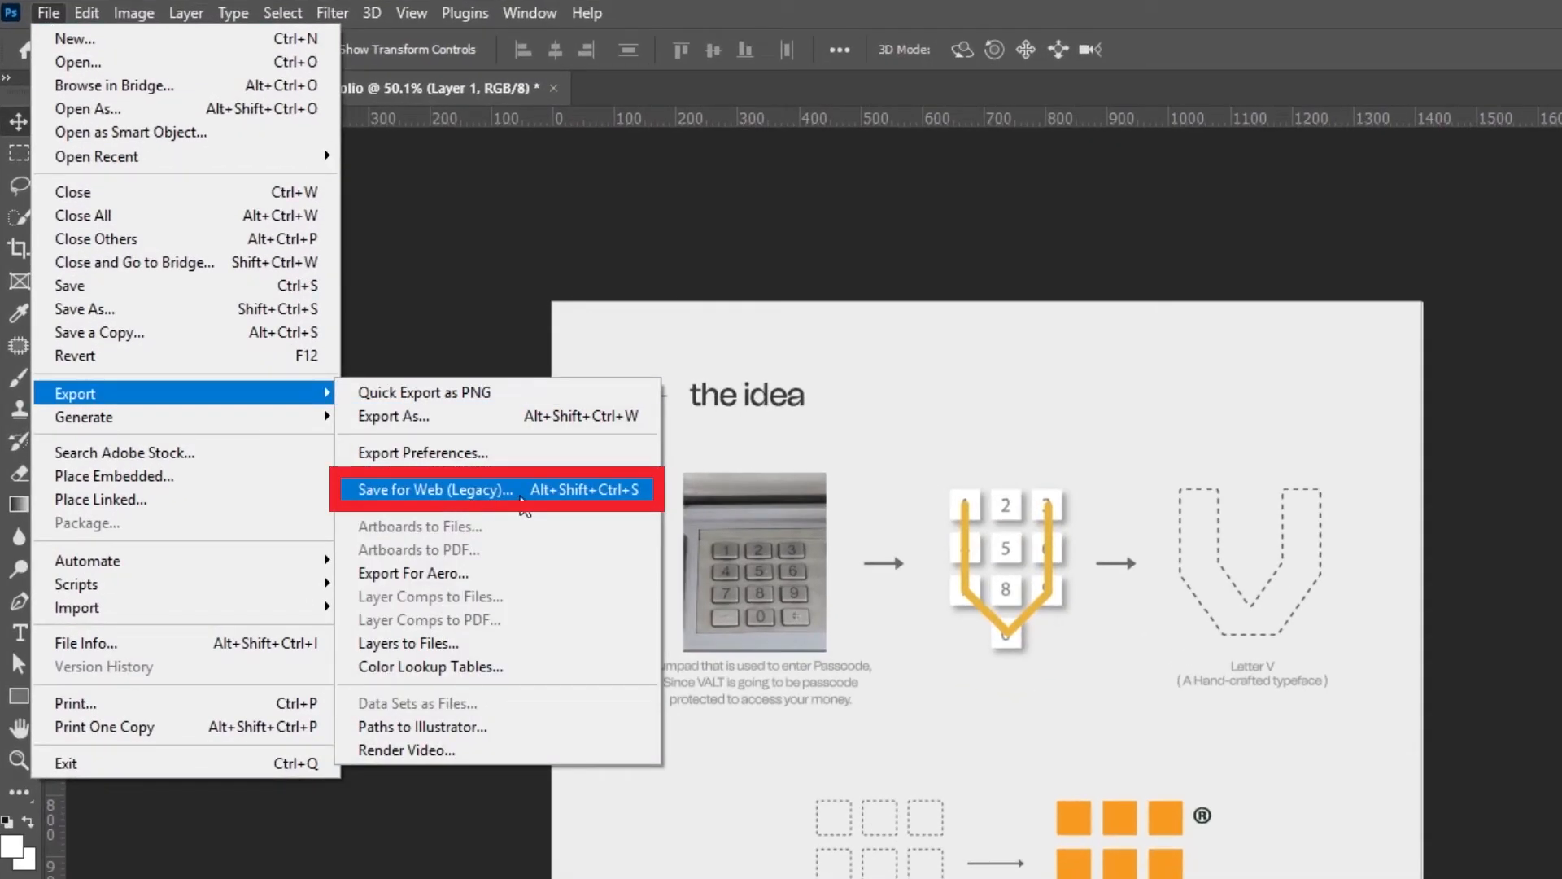
pyautogui.moveTo(96, 332)
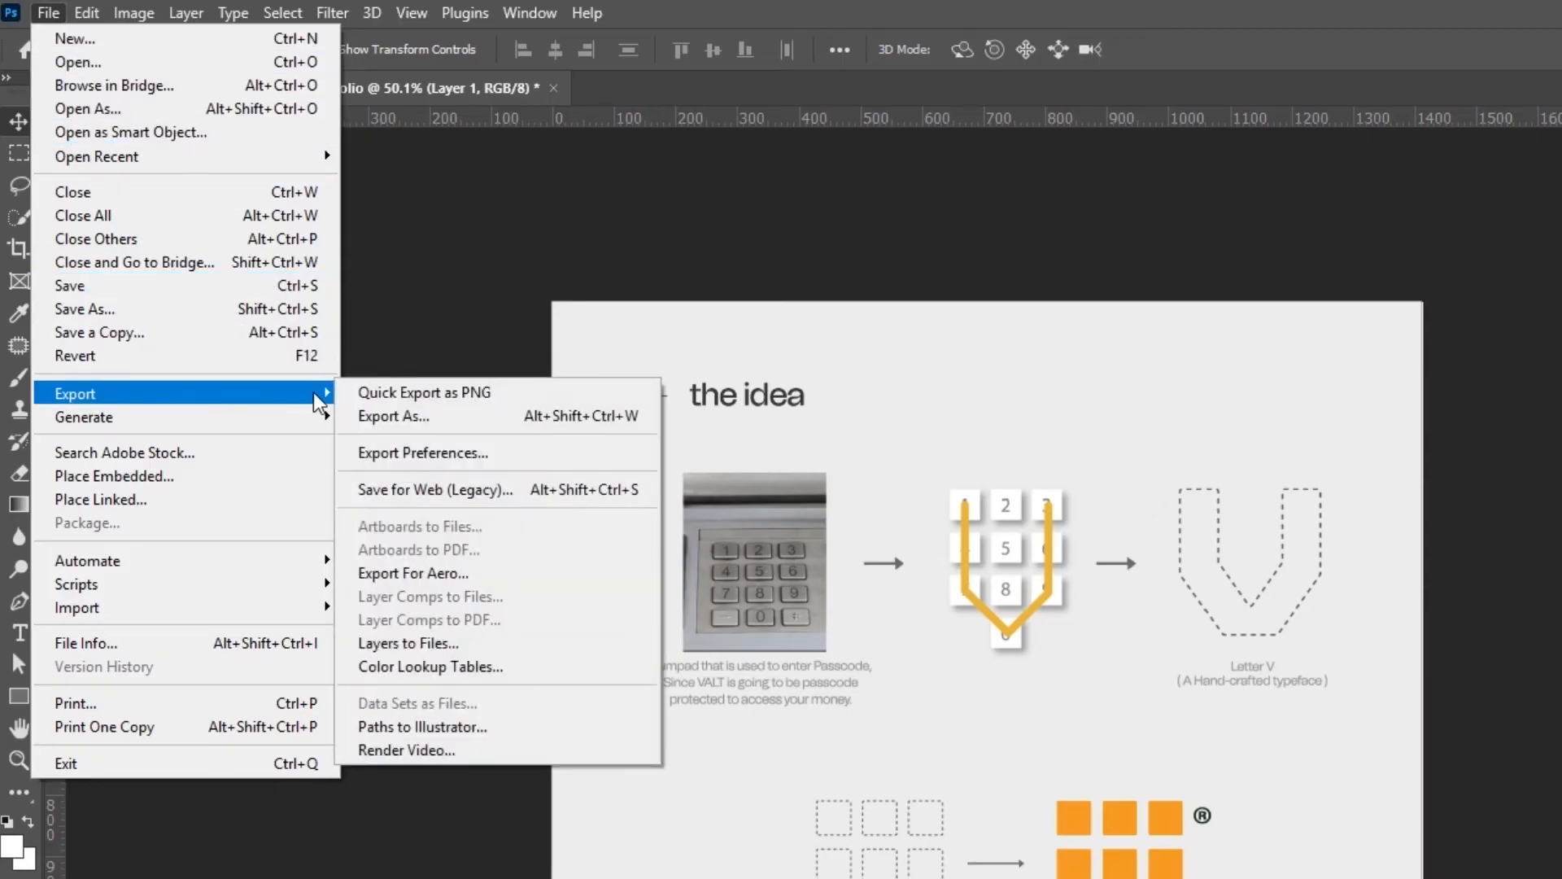
pyautogui.moveTo(423, 392)
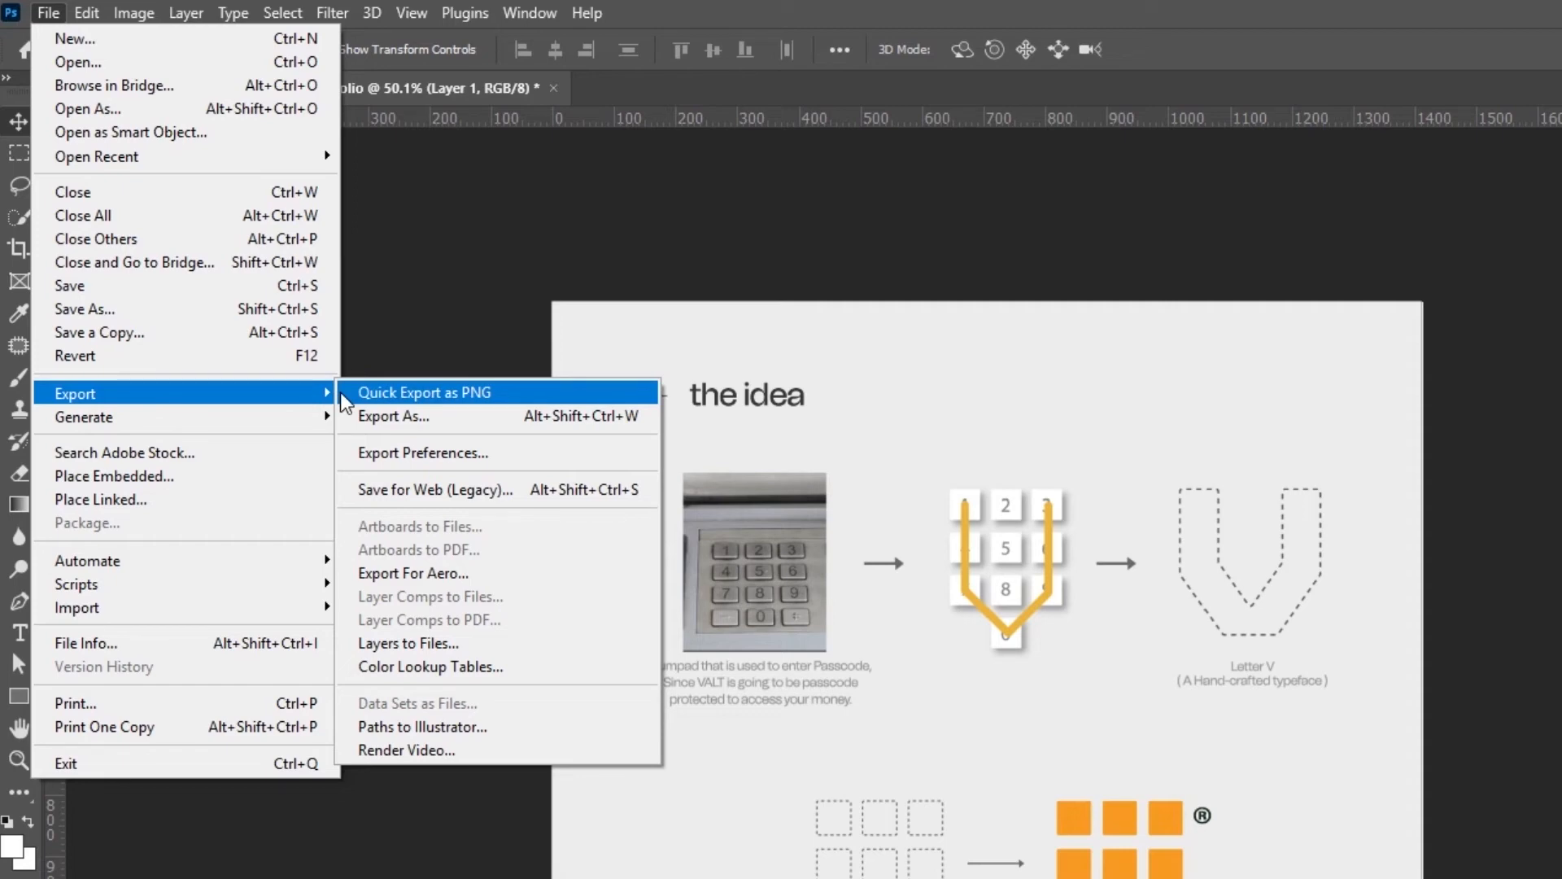
pyautogui.moveTo(436, 490)
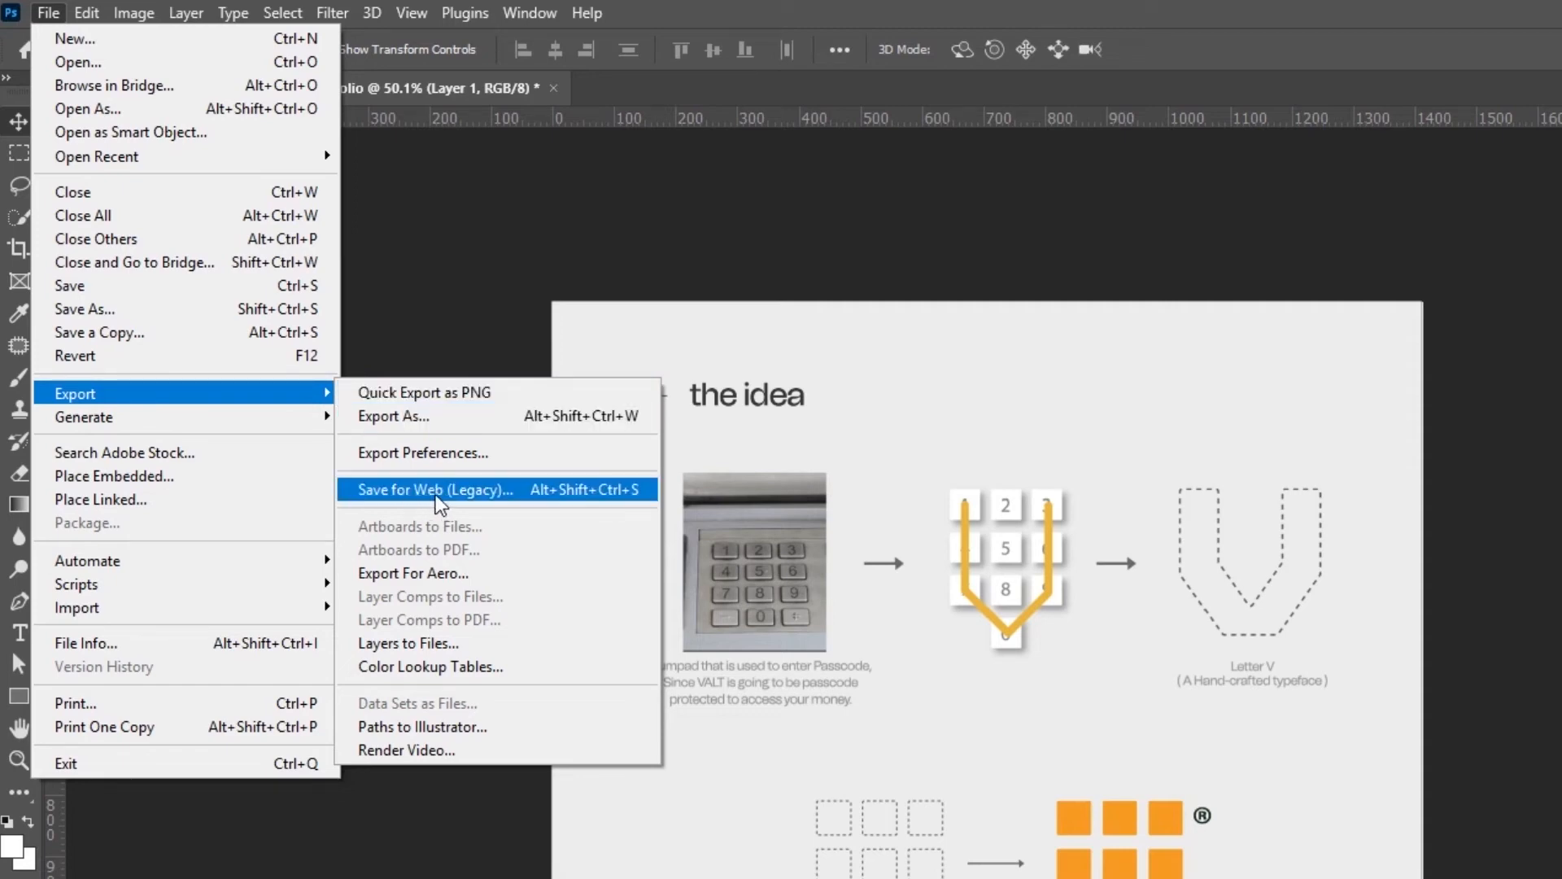
pyautogui.moveTo(387, 508)
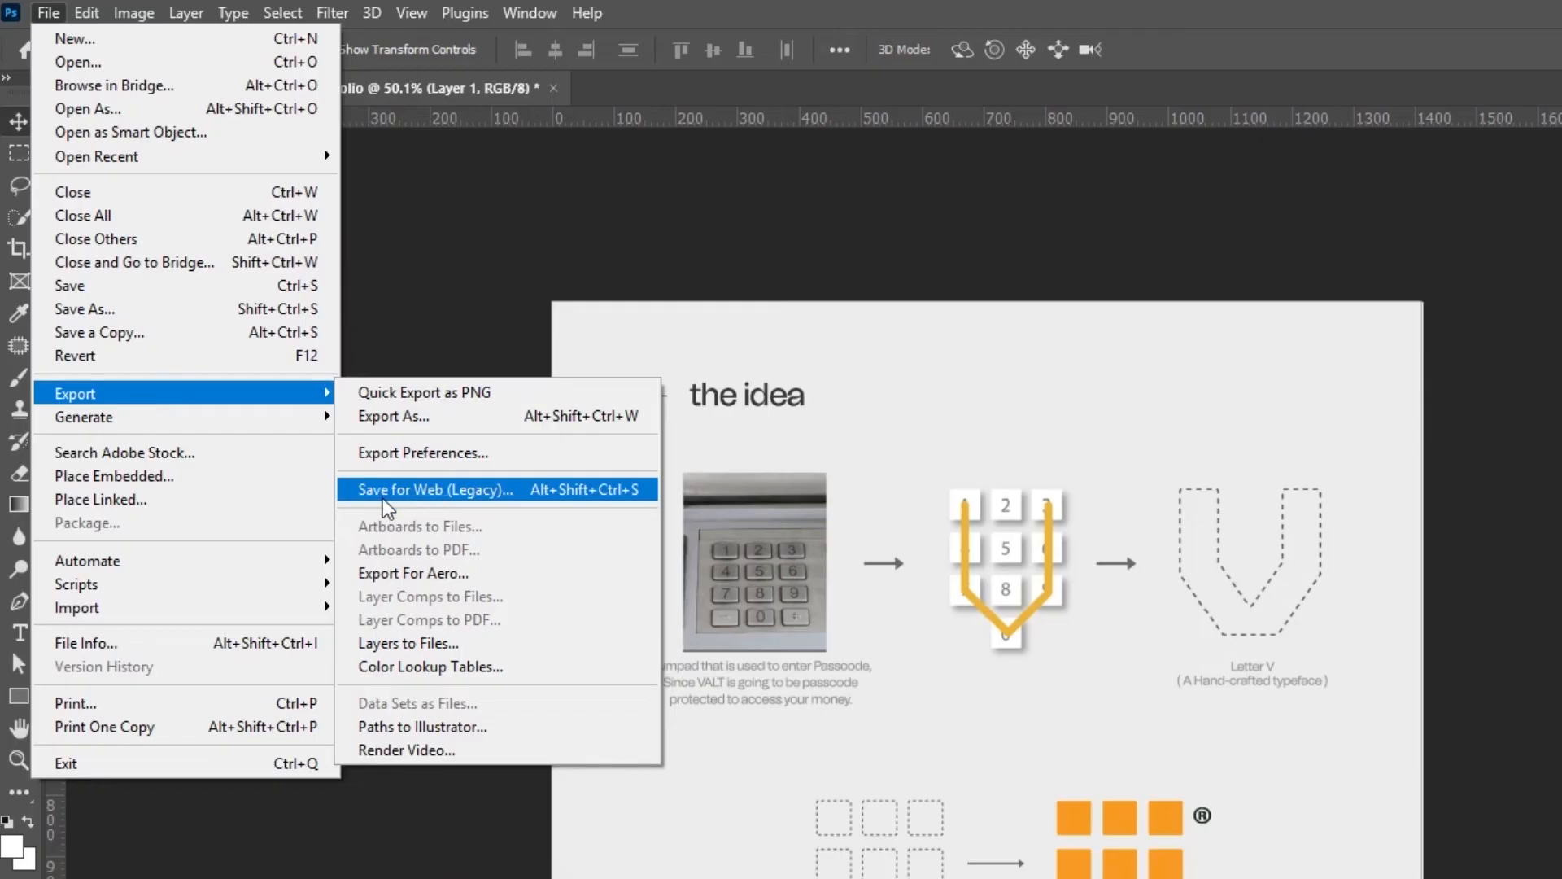
pyautogui.moveTo(389, 484)
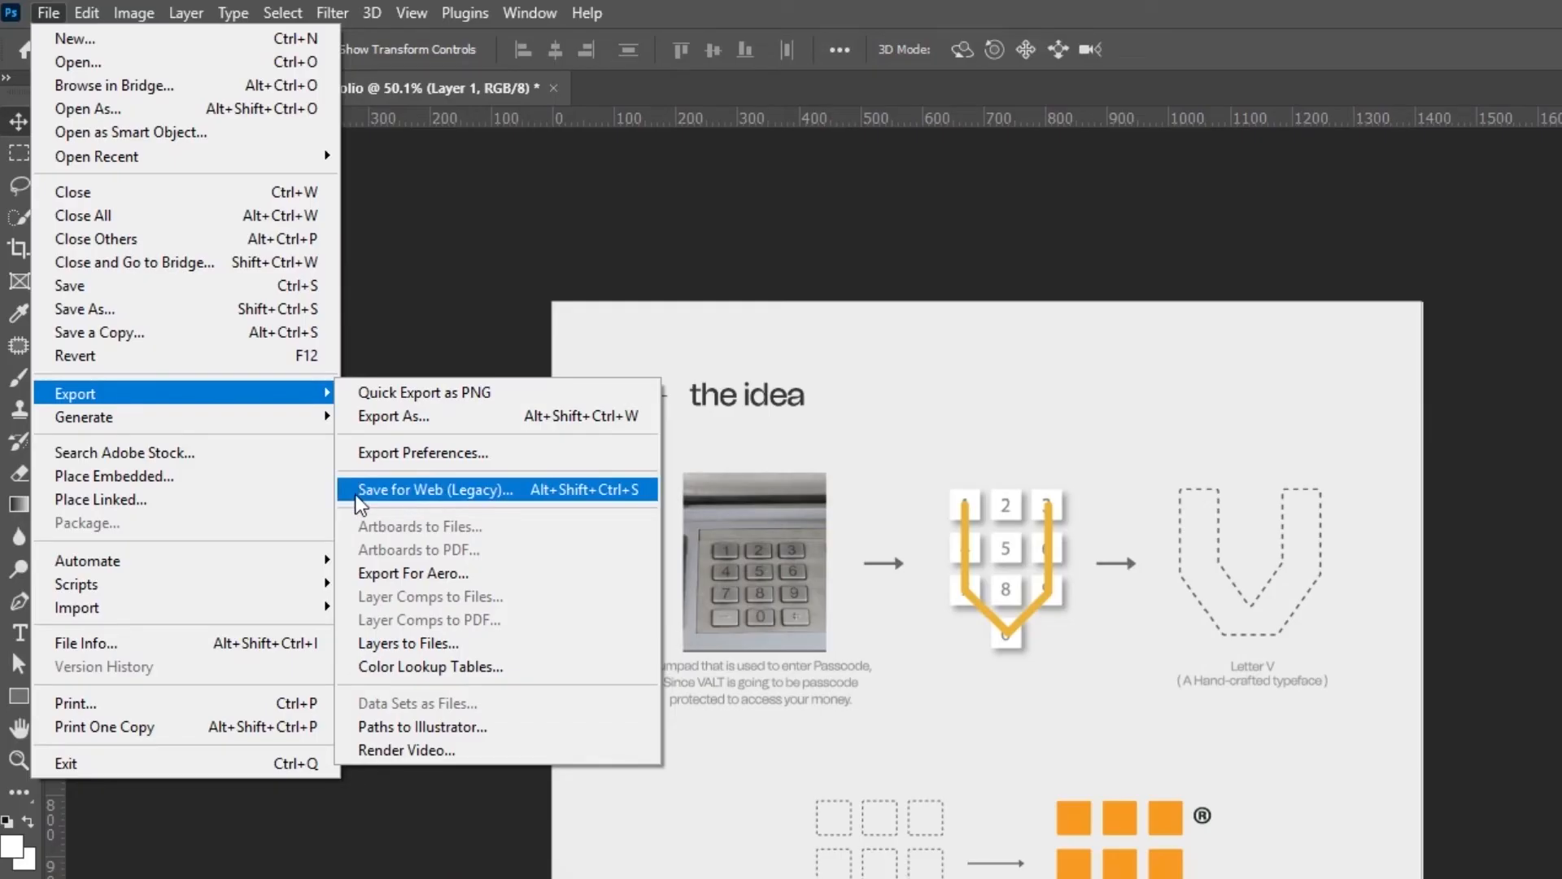
pyautogui.moveTo(425, 504)
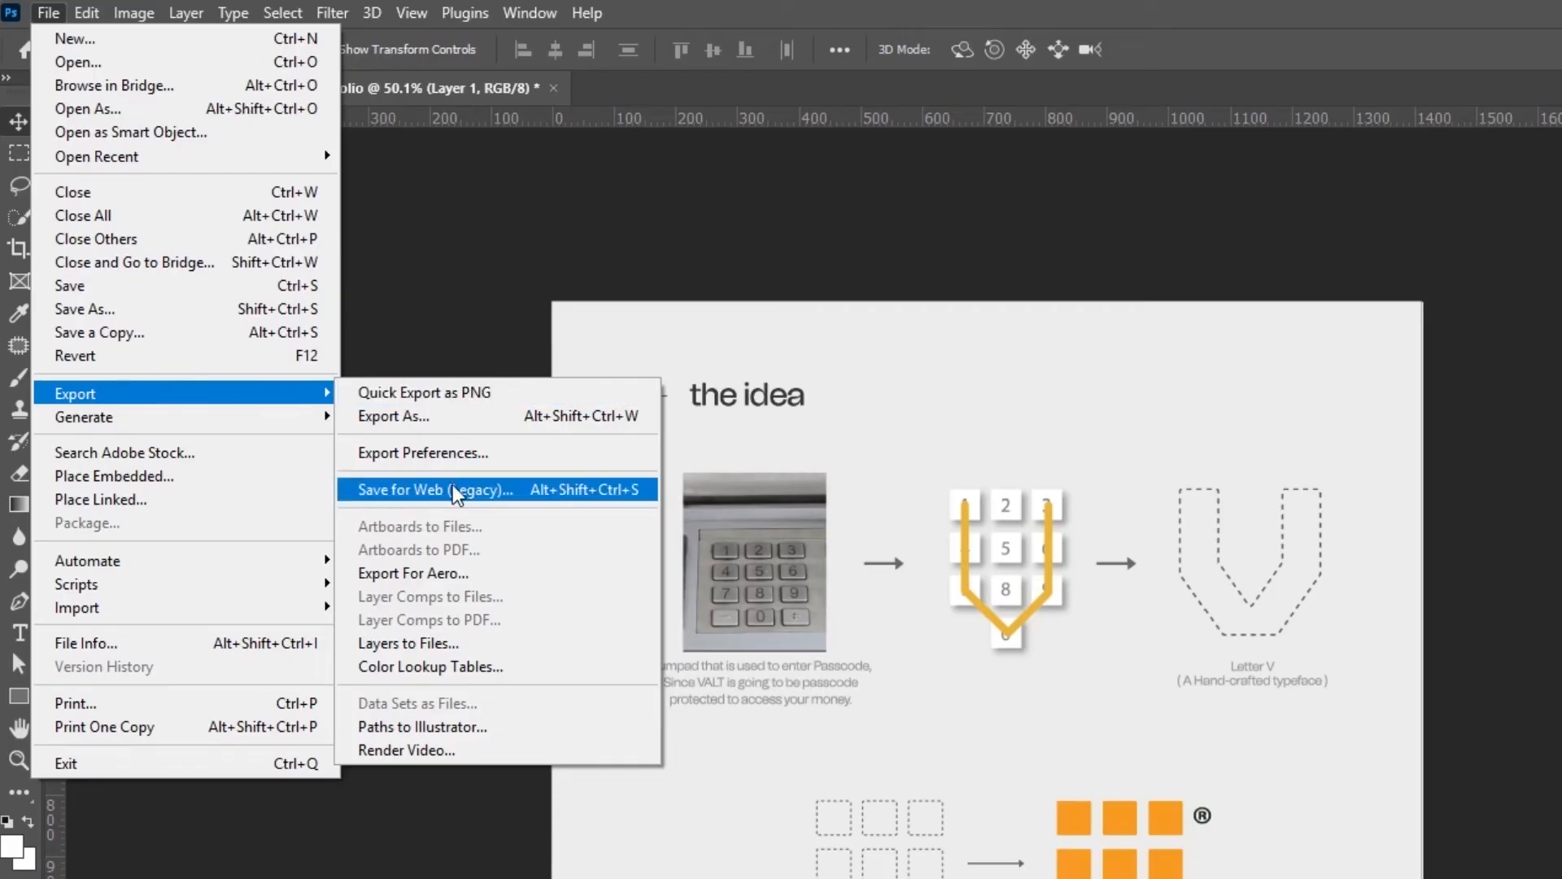
# Bring up the Save for Web (Legacy) dialog for the portfolio video
pyautogui.click(433, 490)
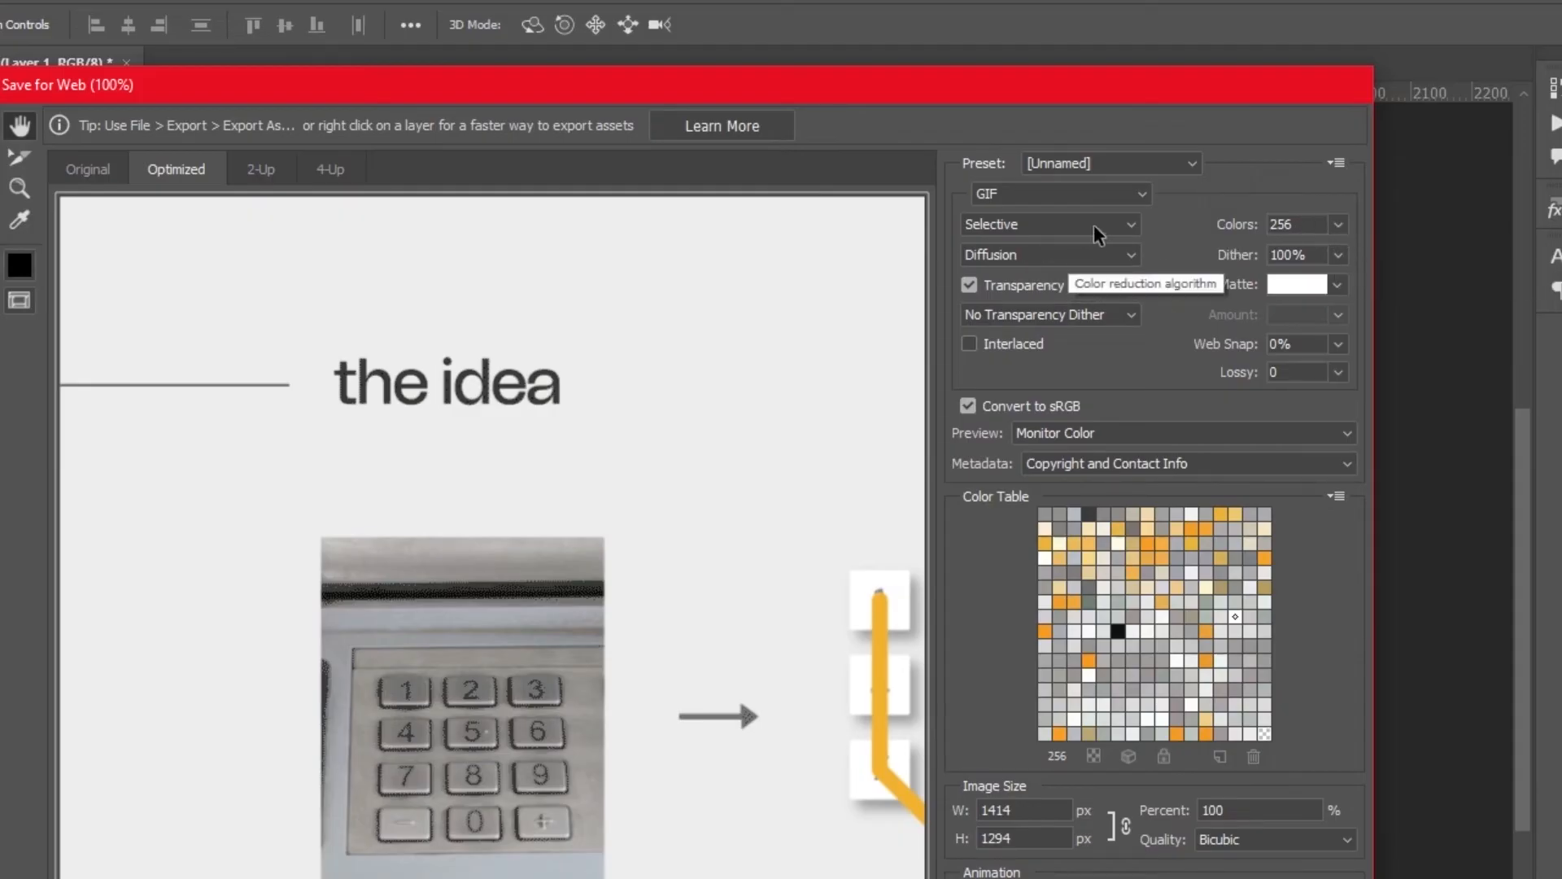
# Set the GIF's Looping Options to Forever and continue to Save Optimized As
pyautogui.scroll(-3)
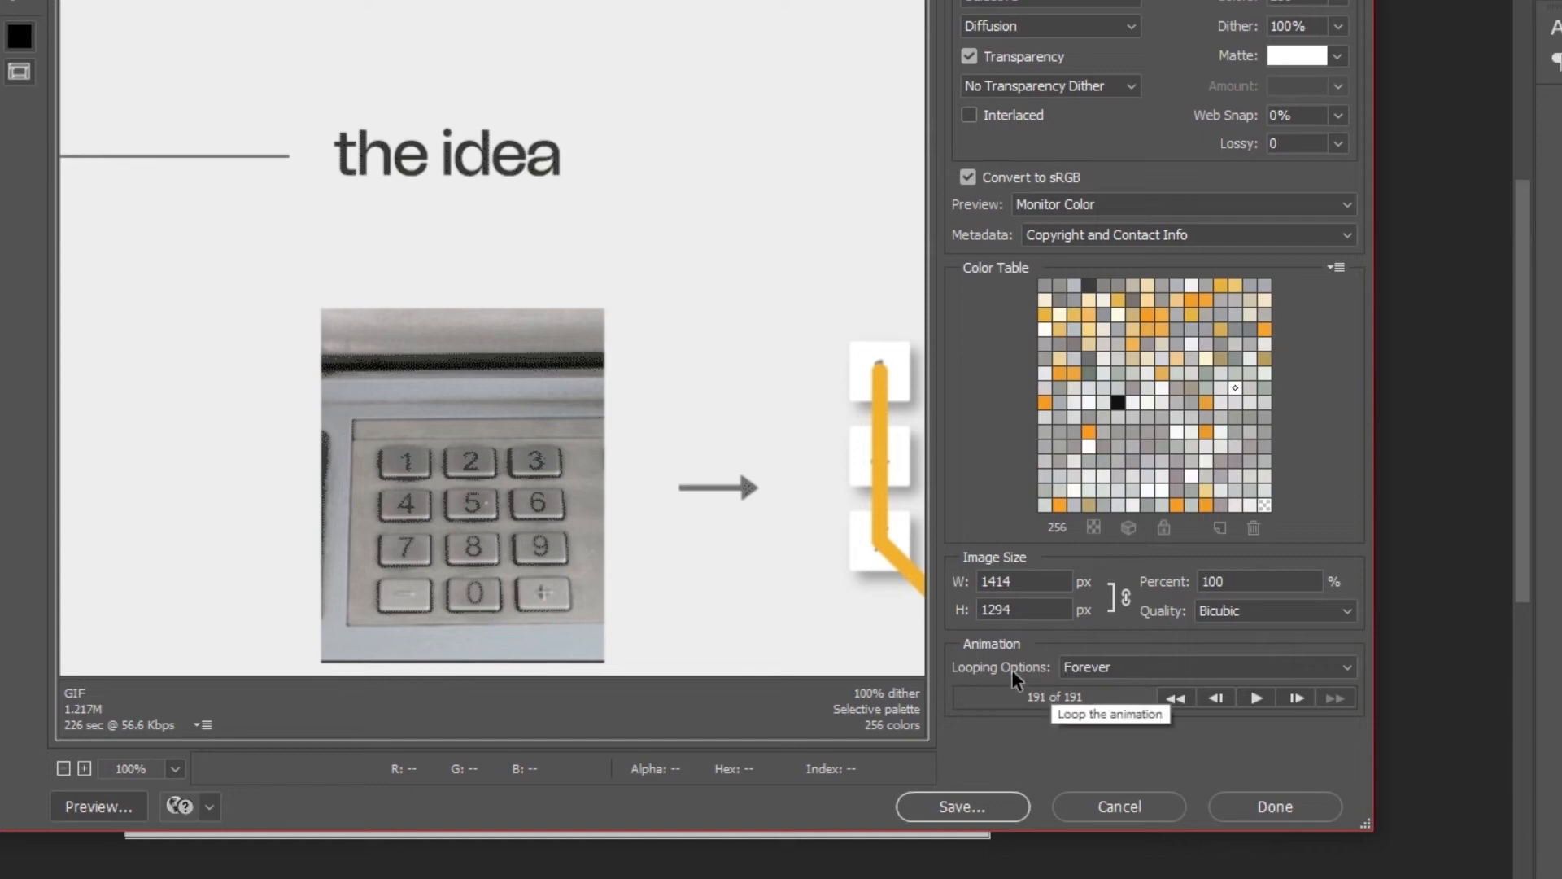
pyautogui.moveTo(1141, 677)
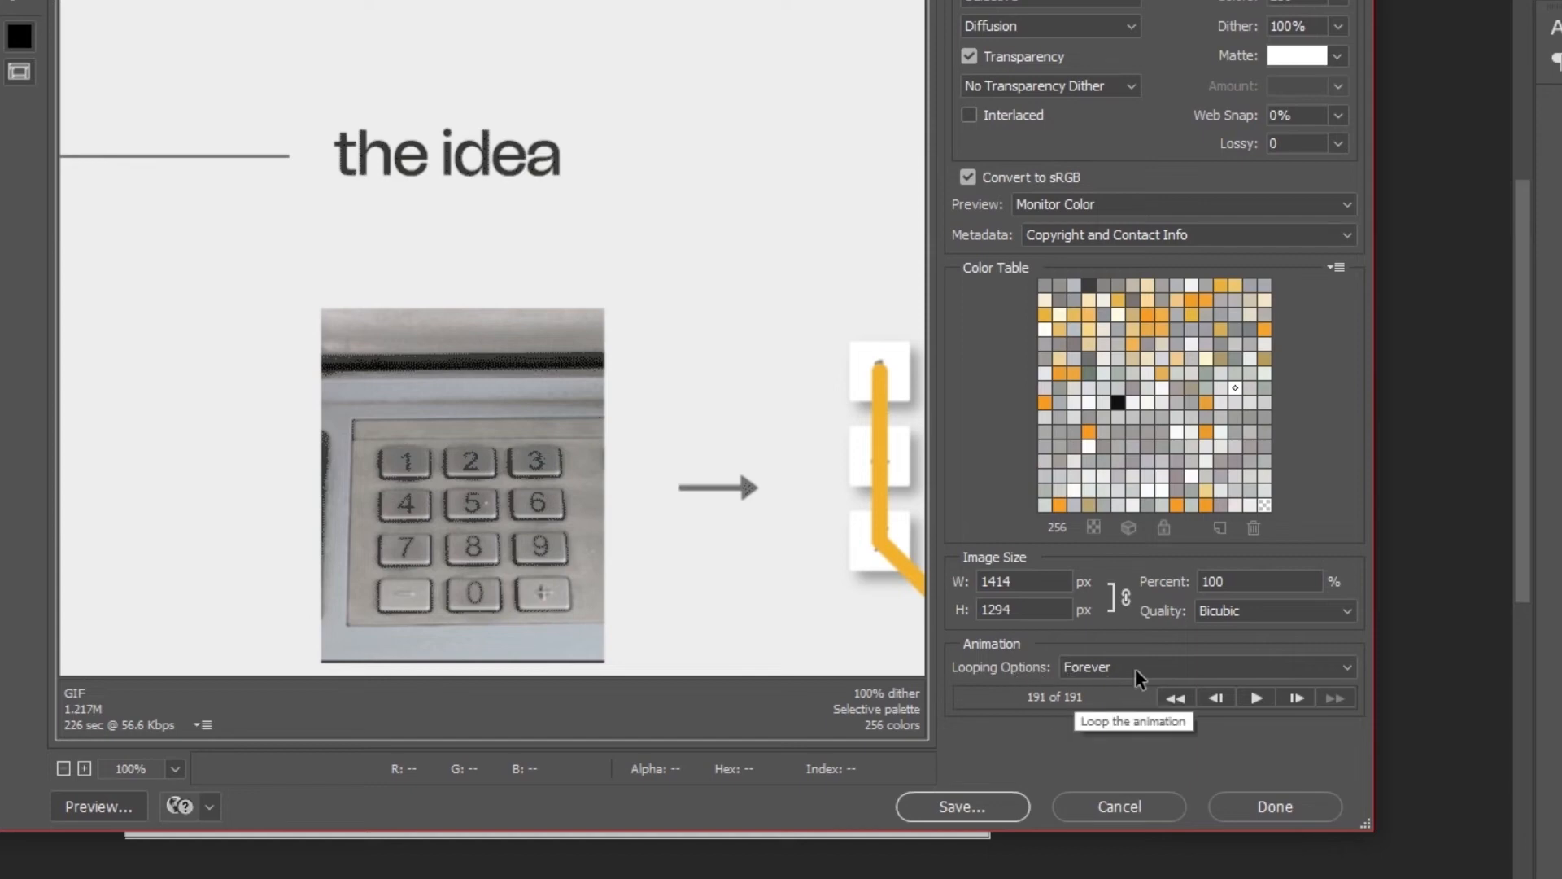
pyautogui.click(1203, 667)
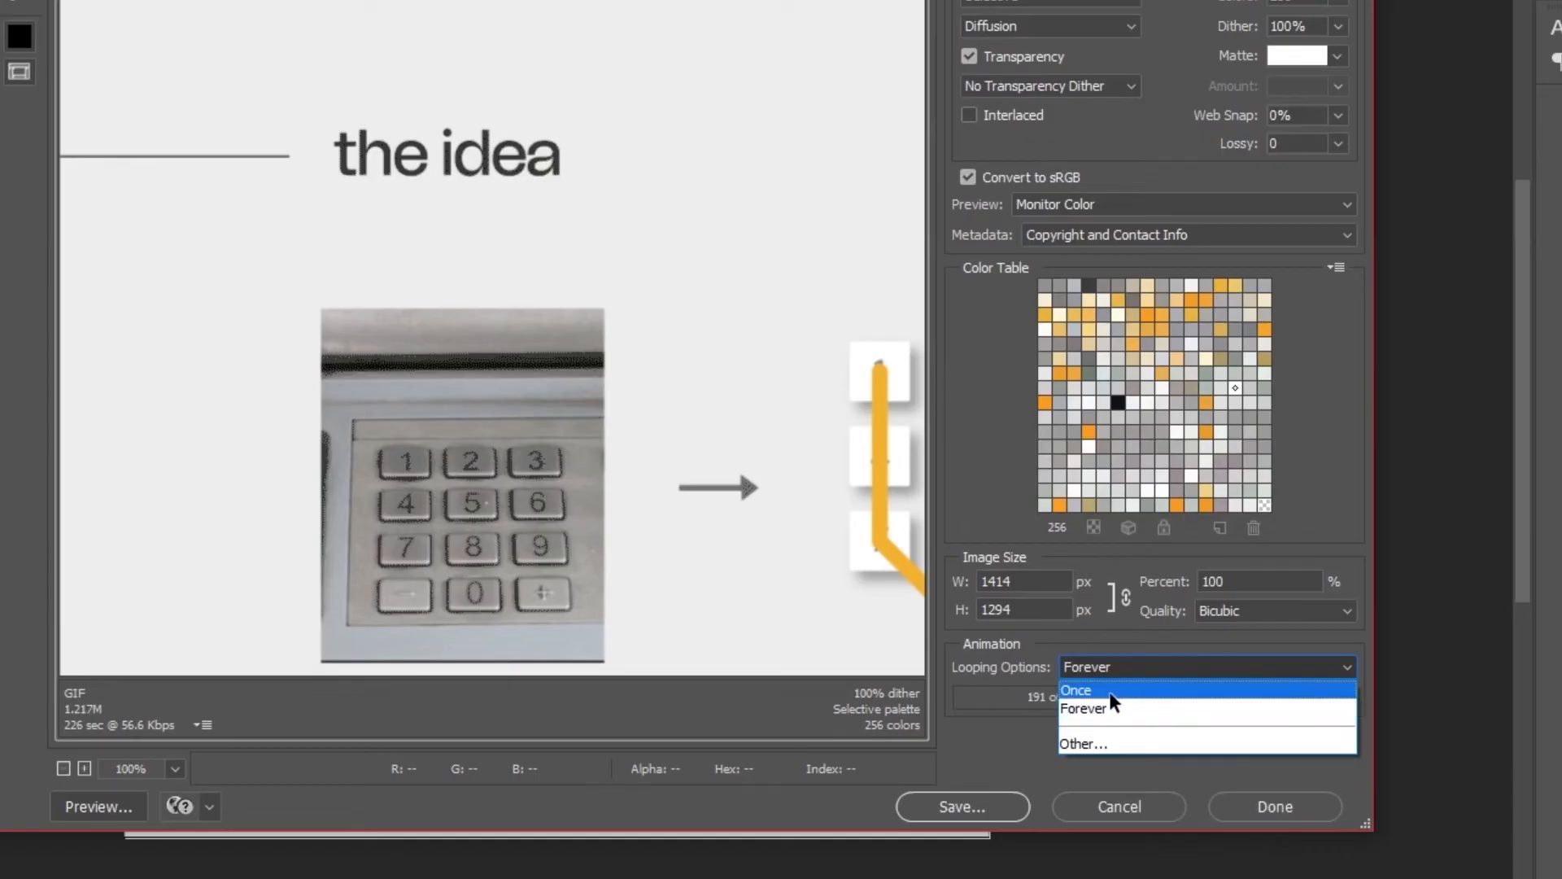
pyautogui.click(1084, 708)
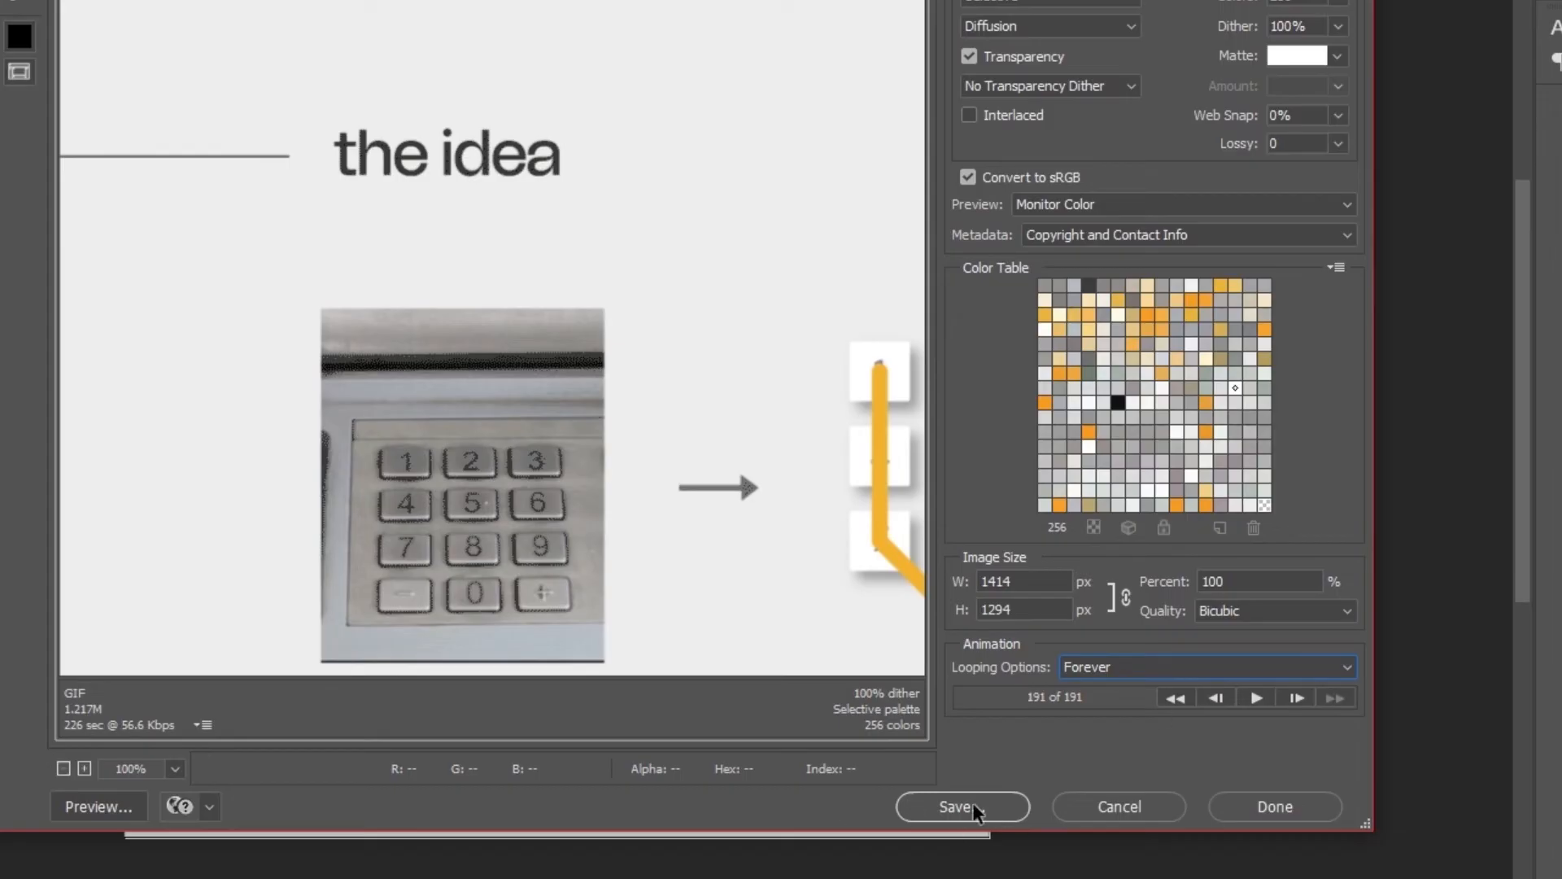
pyautogui.click(960, 806)
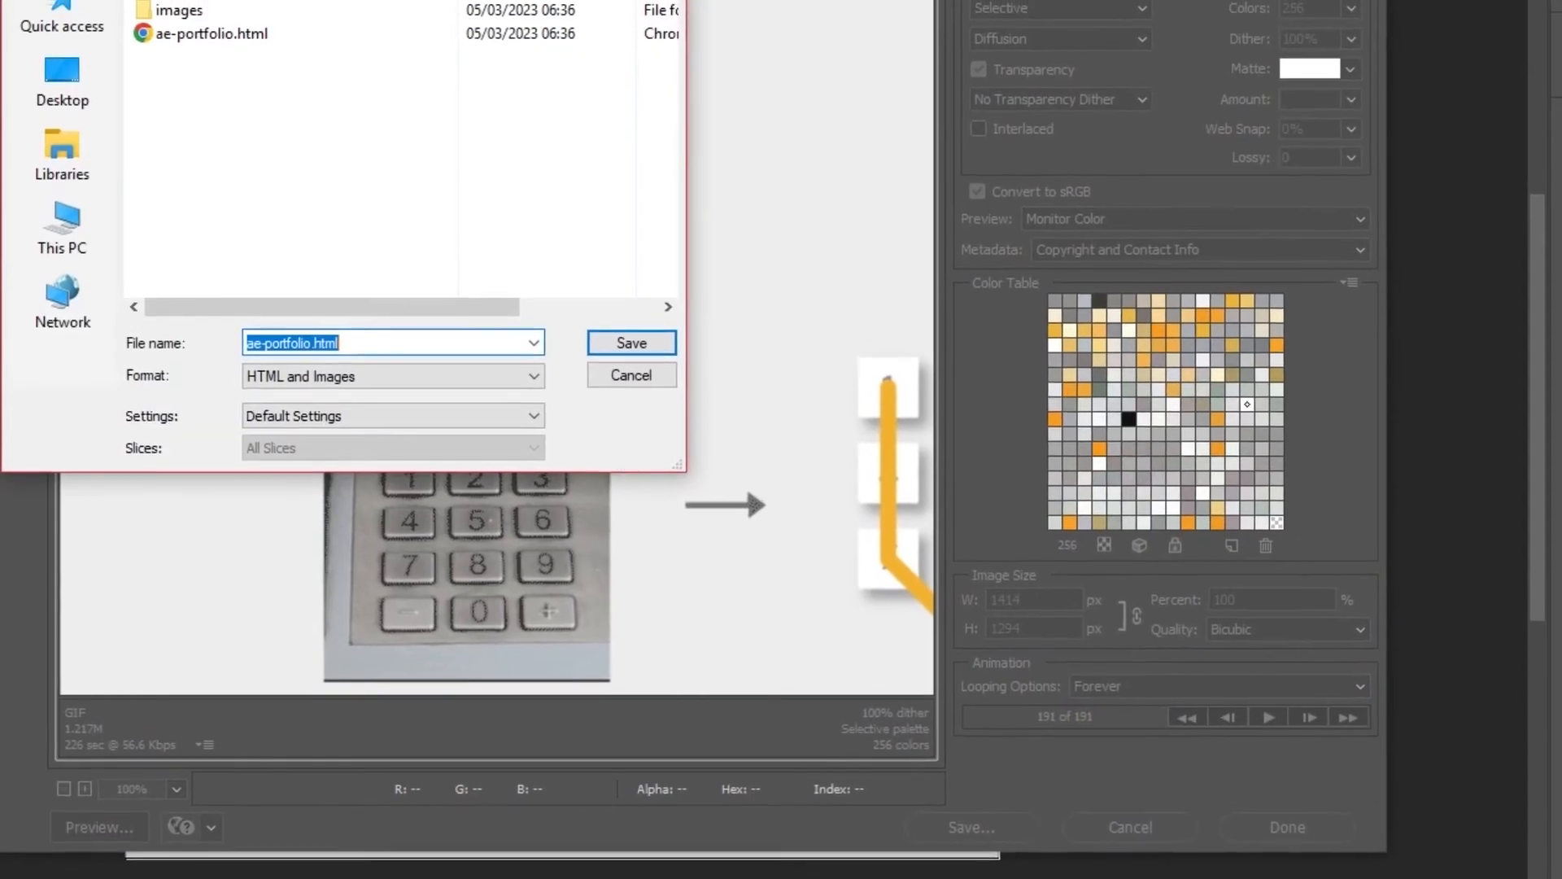
# Save the export as 'ae-portfolio.html' with HTML and Images into the Final video folder
pyautogui.click(468, 51)
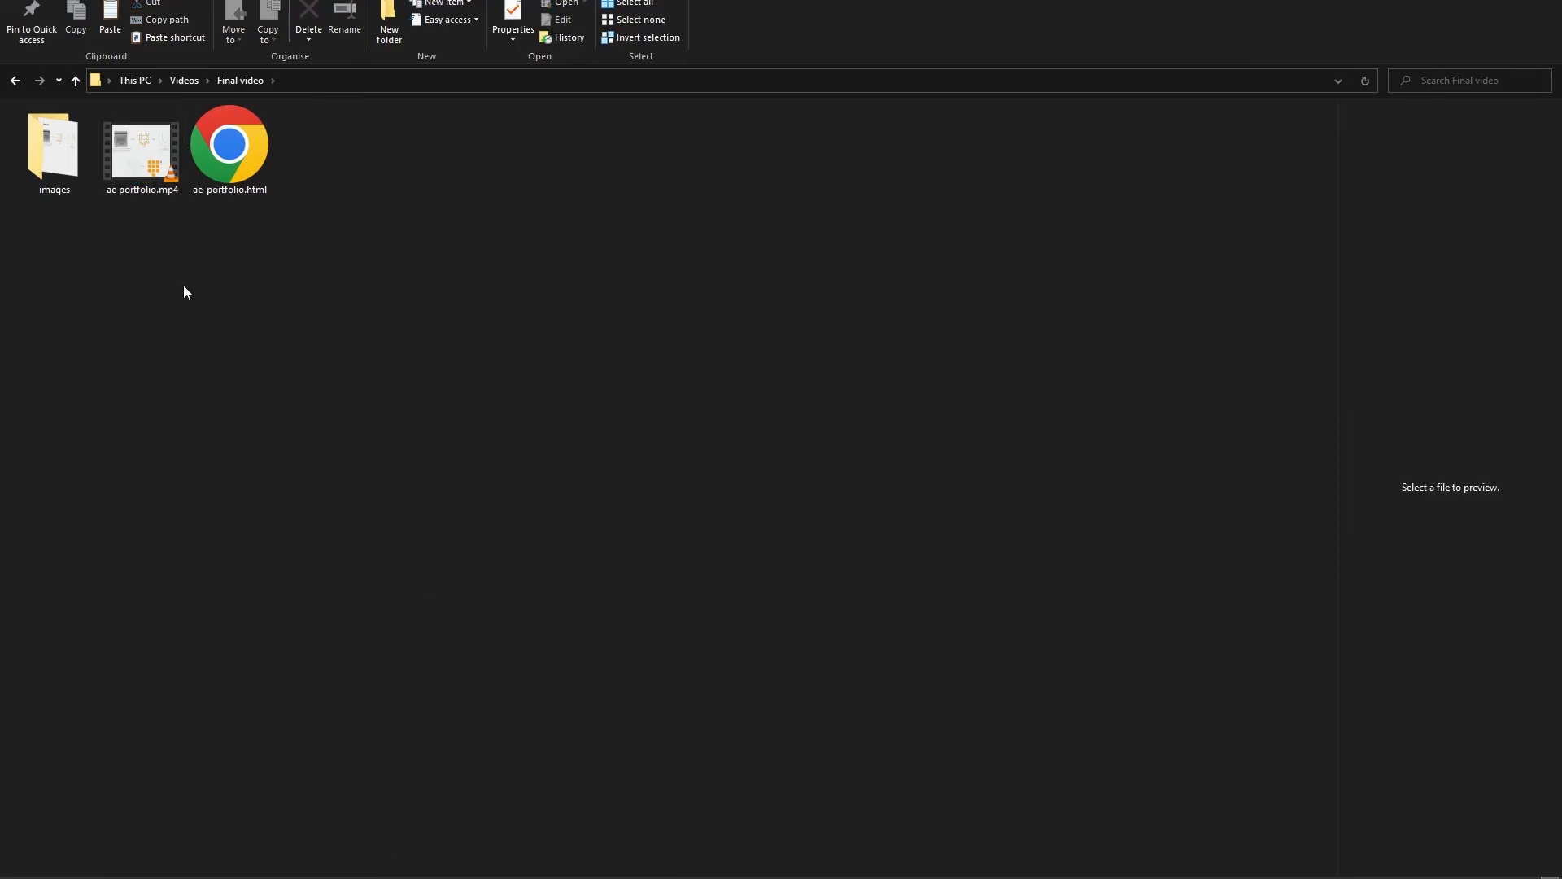
# Go into the images subfolder and preview the exported ae-portfolio.gif
pyautogui.click(140, 150)
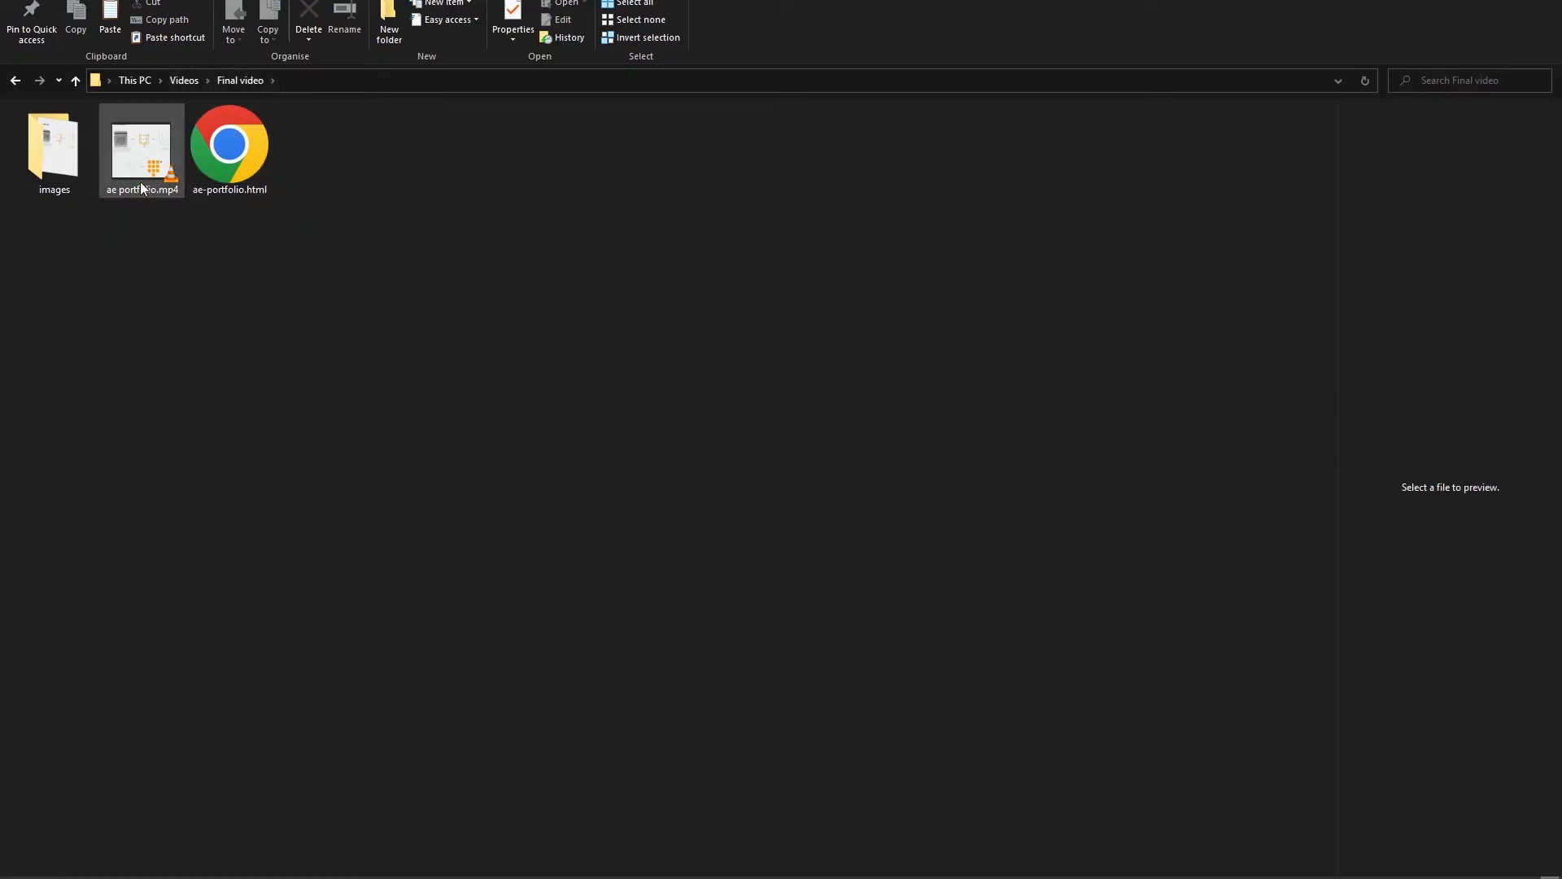
pyautogui.moveTo(142, 150)
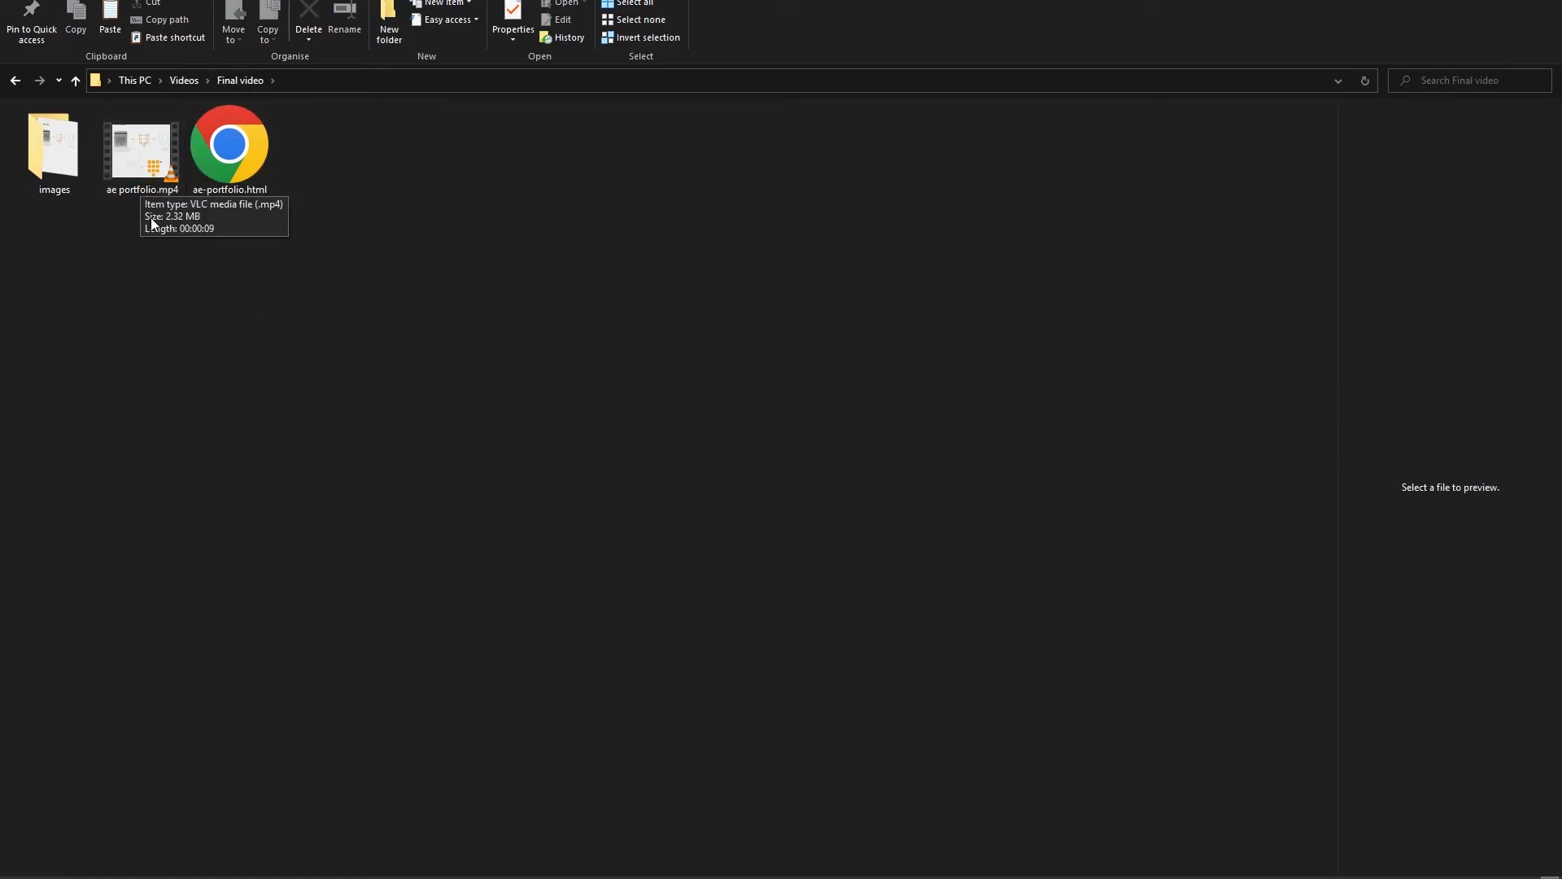
pyautogui.moveTo(98, 265)
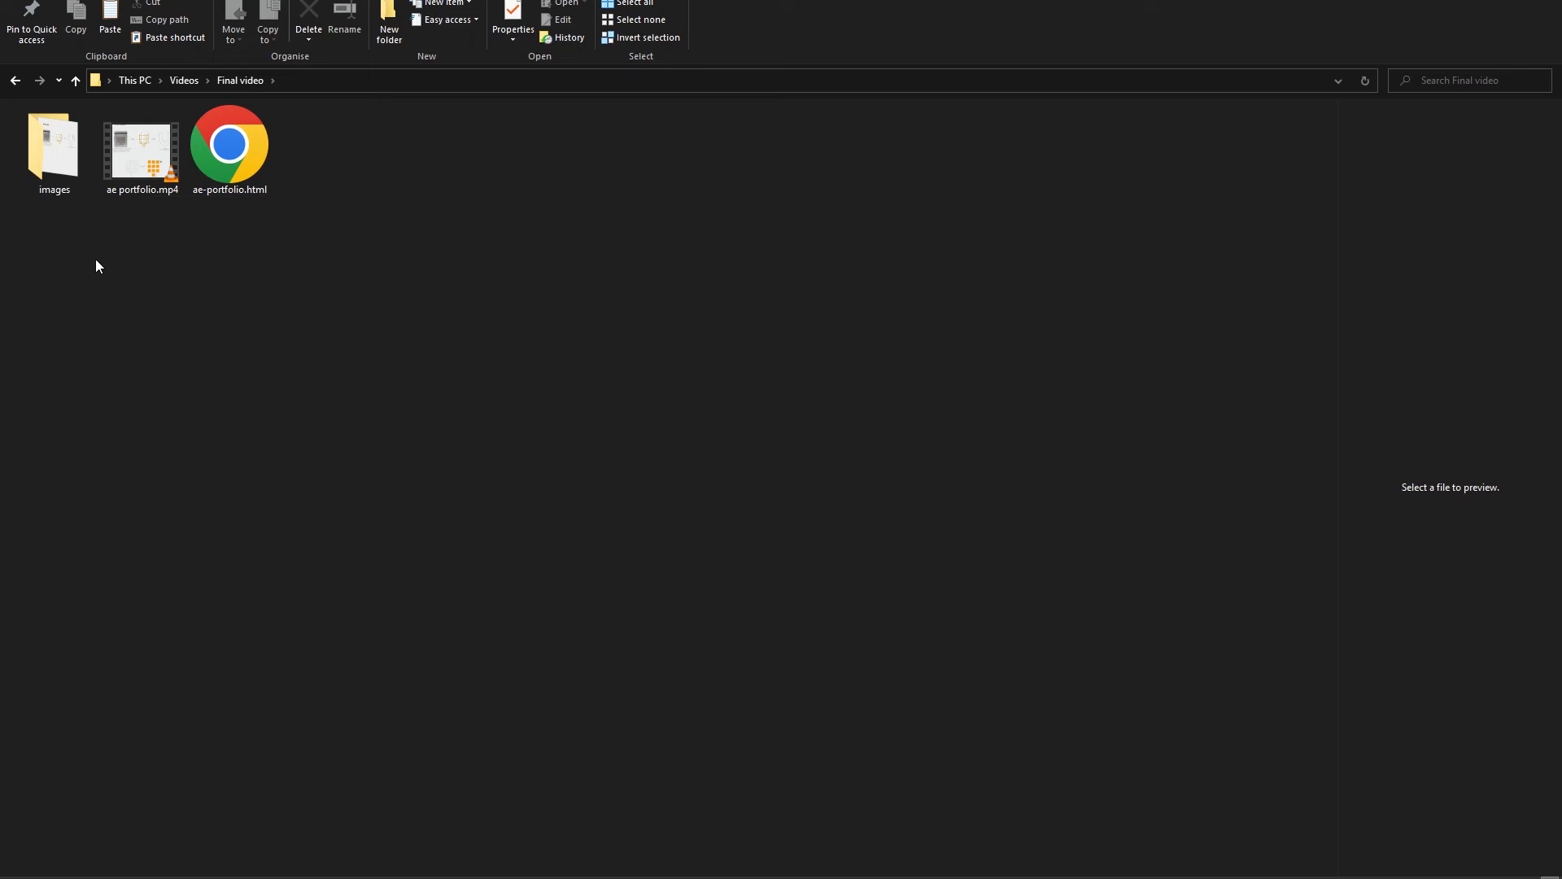
pyautogui.moveTo(98, 220)
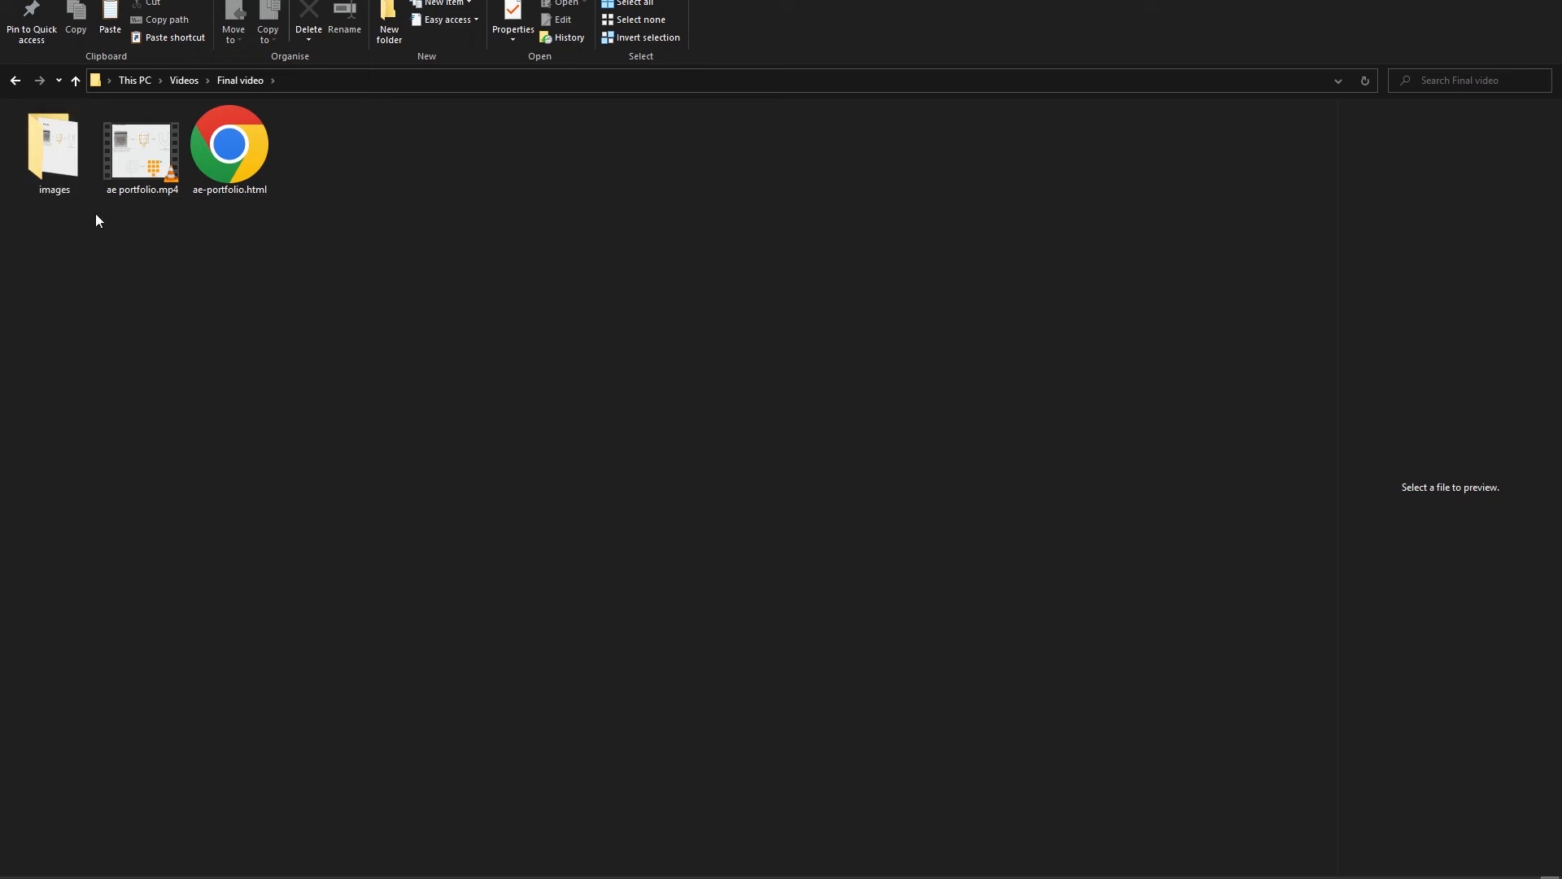
pyautogui.doubleClick(53, 143)
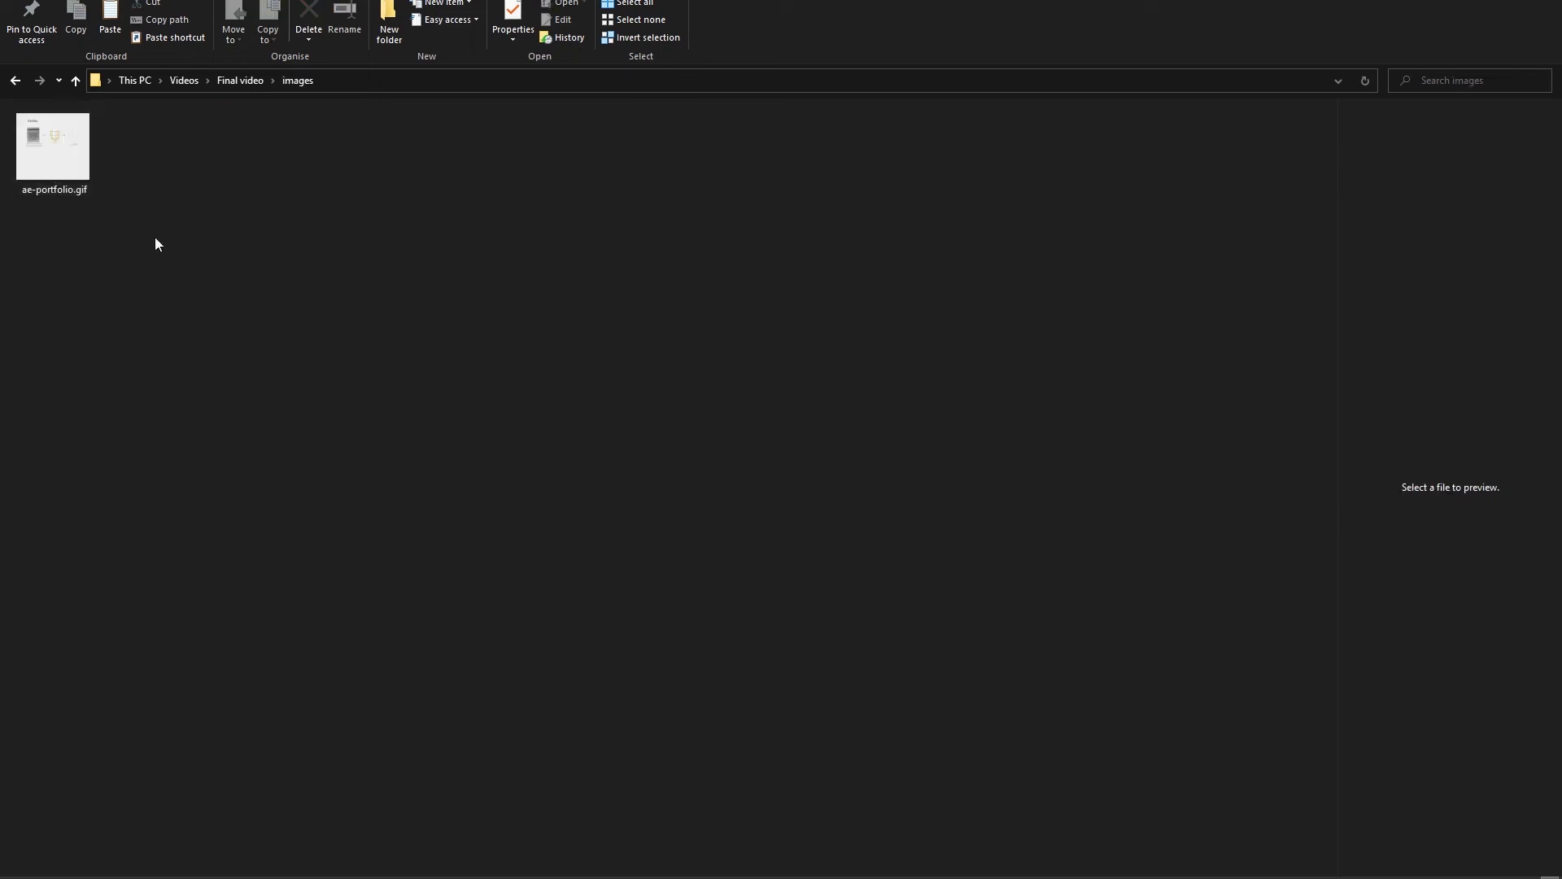
pyautogui.click(52, 147)
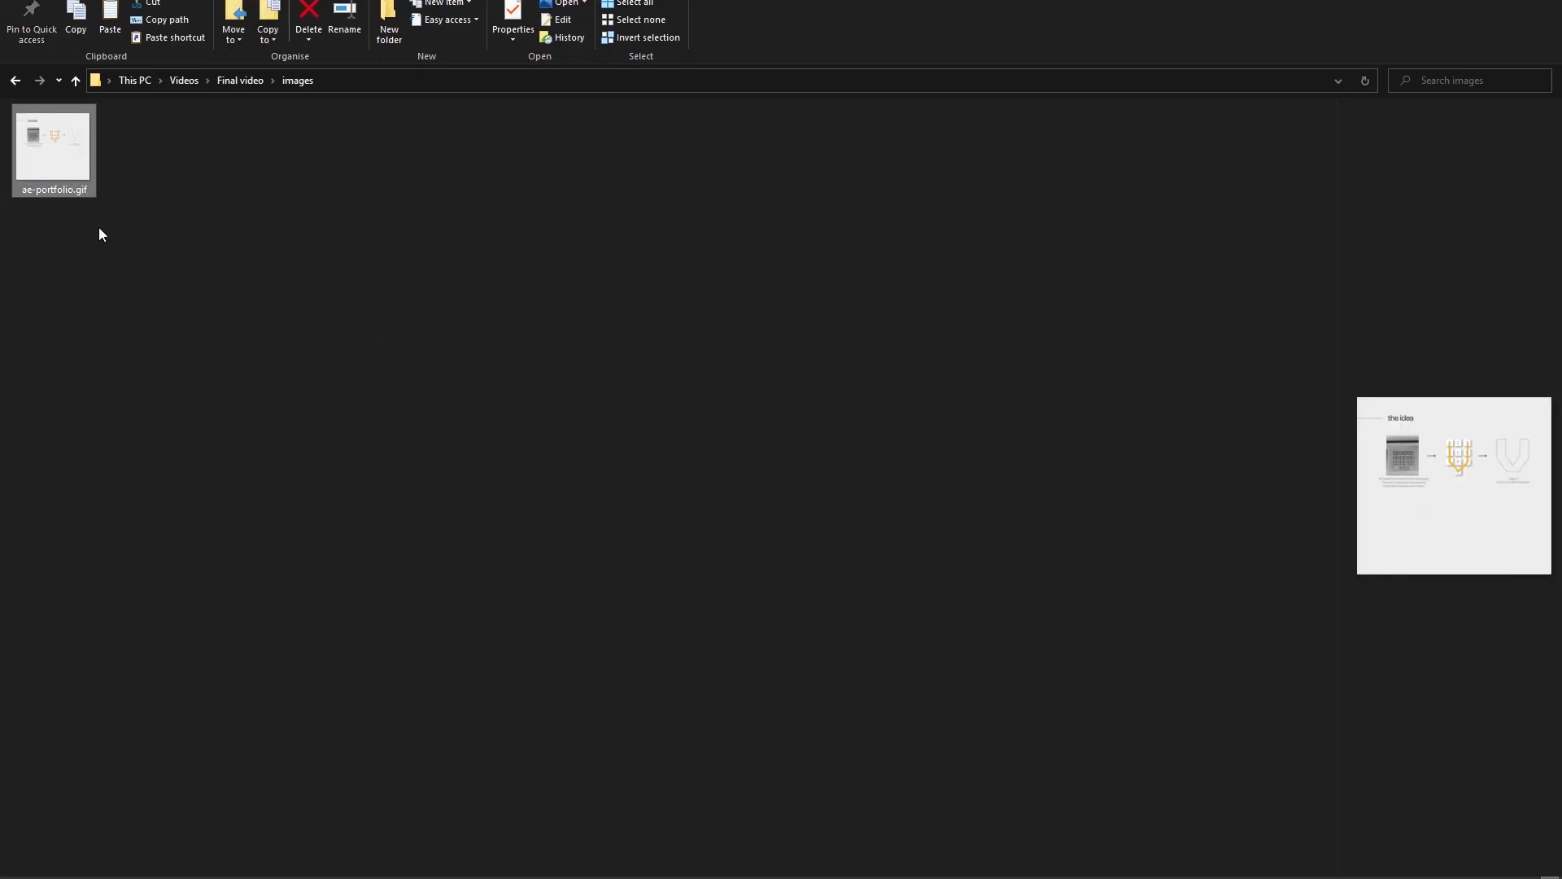
pyautogui.moveTo(66, 171)
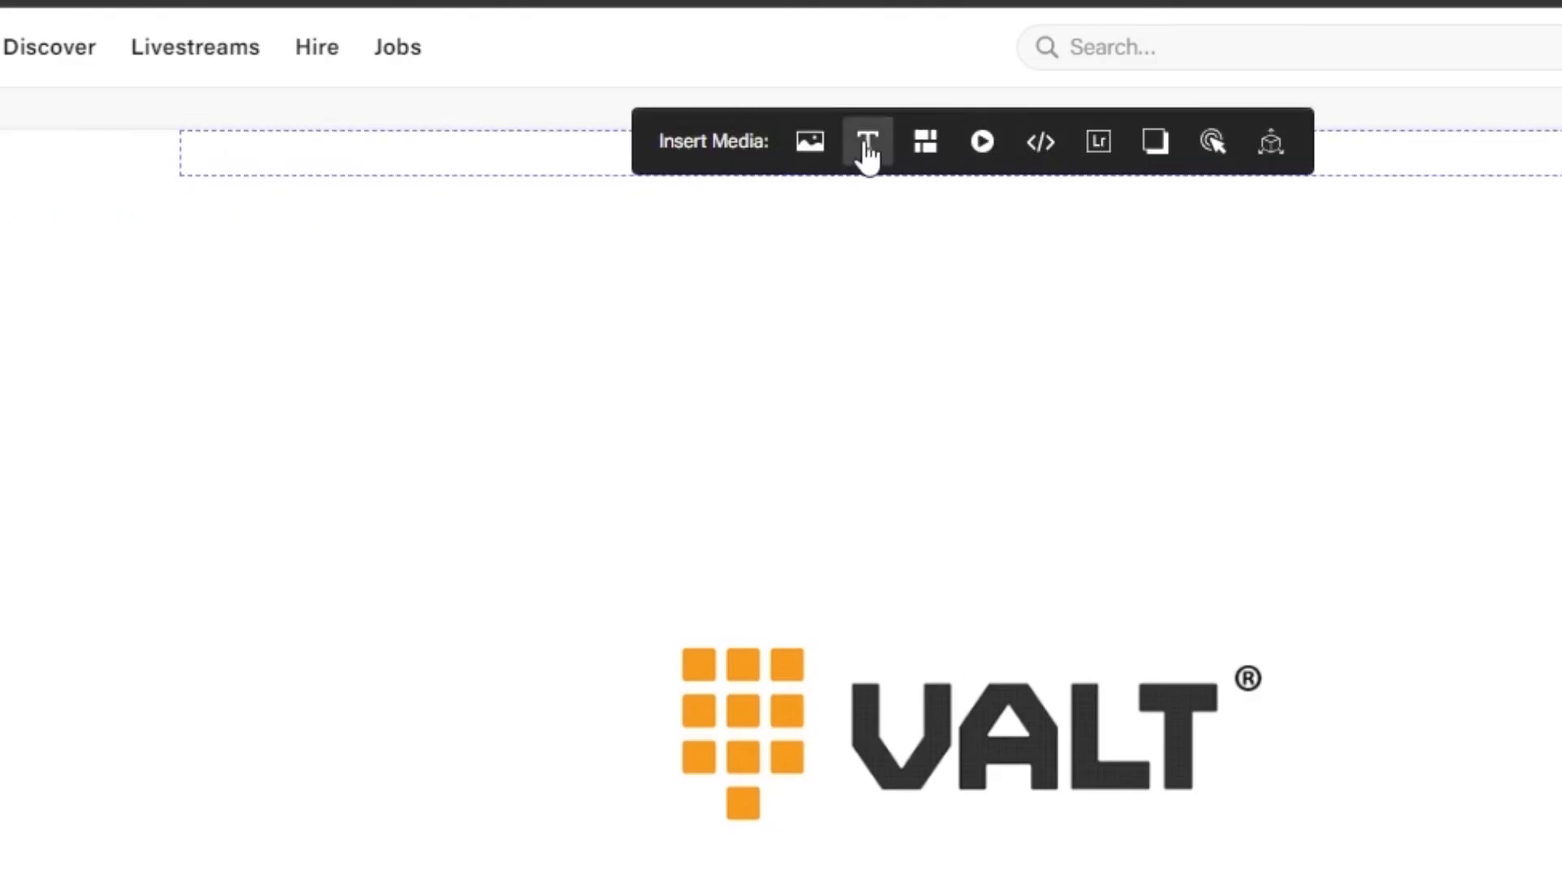
# Insert ae-portfolio.gif as a new media block below the VALT logo
pyautogui.click(809, 141)
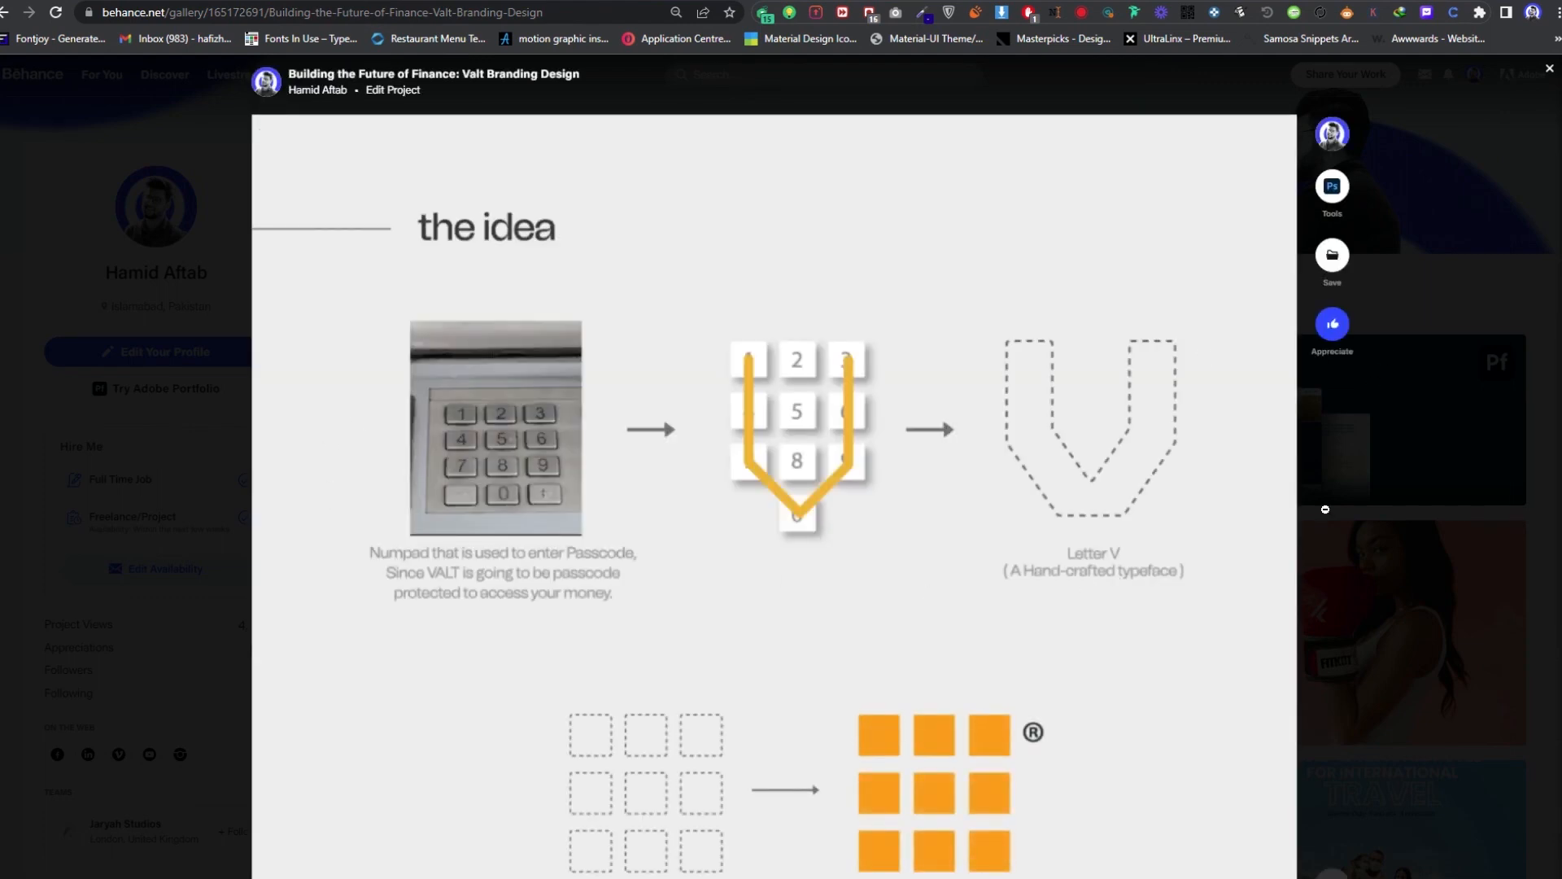
# Scroll the published project through the animated idea slide down to the favicon graphic
pyautogui.scroll(-3)
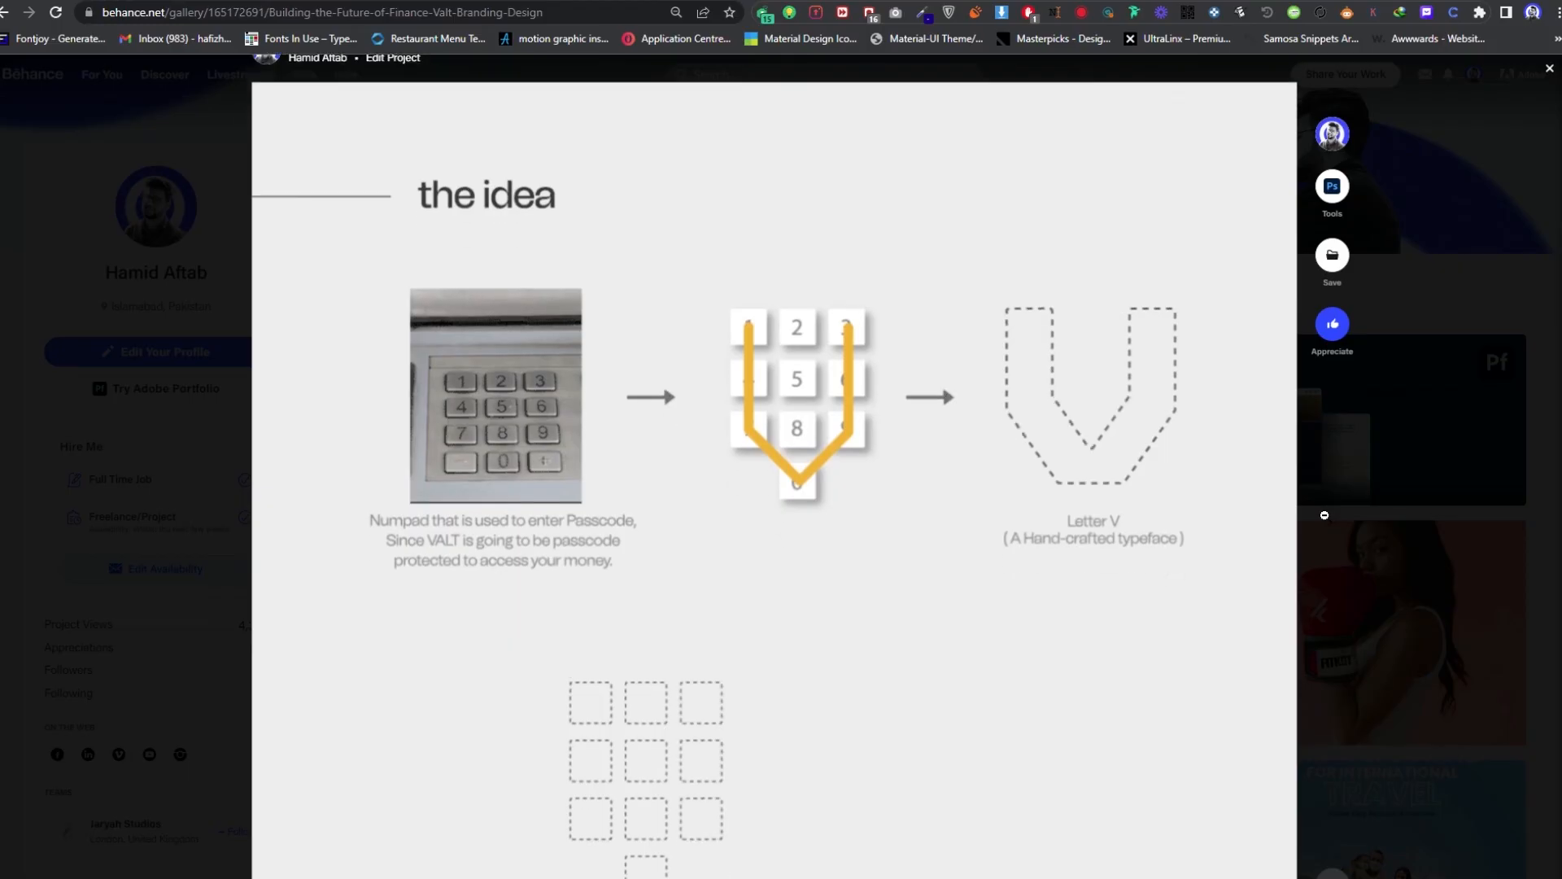
pyautogui.scroll(-3)
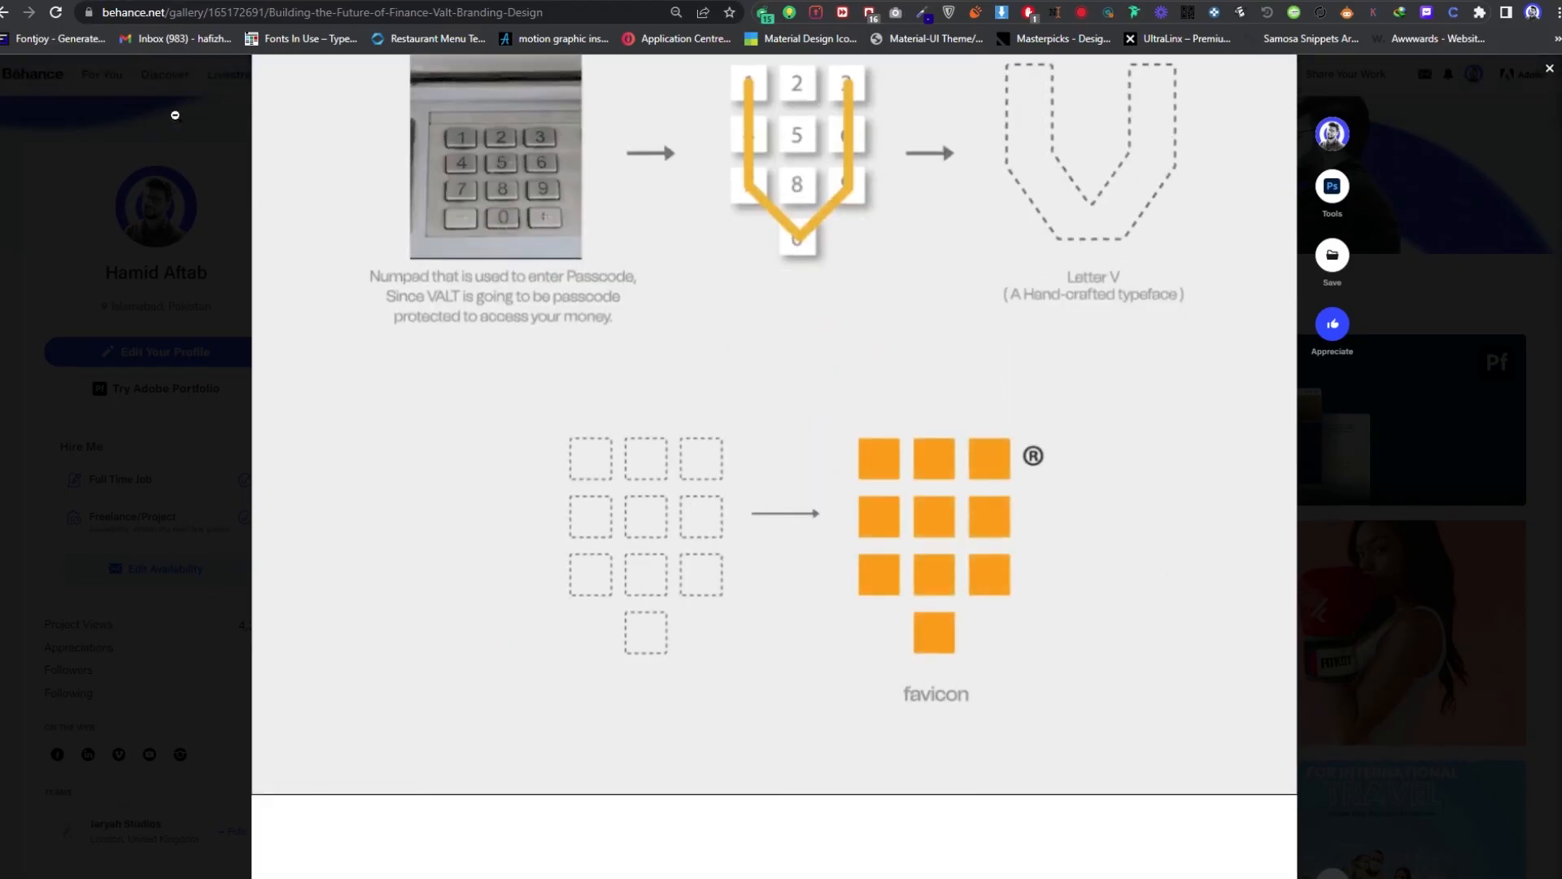